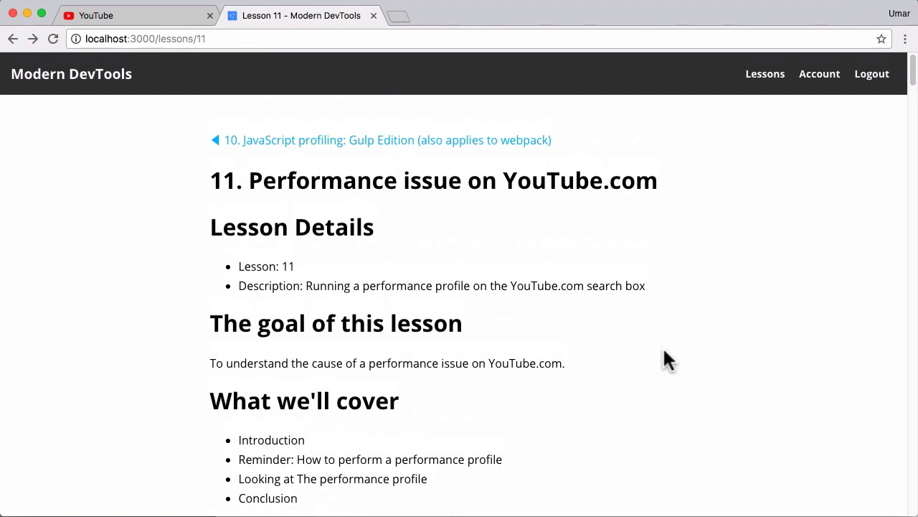
{"action": "mouse_move", "coordinate": [308, 190]}
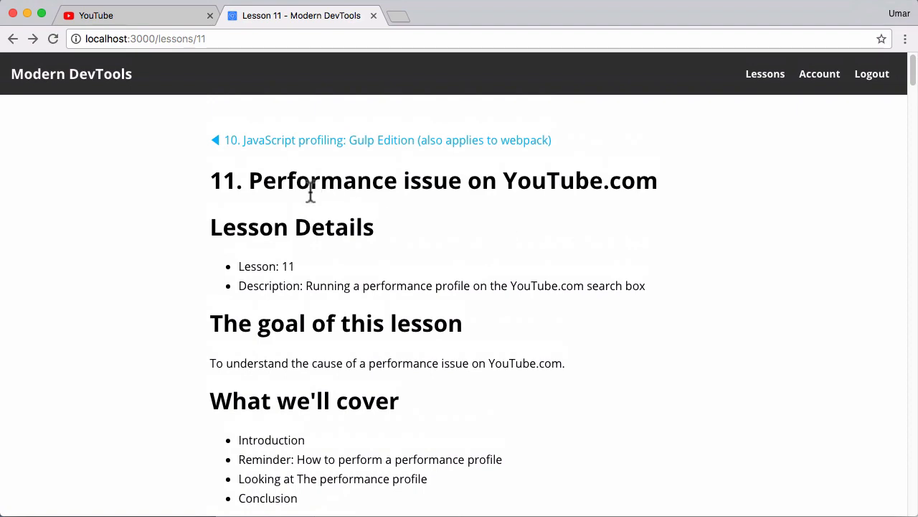
{"action": "mouse_move", "coordinate": [608, 356]}
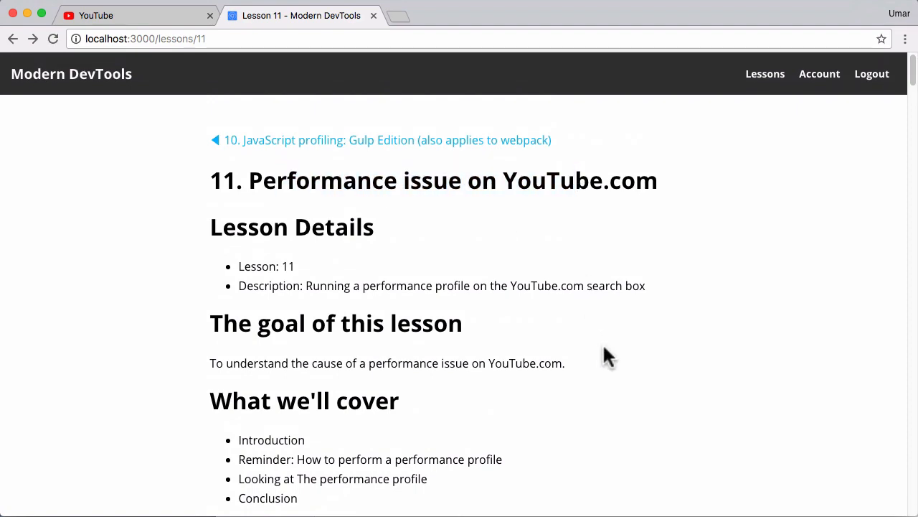
- Scroll the Lesson 11 notes to 'Reminder: How to perform a performance profile', checking the YouTube tab
{"action": "scroll", "scroll_direction": "down", "scroll_amount": 3}
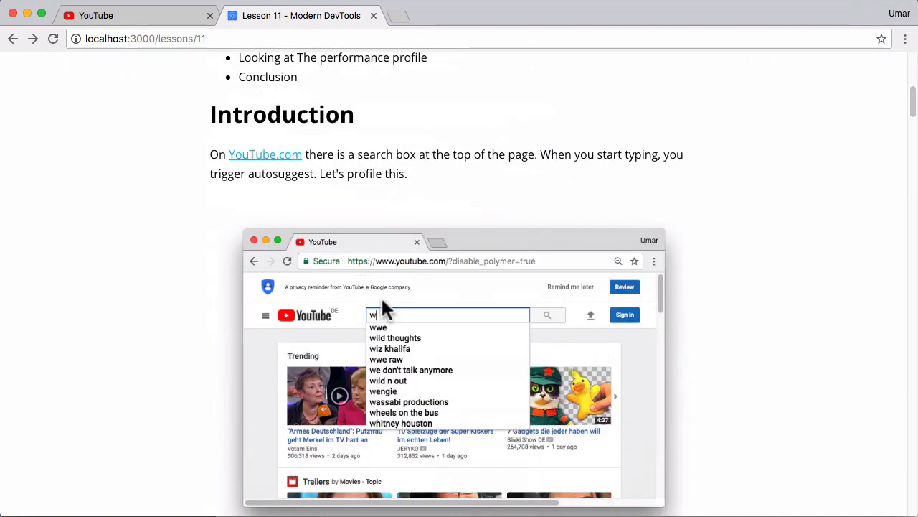
{"action": "mouse_move", "coordinate": [438, 297]}
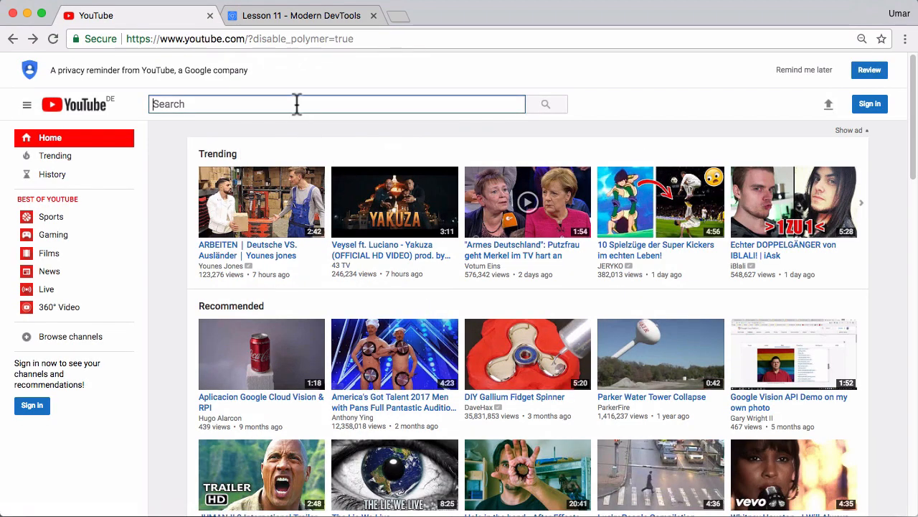
{"action": "type", "text": "i"}
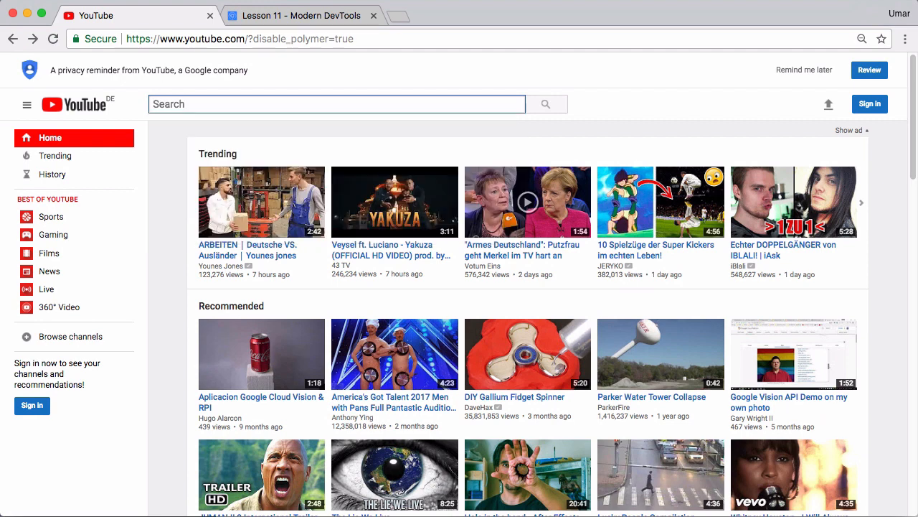
{"action": "mouse_move", "coordinate": [287, 142]}
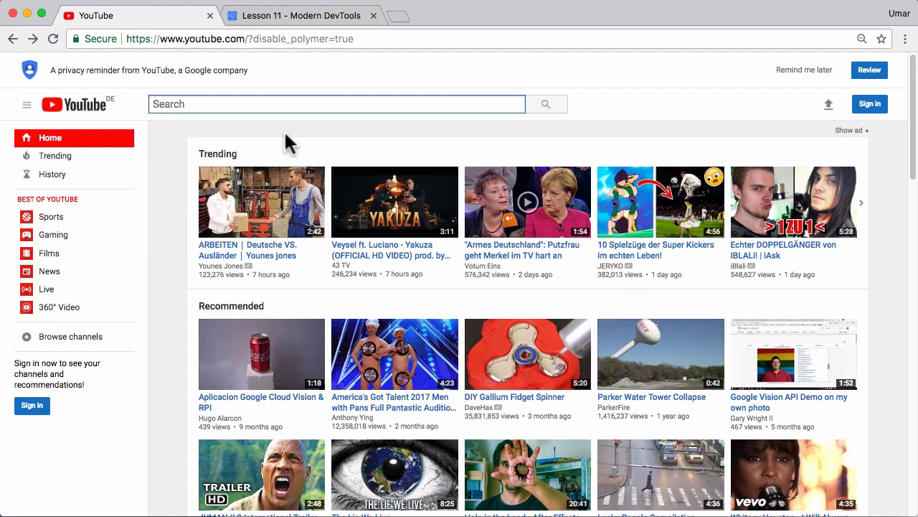
{"action": "left_click", "coordinate": [287, 15]}
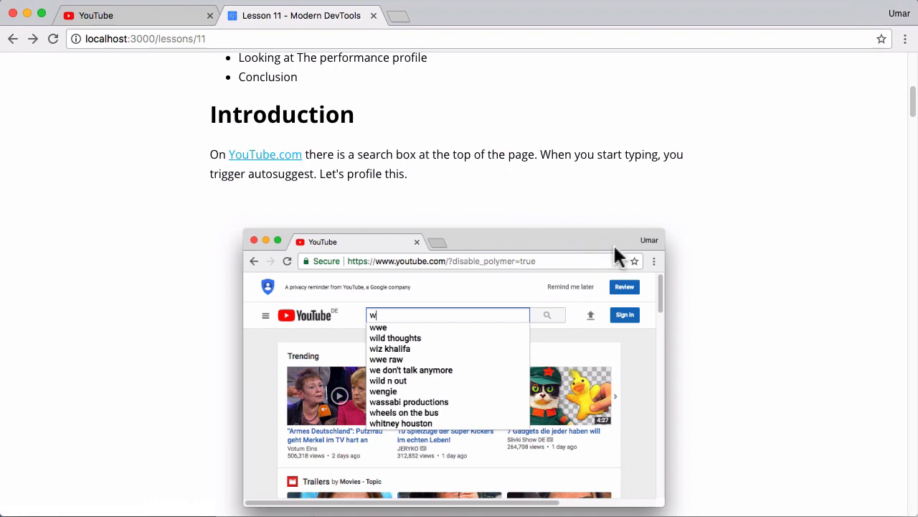
{"action": "mouse_move", "coordinate": [608, 251]}
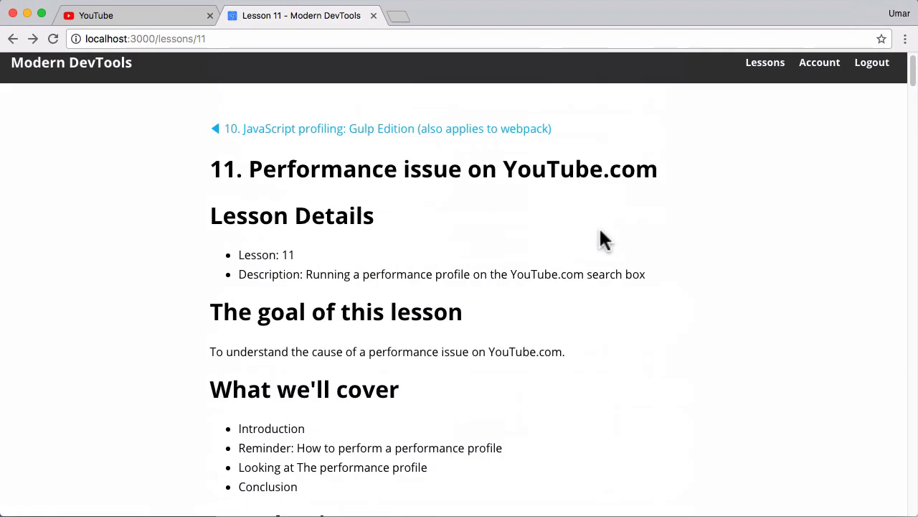
{"action": "scroll", "scroll_direction": "up", "scroll_amount": 3}
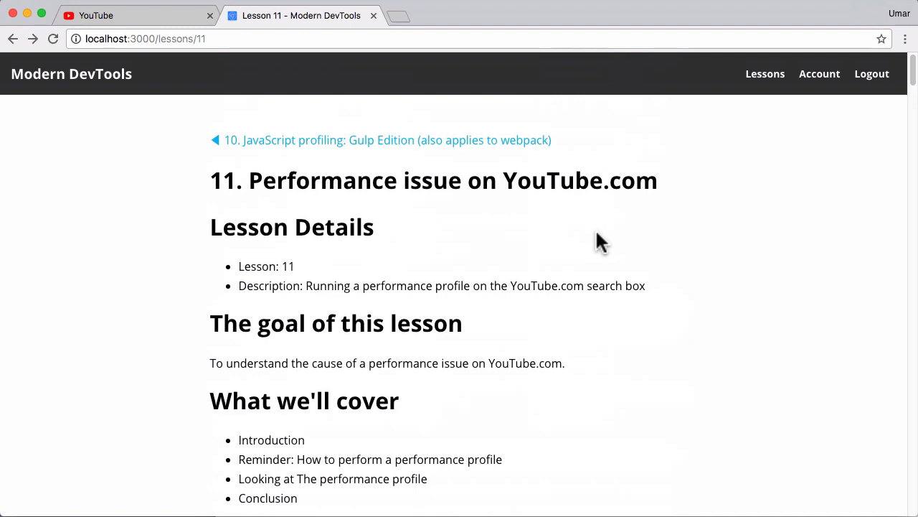
{"action": "scroll", "scroll_direction": "down", "scroll_amount": 3}
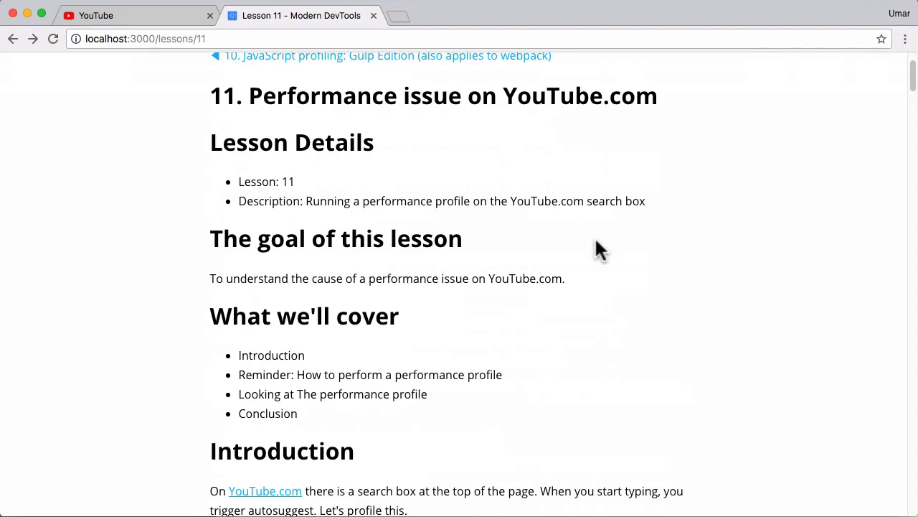
{"action": "scroll", "scroll_direction": "down", "scroll_amount": 3}
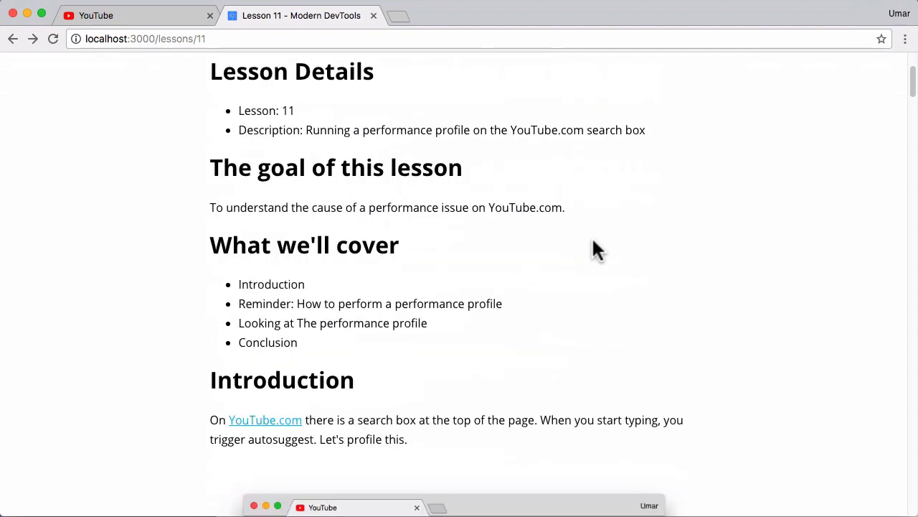
{"action": "scroll", "scroll_direction": "down", "scroll_amount": 3}
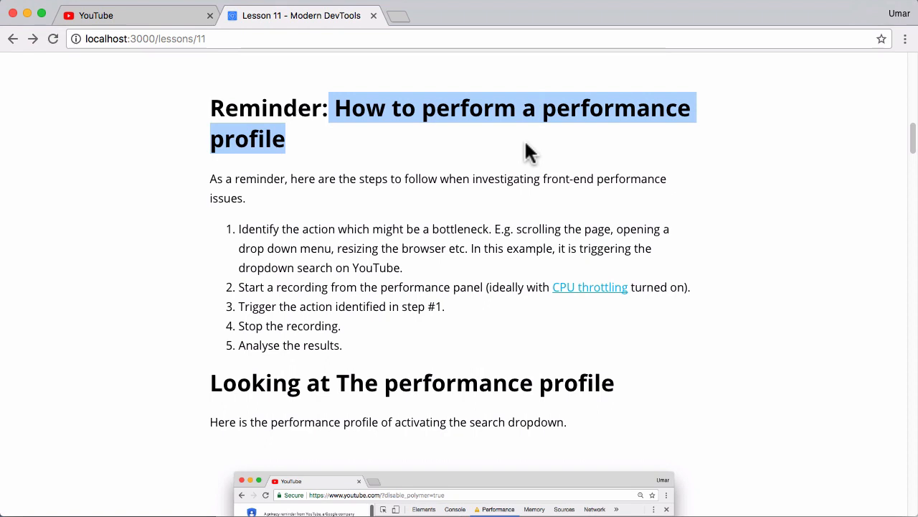
{"action": "left_click", "coordinate": [341, 229]}
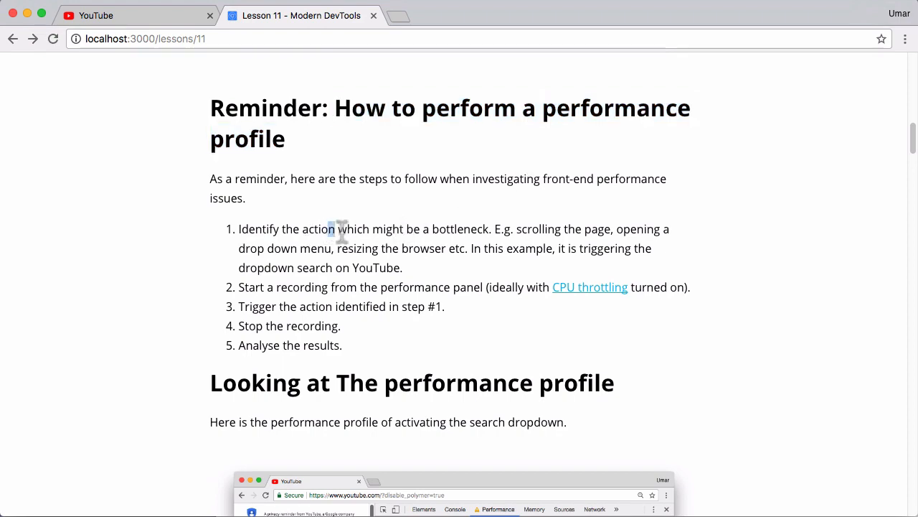
{"action": "mouse_move", "coordinate": [456, 229]}
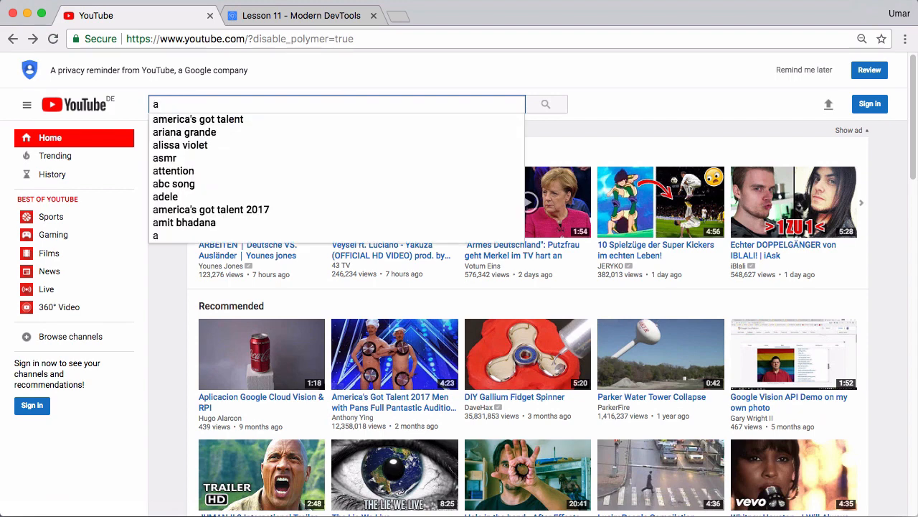
{"action": "left_click", "coordinate": [294, 15]}
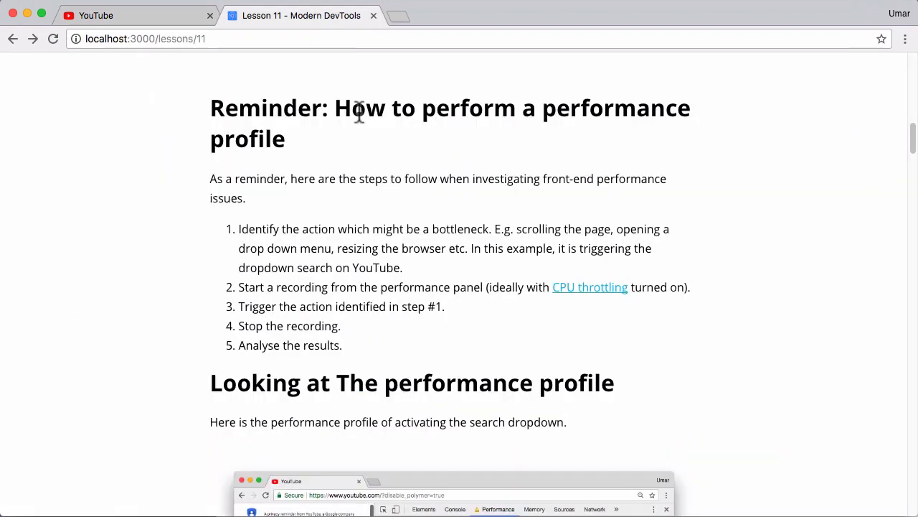
{"action": "mouse_move", "coordinate": [513, 230]}
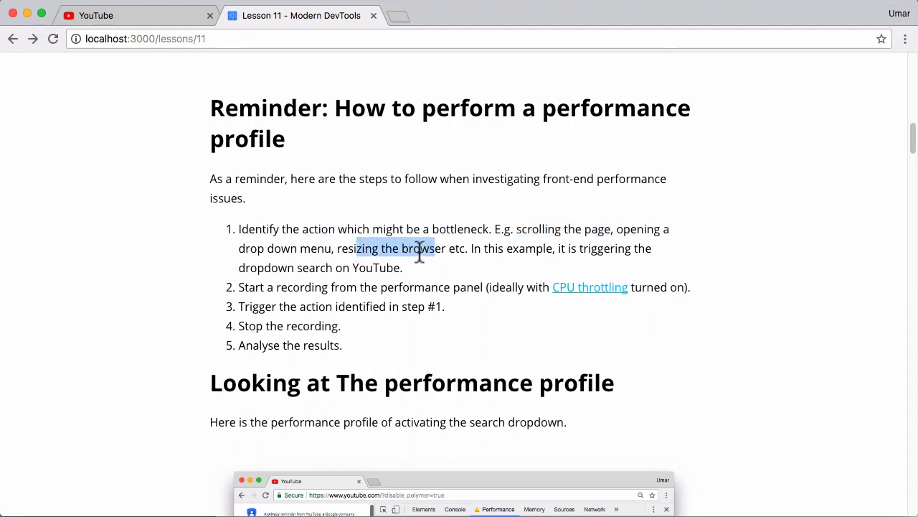
{"action": "mouse_move", "coordinate": [417, 289]}
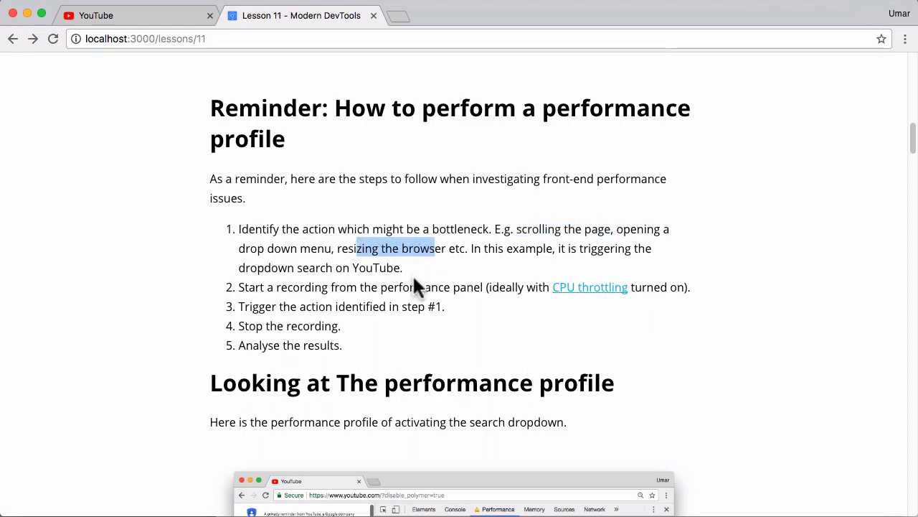
{"action": "mouse_move", "coordinate": [413, 279]}
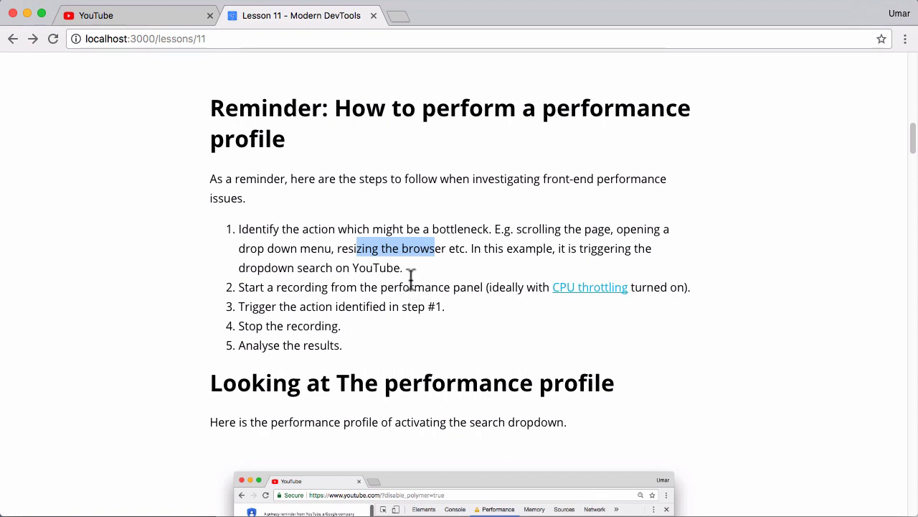
{"action": "mouse_move", "coordinate": [590, 287]}
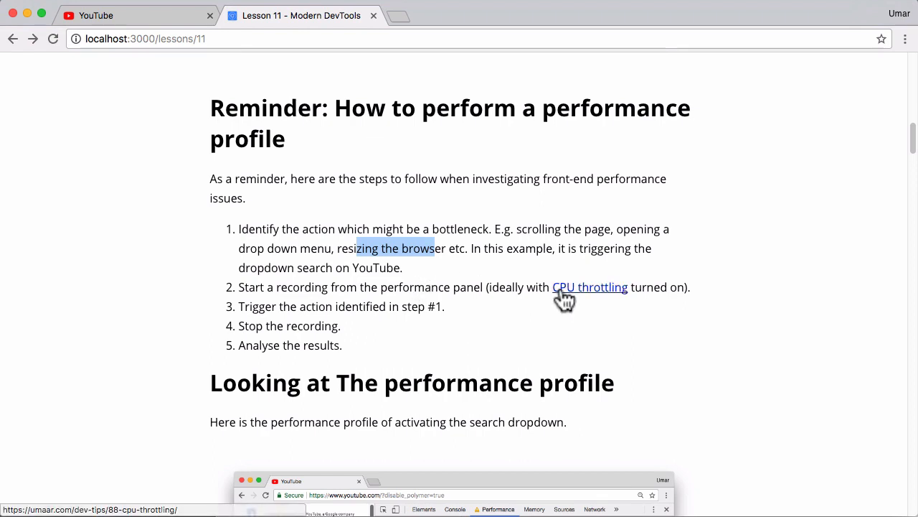
{"action": "mouse_move", "coordinate": [520, 319]}
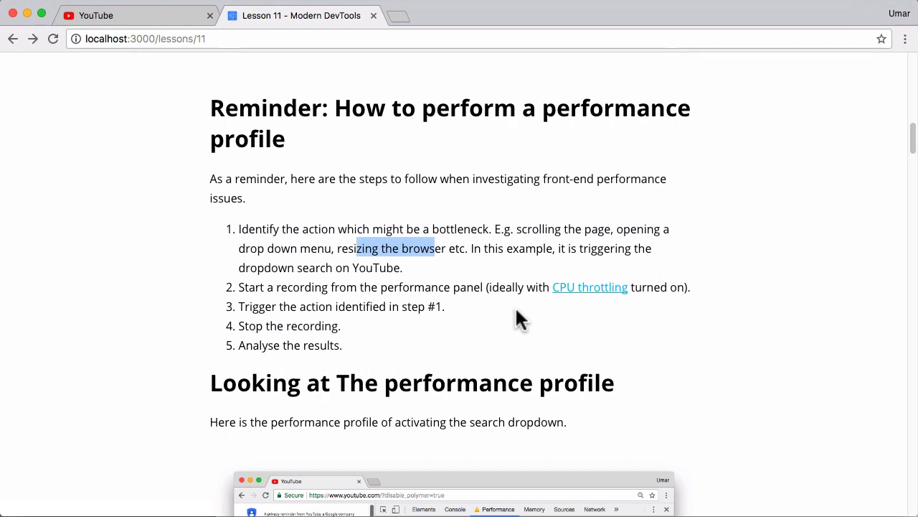
{"action": "mouse_move", "coordinate": [497, 321]}
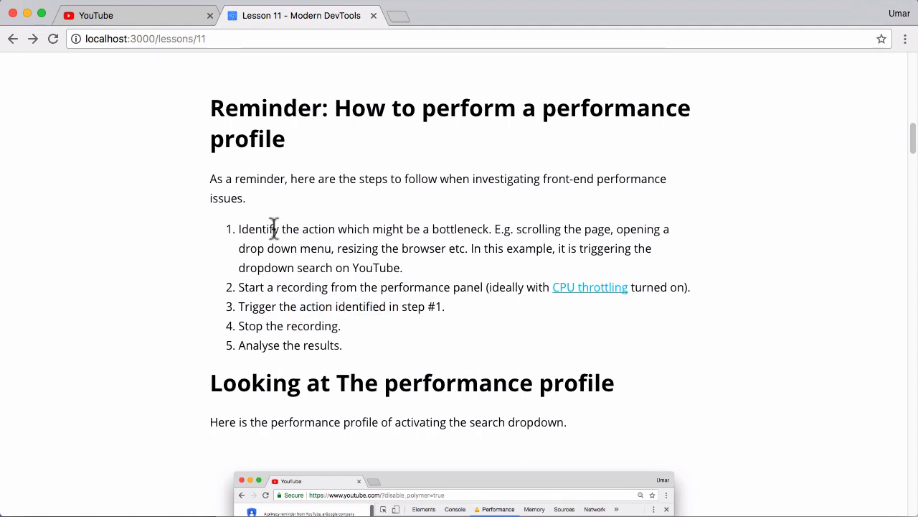
- Highlight 'Identify' in the profiling steps, then scroll to 'Looking at The performance profile'
{"action": "double_click", "coordinate": [256, 229]}
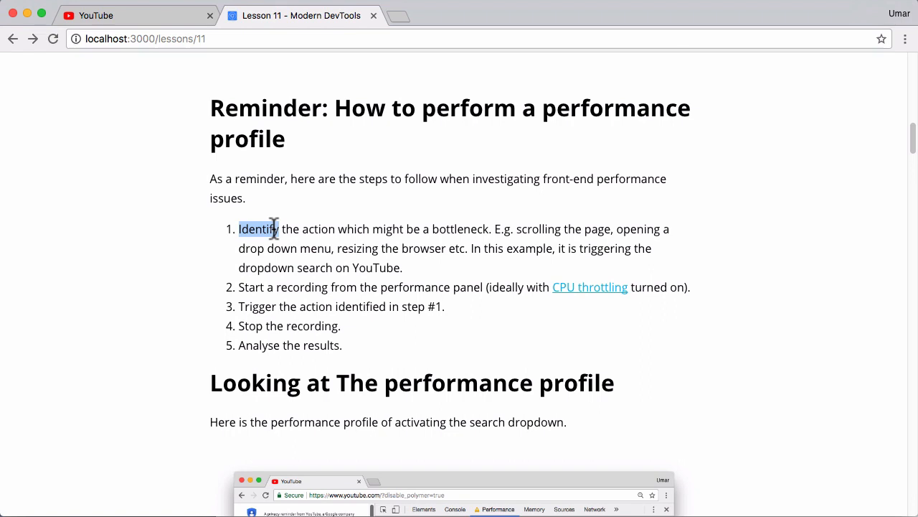
{"action": "double_click", "coordinate": [312, 325]}
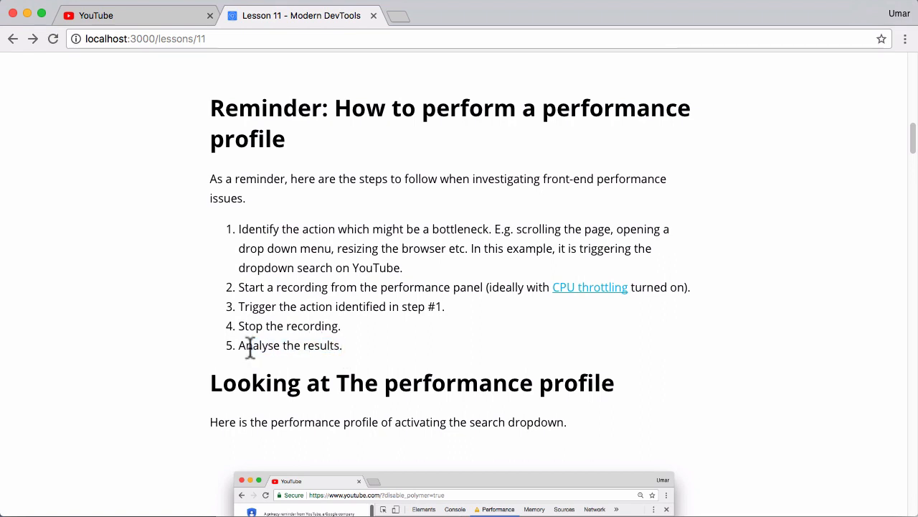
{"action": "mouse_move", "coordinate": [290, 346]}
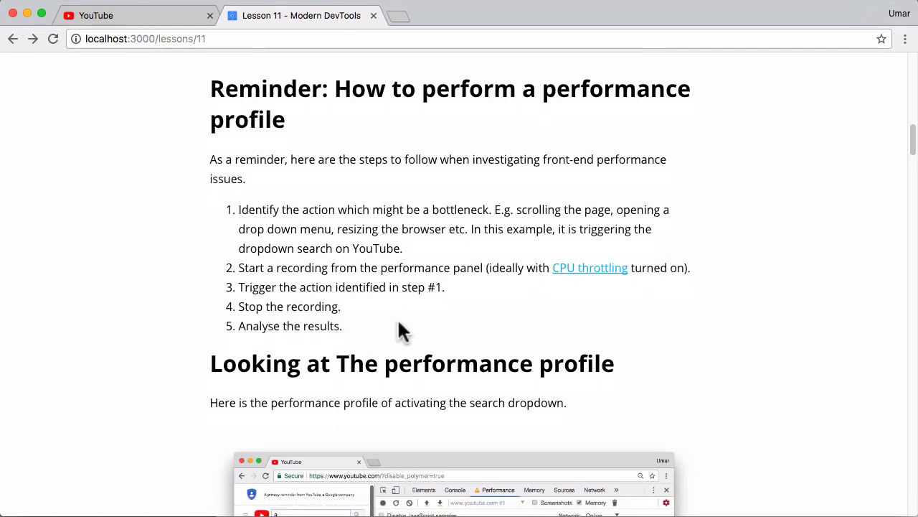
{"action": "scroll", "scroll_direction": "down", "scroll_amount": 3}
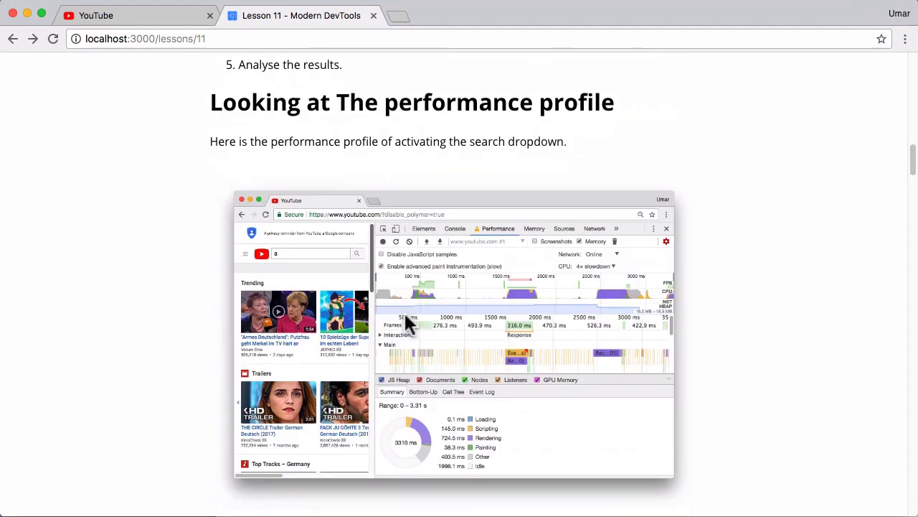
{"action": "scroll", "scroll_direction": "down", "scroll_amount": 3}
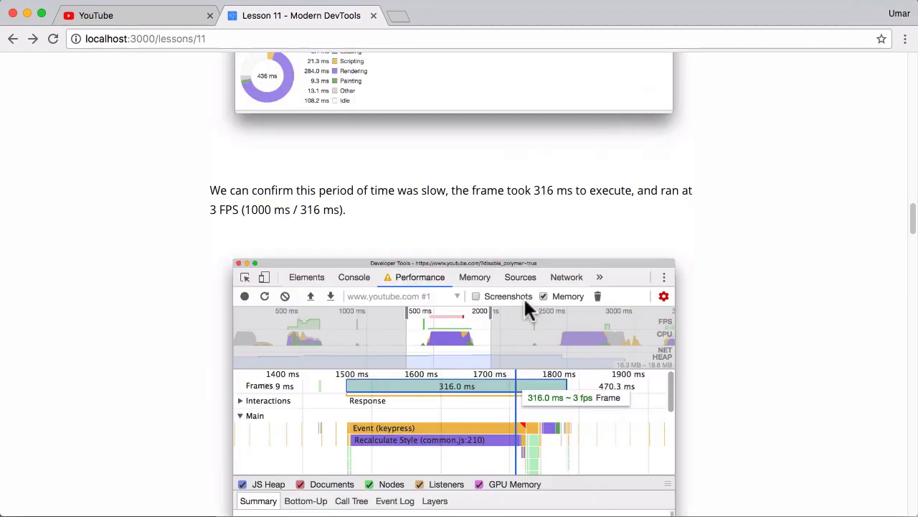
{"action": "scroll", "scroll_direction": "up", "scroll_amount": 3}
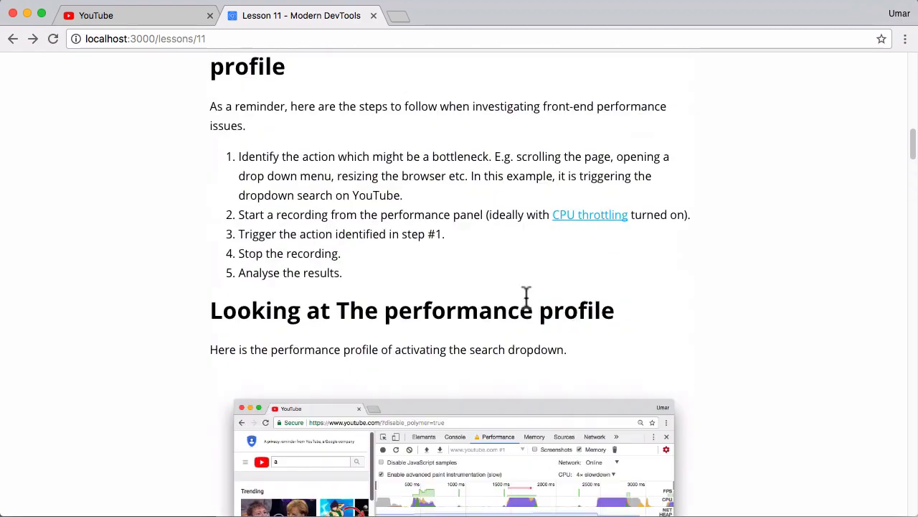
{"action": "scroll", "scroll_direction": "down", "scroll_amount": 3}
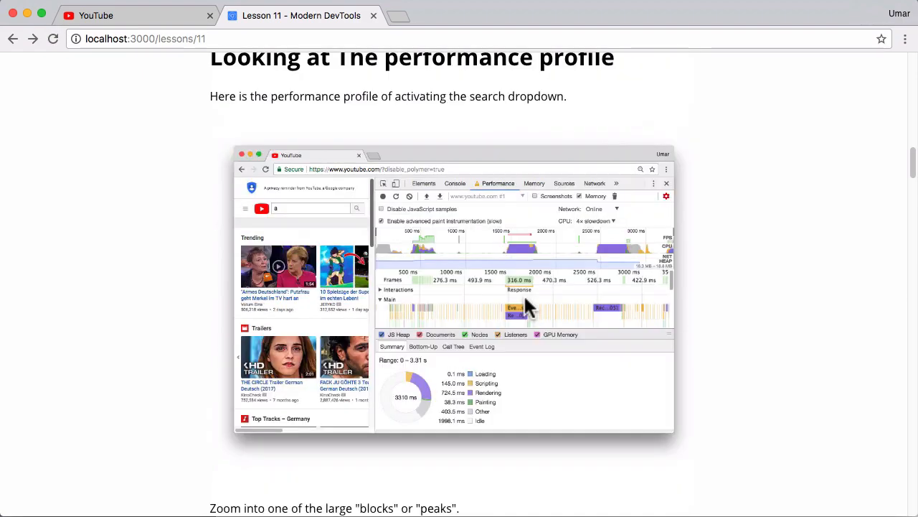
- Record YouTube with 4× CPU slowdown while typing 'a' into its search box
{"action": "left_click", "coordinate": [97, 15]}
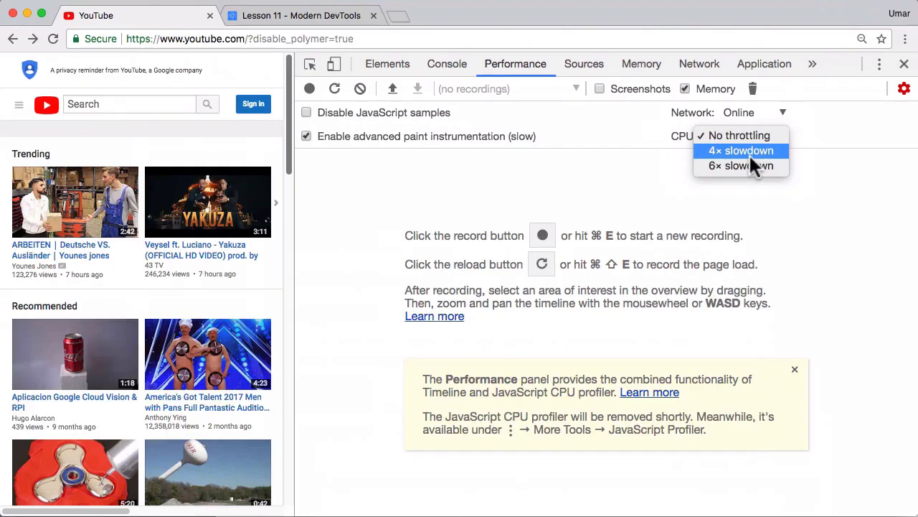
{"action": "mouse_move", "coordinate": [753, 166]}
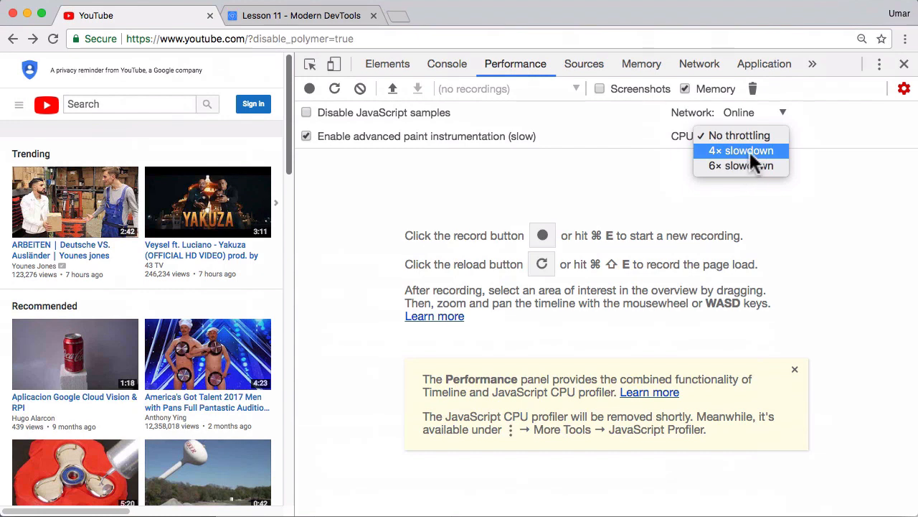
{"action": "left_click", "coordinate": [741, 150]}
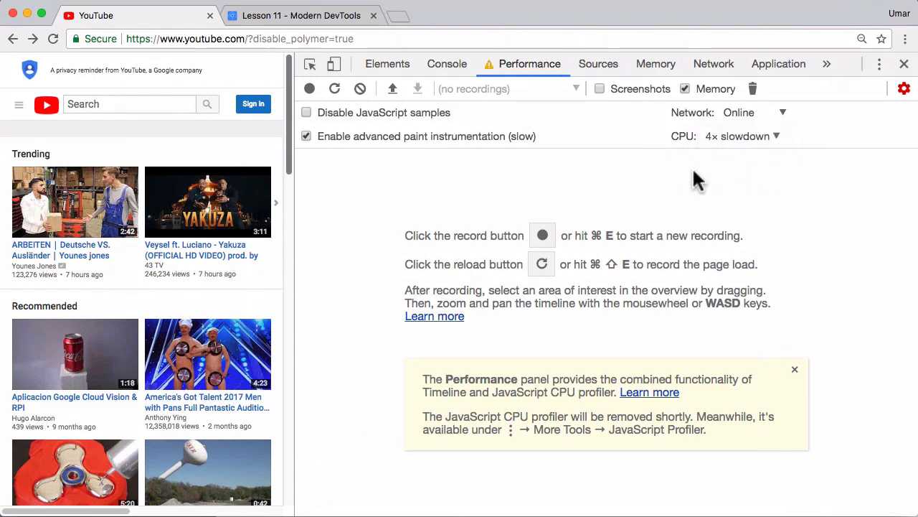
{"action": "mouse_move", "coordinate": [309, 88]}
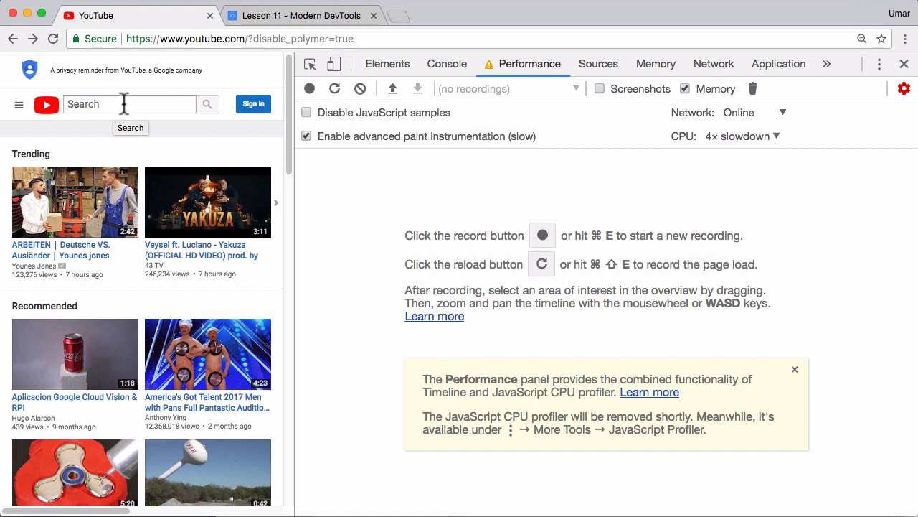
{"action": "left_click", "coordinate": [309, 88]}
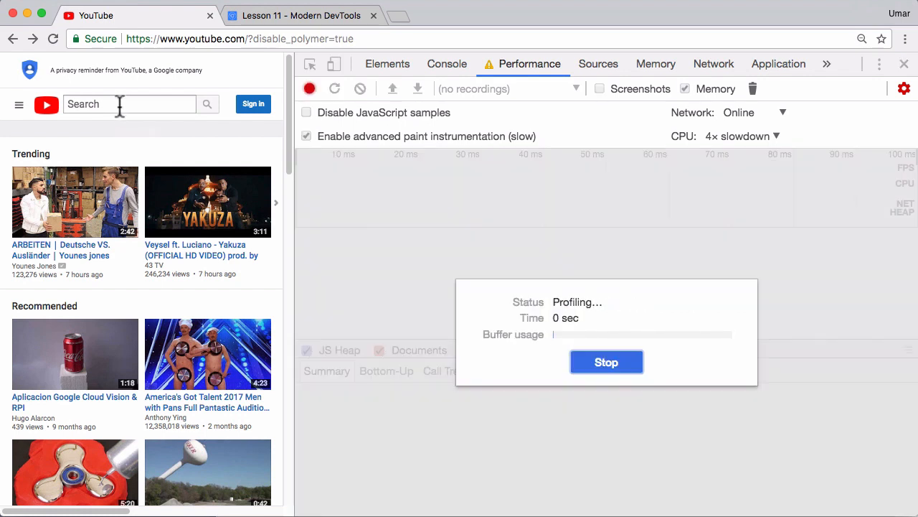
{"action": "type", "text": "a"}
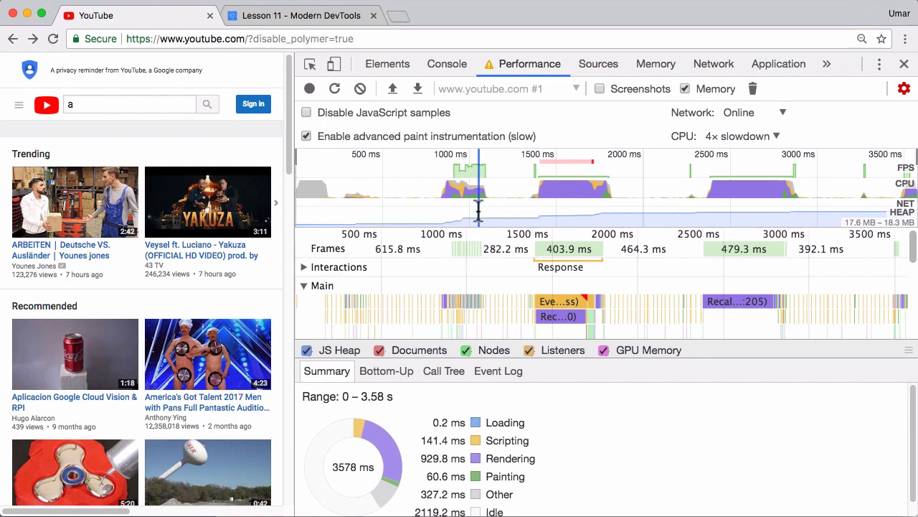
{"action": "mouse_move", "coordinate": [474, 208]}
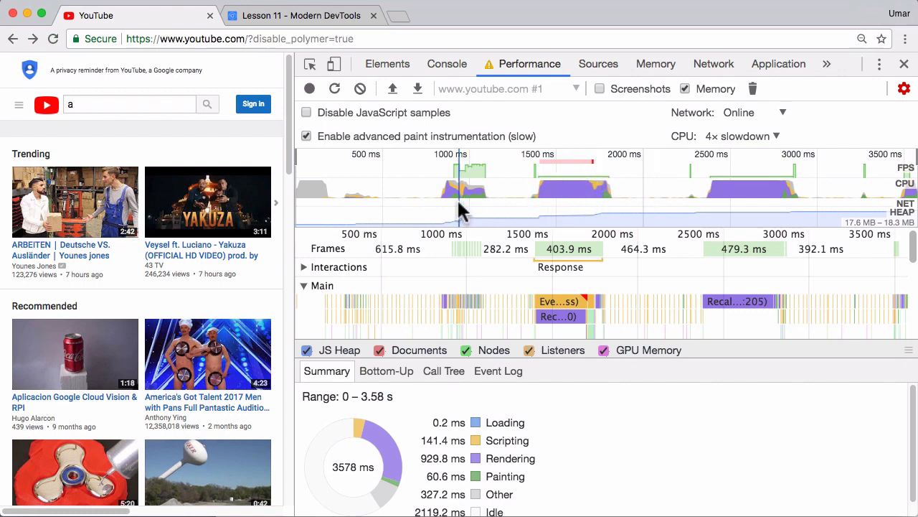
{"action": "mouse_move", "coordinate": [528, 205]}
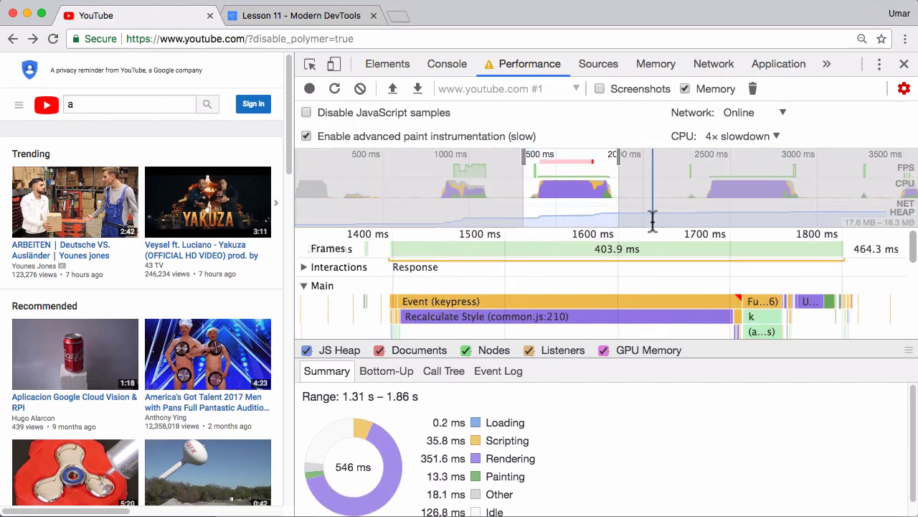
{"action": "mouse_move", "coordinate": [642, 222]}
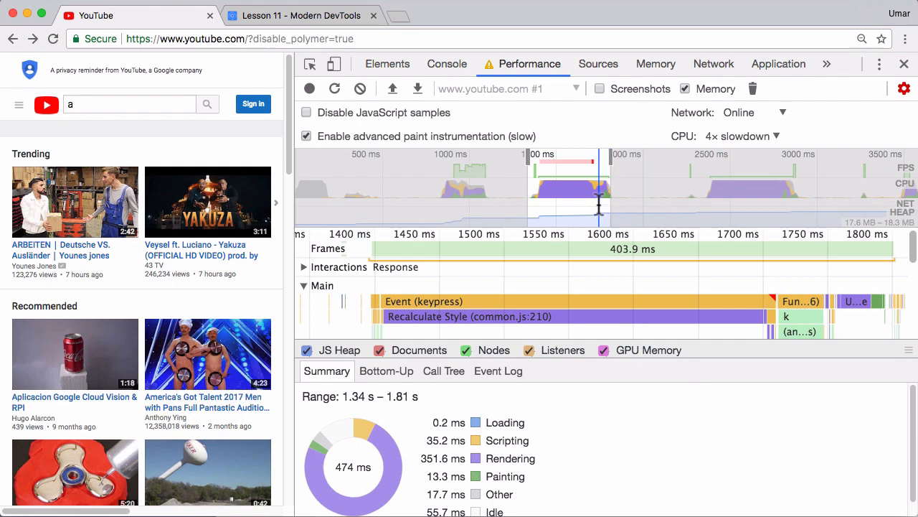
{"action": "mouse_move", "coordinate": [632, 254]}
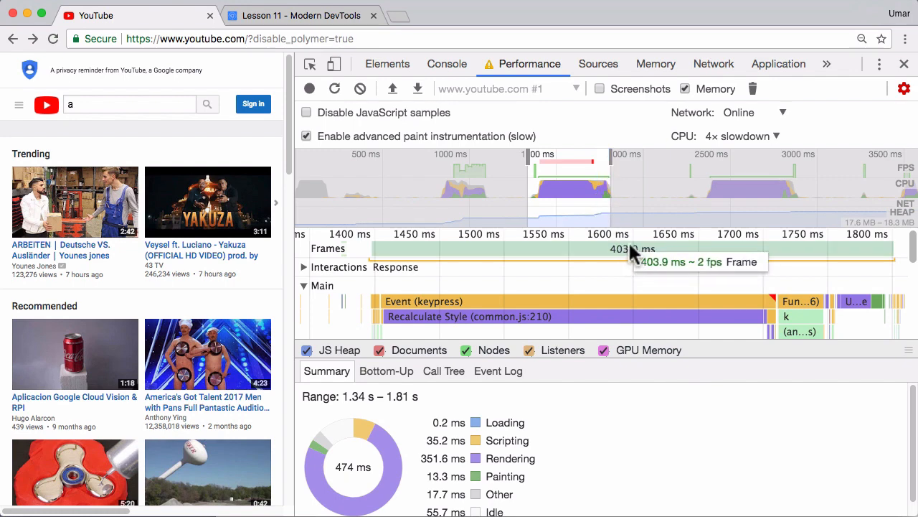
{"action": "mouse_move", "coordinate": [648, 258]}
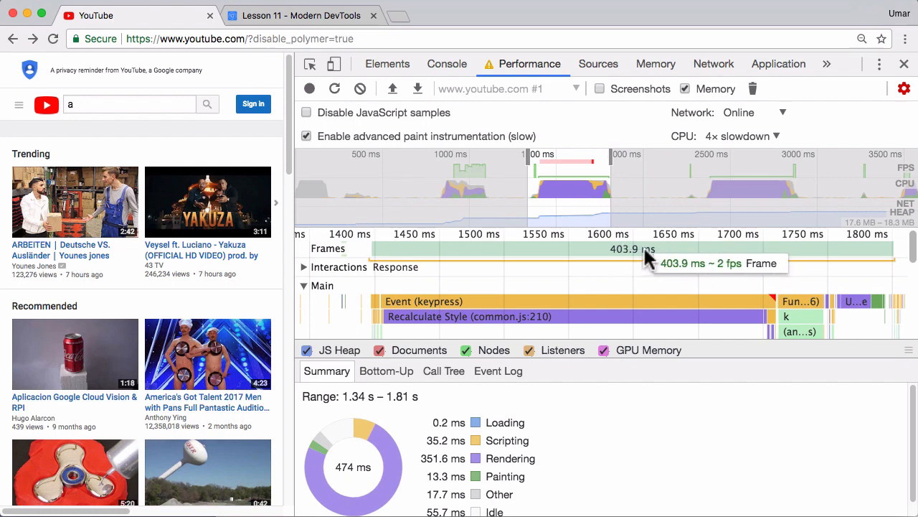
{"action": "mouse_move", "coordinate": [466, 466]}
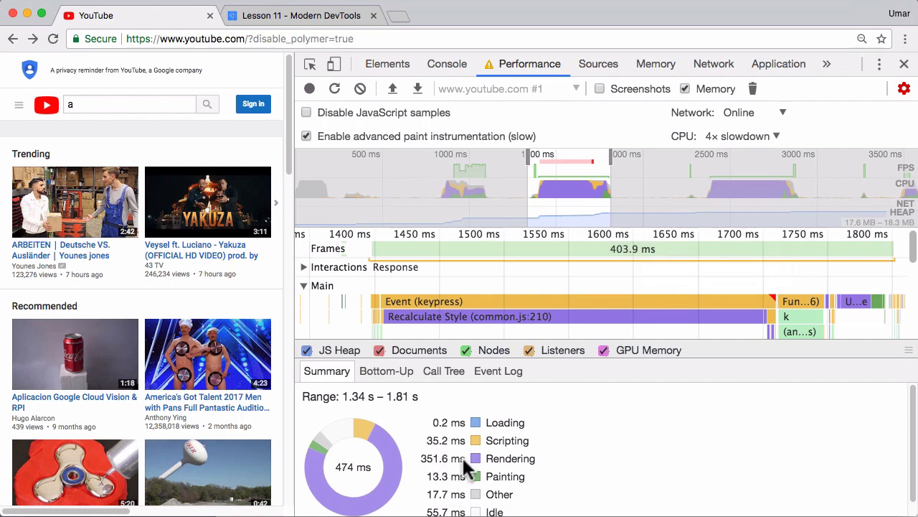
{"action": "mouse_move", "coordinate": [513, 470]}
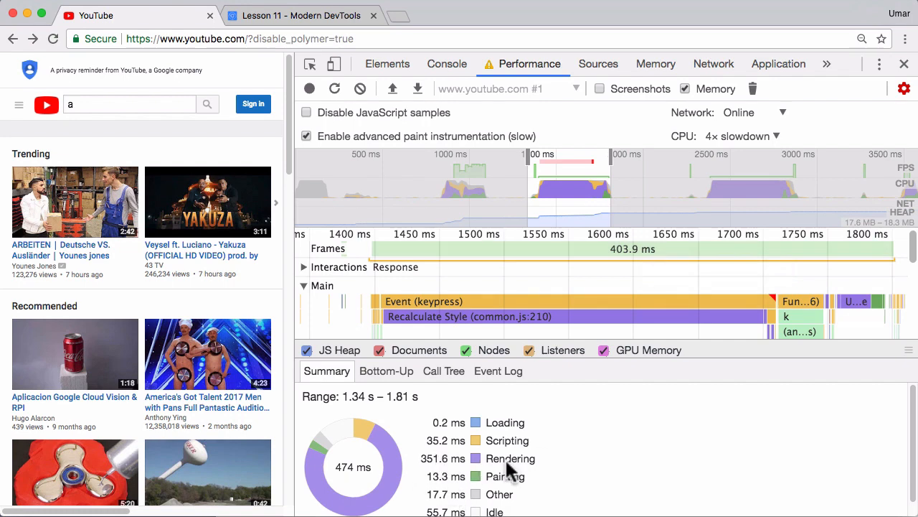
{"action": "mouse_move", "coordinate": [509, 448]}
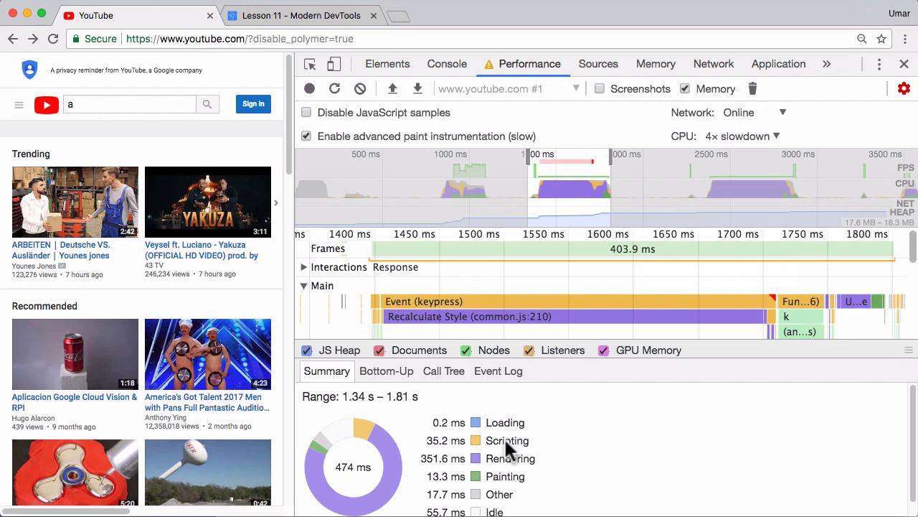
{"action": "mouse_move", "coordinate": [634, 380]}
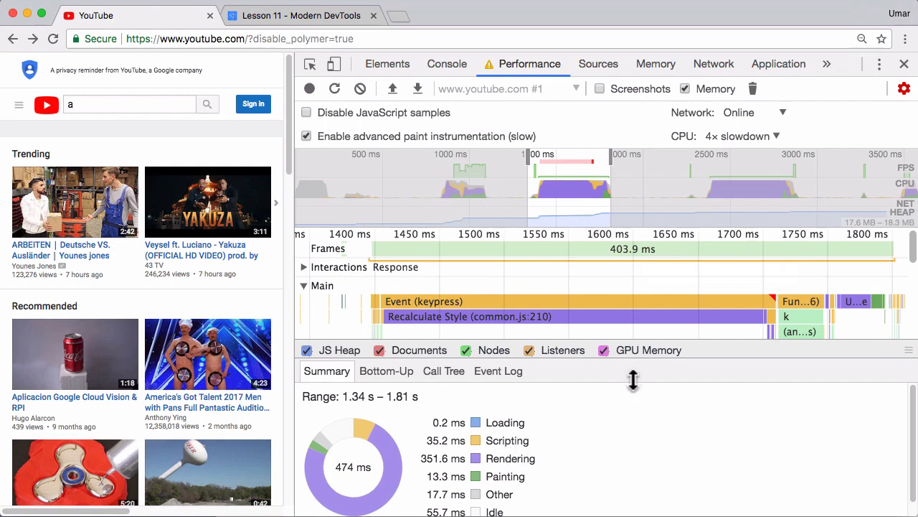
{"action": "mouse_move", "coordinate": [556, 427]}
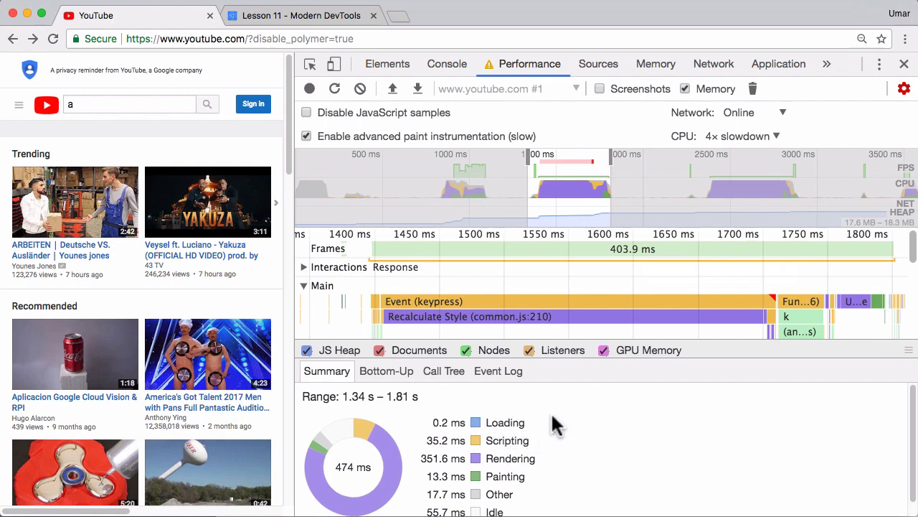
{"action": "mouse_move", "coordinate": [517, 468]}
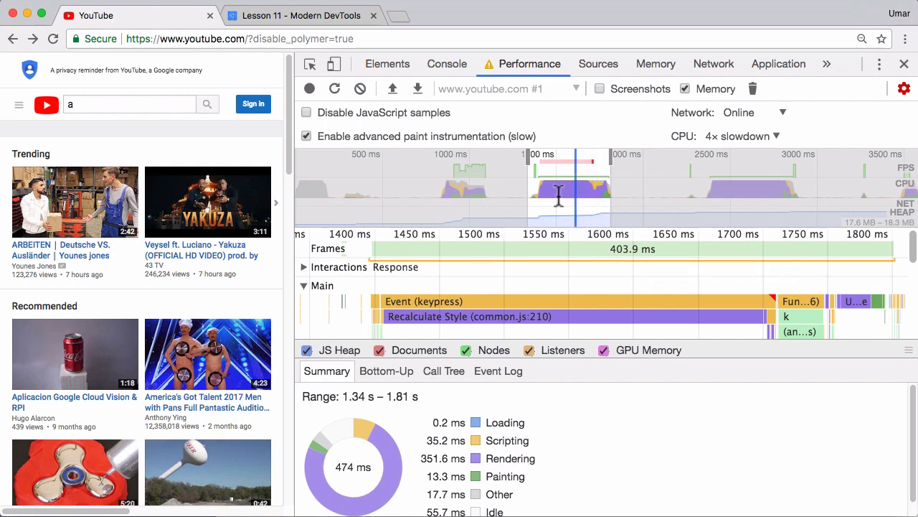
{"action": "mouse_move", "coordinate": [592, 192]}
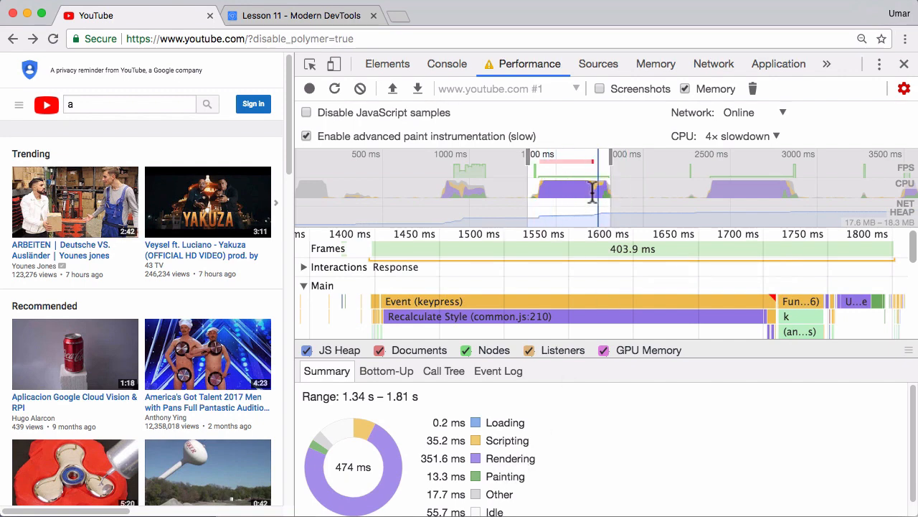
{"action": "mouse_move", "coordinate": [622, 200]}
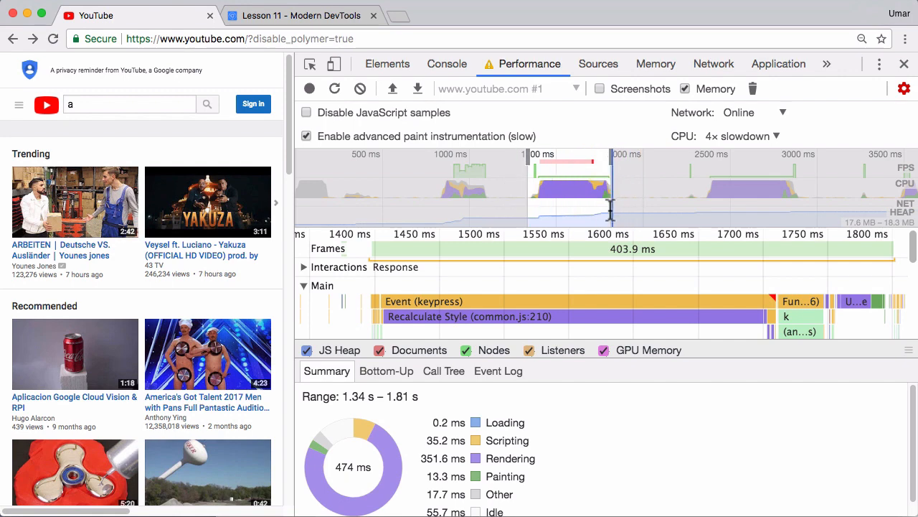
{"action": "mouse_move", "coordinate": [566, 323]}
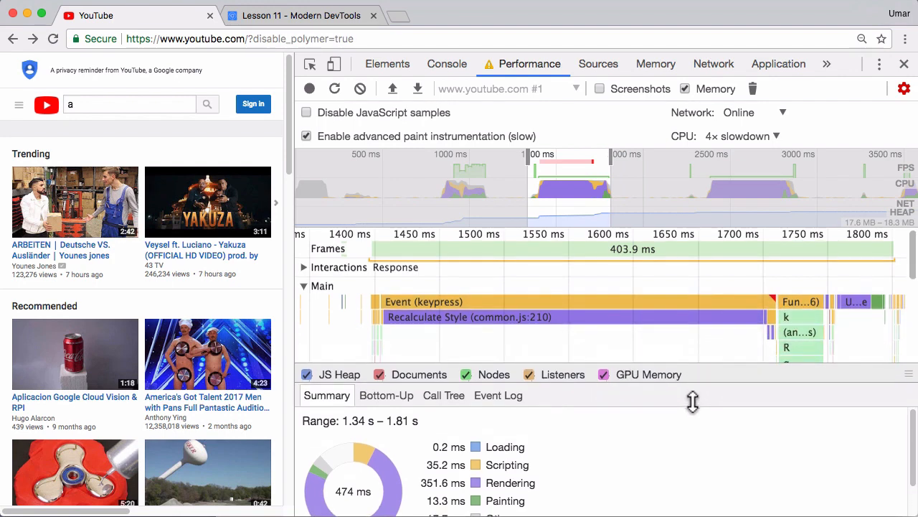
{"action": "mouse_move", "coordinate": [420, 326]}
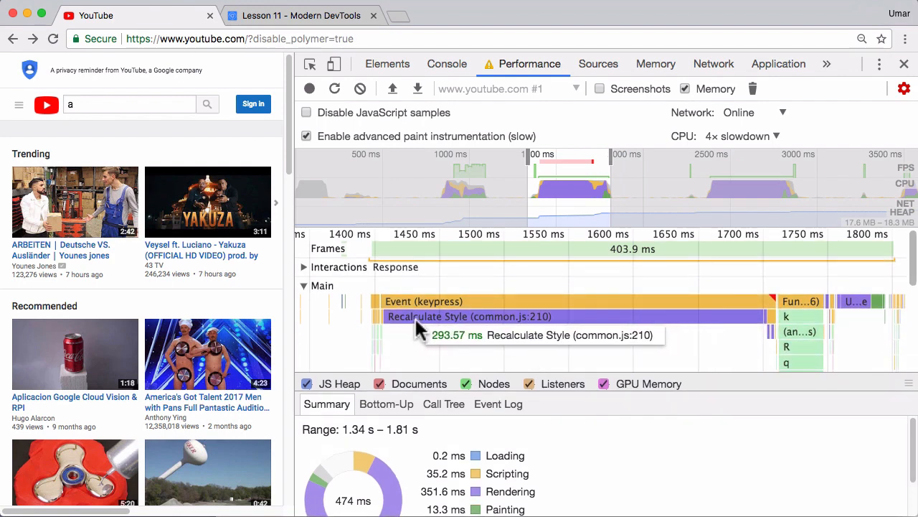
- Select the Recalculate Style bar, check the Function Call after the keypress, then reselect Recalculate Style
{"action": "left_click", "coordinate": [466, 316]}
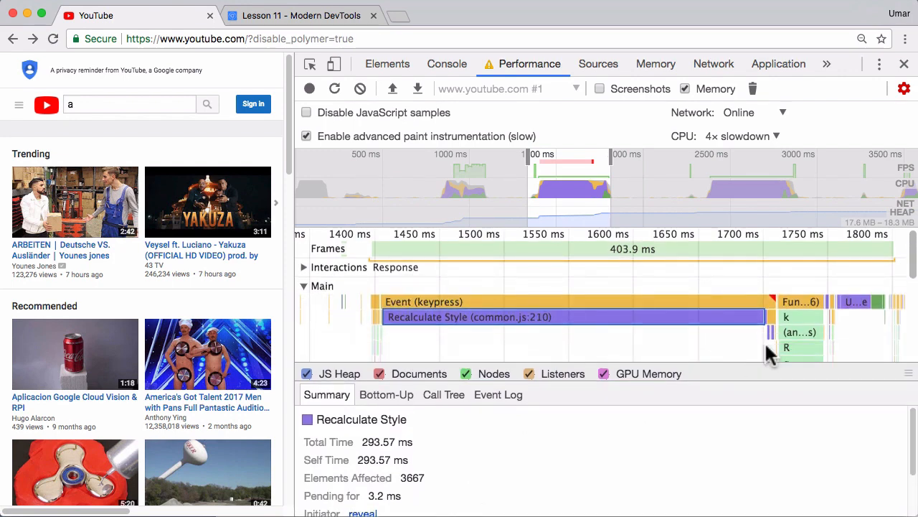
{"action": "left_click", "coordinate": [800, 300]}
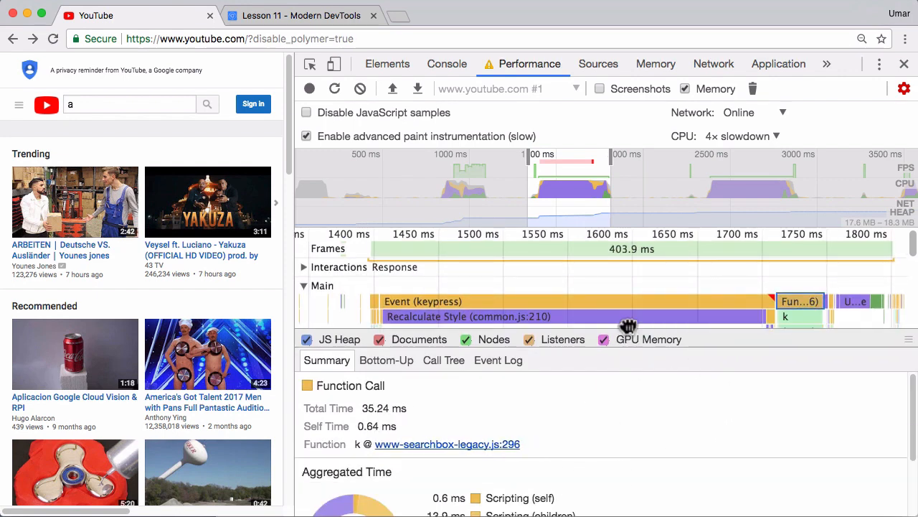
{"action": "left_click", "coordinate": [423, 316]}
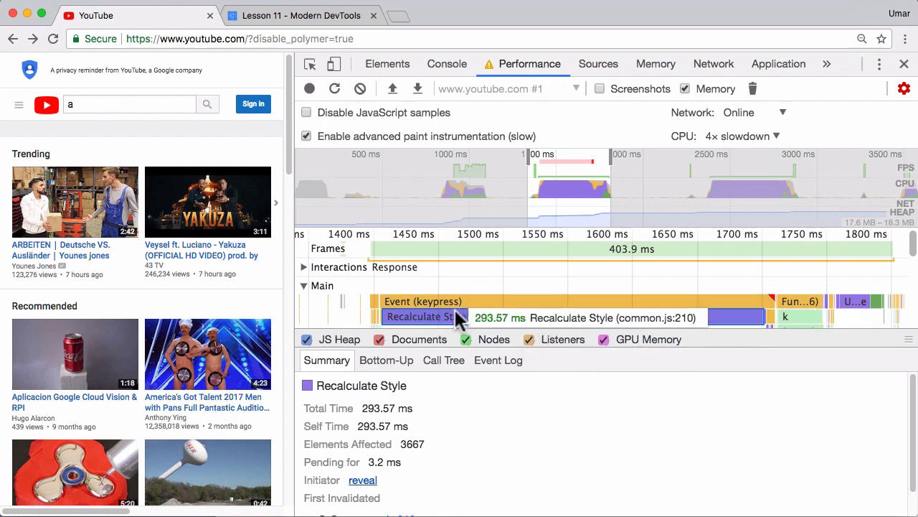
{"action": "mouse_move", "coordinate": [610, 338]}
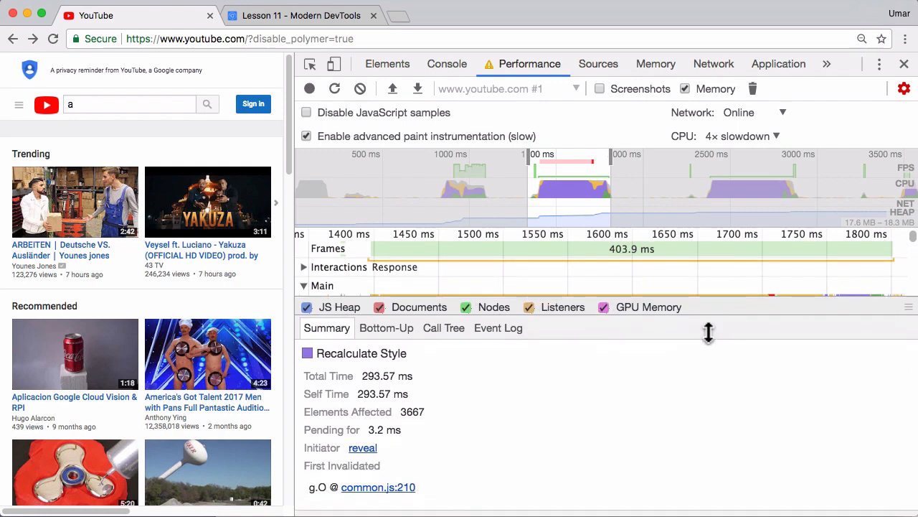
{"action": "mouse_move", "coordinate": [352, 389]}
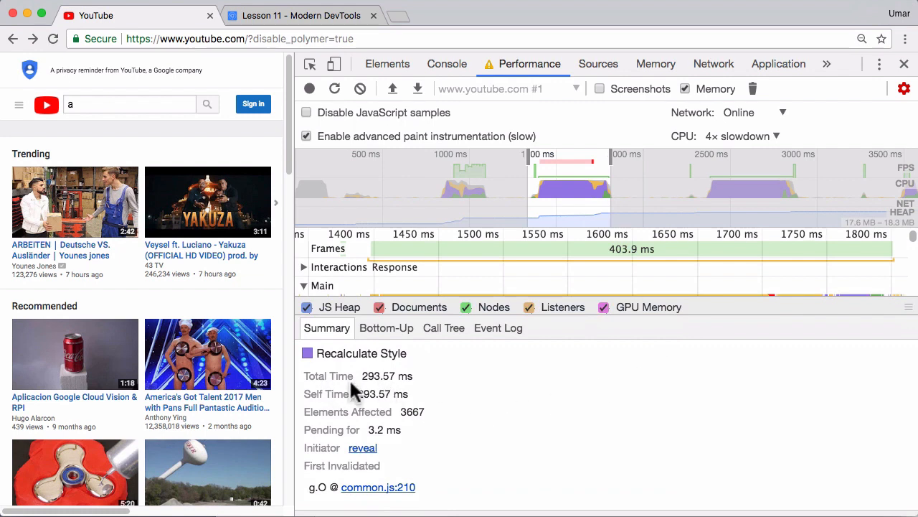
{"action": "mouse_move", "coordinate": [329, 449]}
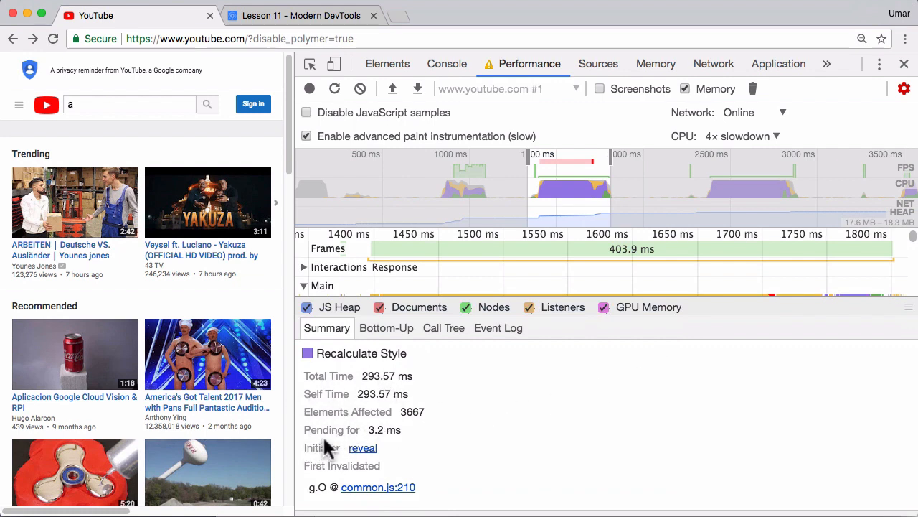
{"action": "mouse_move", "coordinate": [423, 425]}
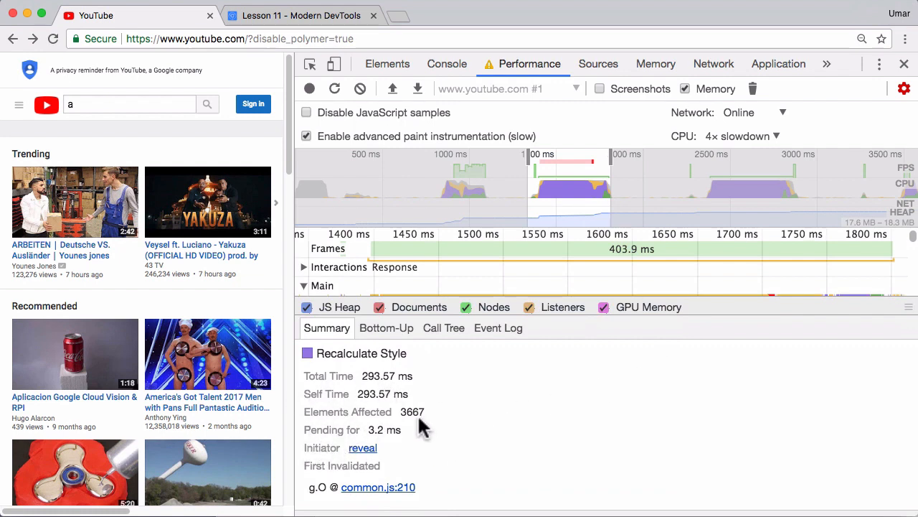
{"action": "mouse_move", "coordinate": [452, 456]}
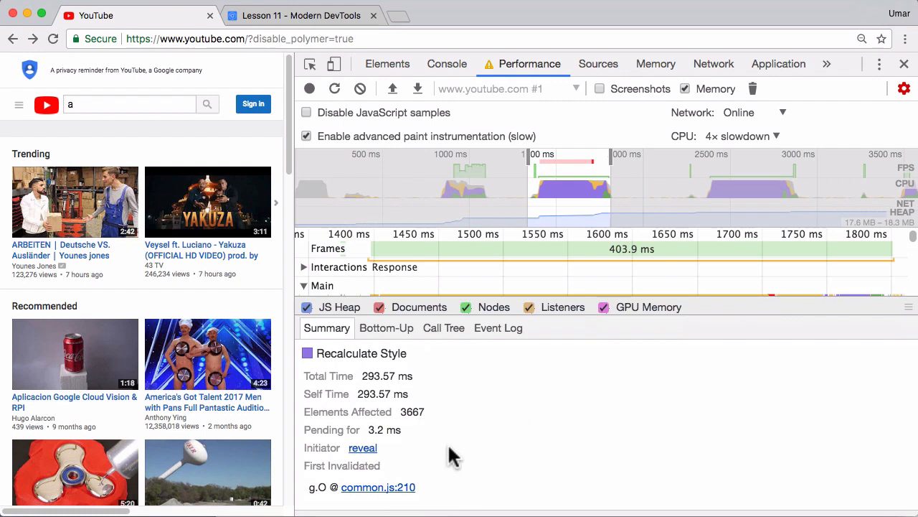
{"action": "mouse_move", "coordinate": [430, 491]}
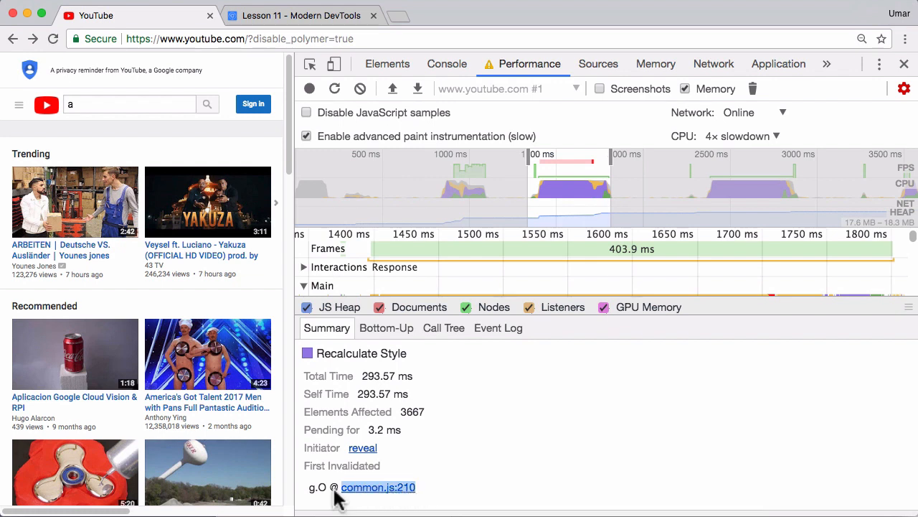
{"action": "mouse_move", "coordinate": [588, 360]}
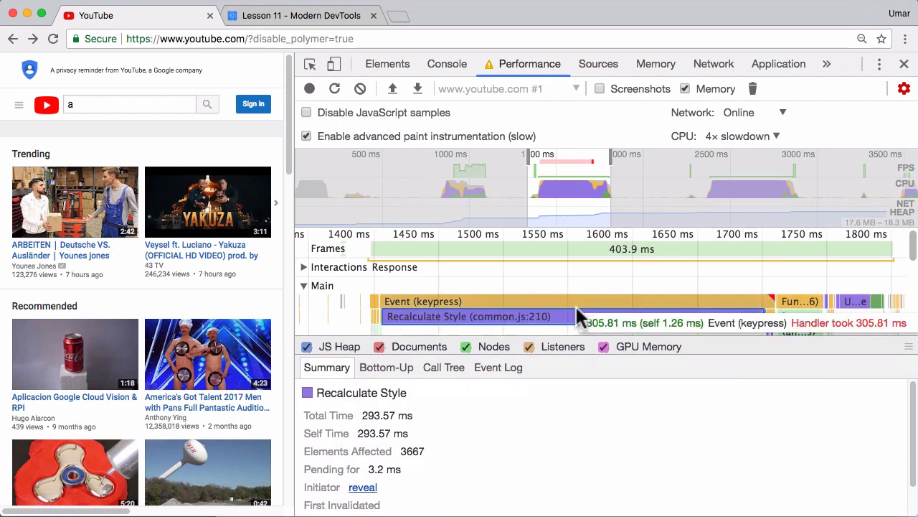
{"action": "mouse_move", "coordinate": [623, 420]}
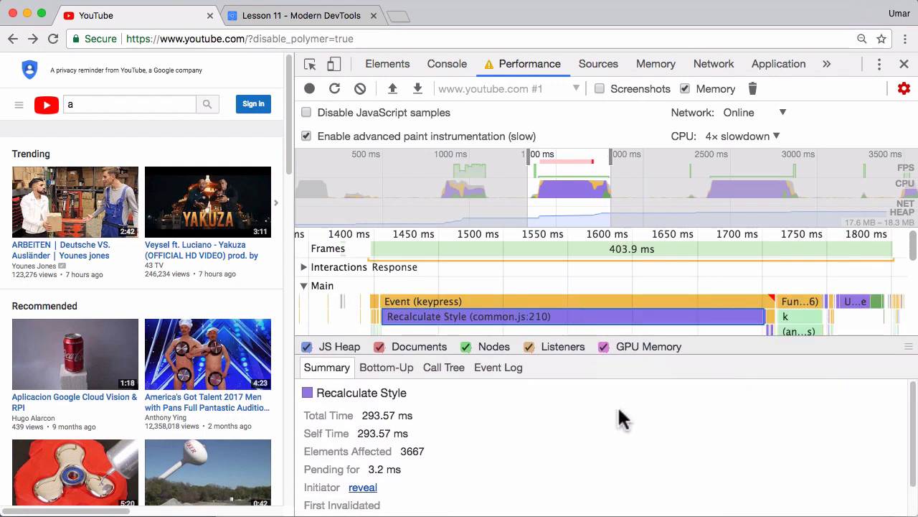
- Follow the First Invalidated link and select the classList.remove code on formatted line 1572
{"action": "scroll", "scroll_direction": "down", "scroll_amount": 3}
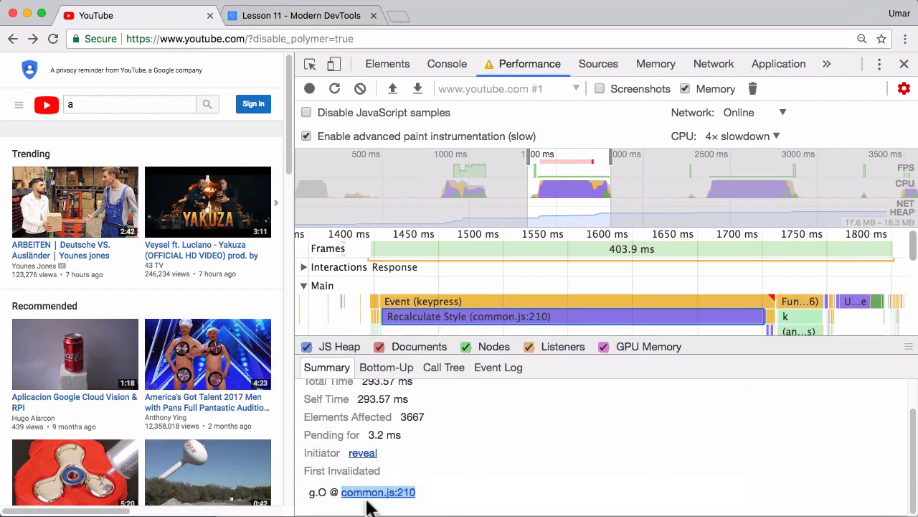
{"action": "mouse_move", "coordinate": [378, 491]}
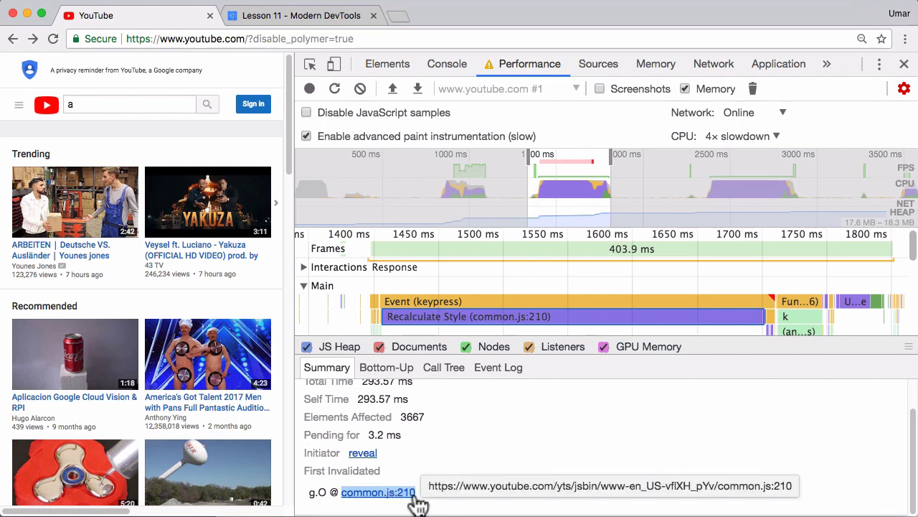
{"action": "left_click", "coordinate": [378, 492]}
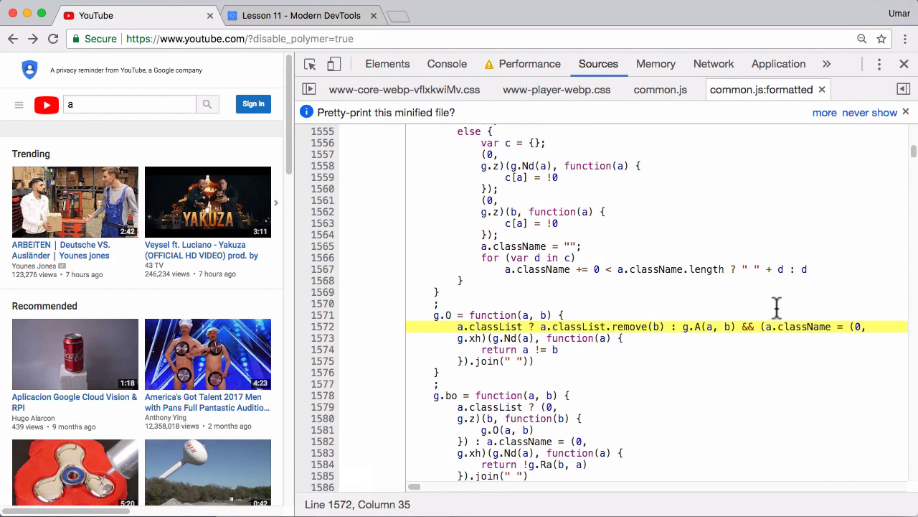
{"action": "mouse_move", "coordinate": [588, 323]}
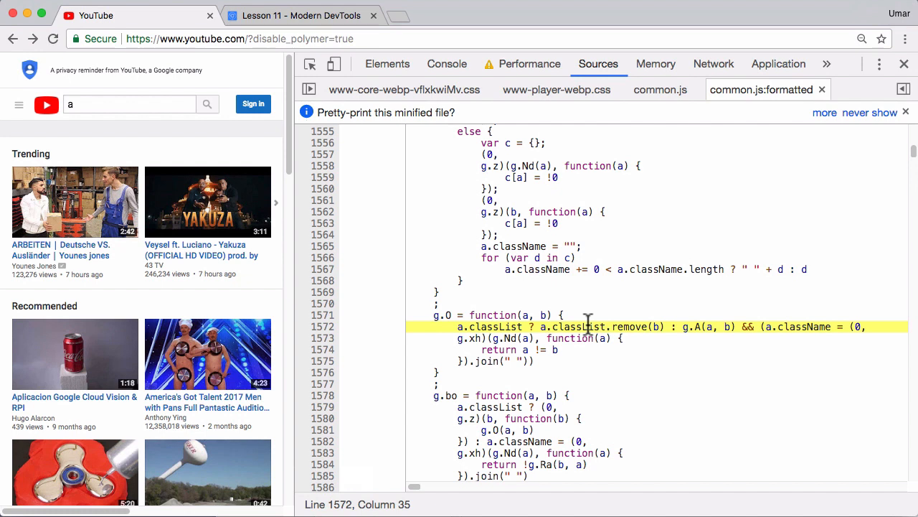
{"action": "mouse_move", "coordinate": [602, 314]}
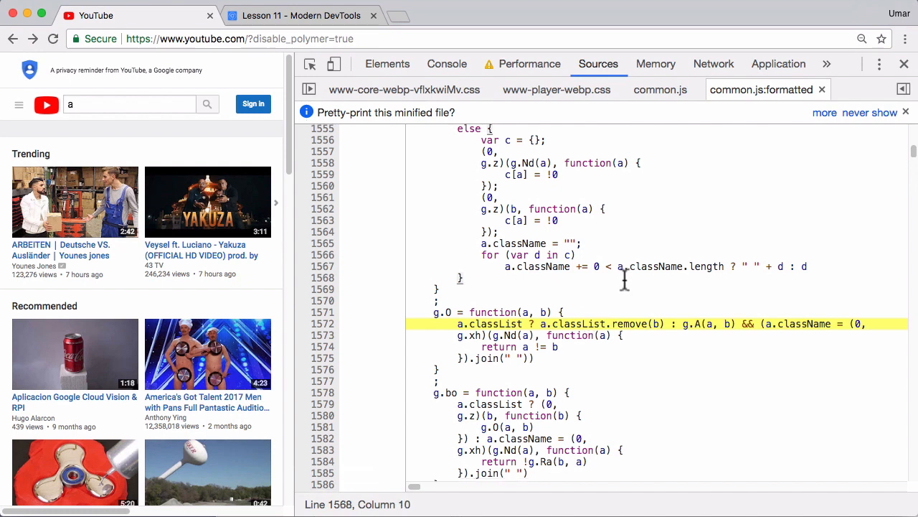
{"action": "scroll", "scroll_direction": "down", "scroll_amount": 3}
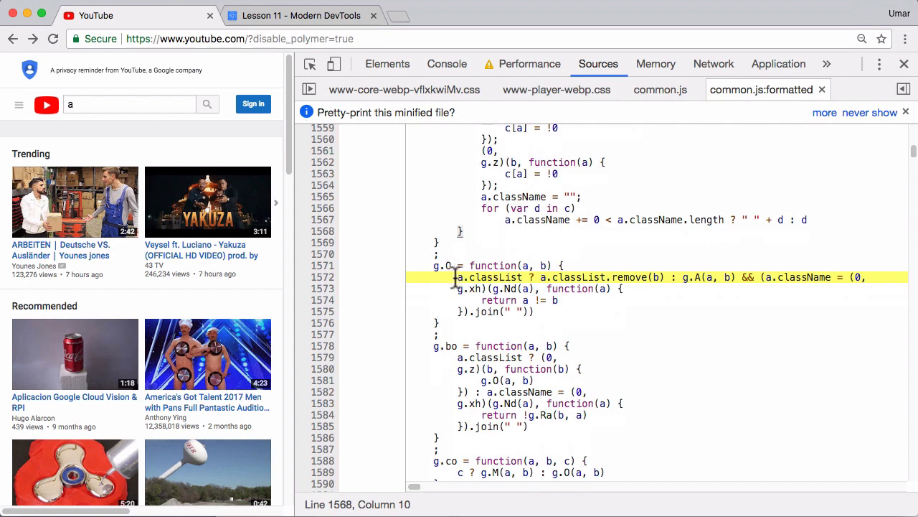
{"action": "left_click_drag", "start_coordinate": [458, 277], "coordinate": [864, 277]}
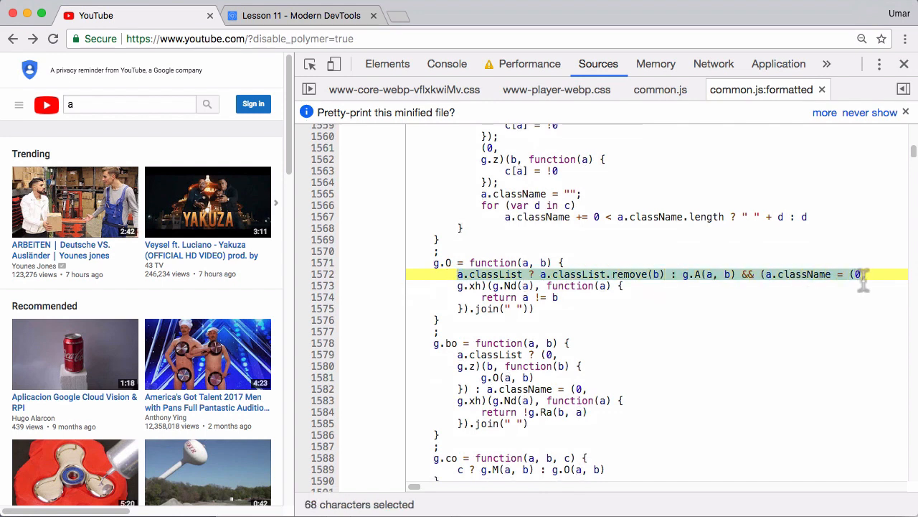
{"action": "left_click", "coordinate": [596, 323]}
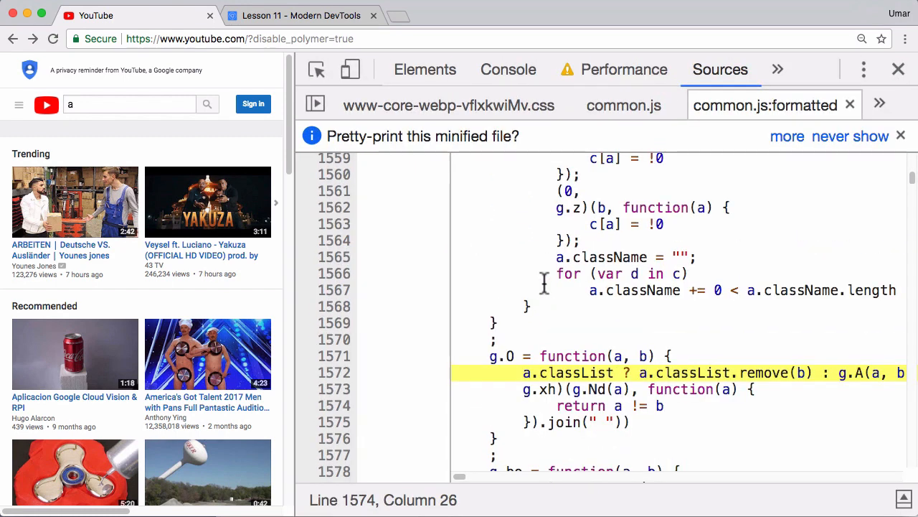
{"action": "scroll", "scroll_direction": "down", "scroll_amount": 3}
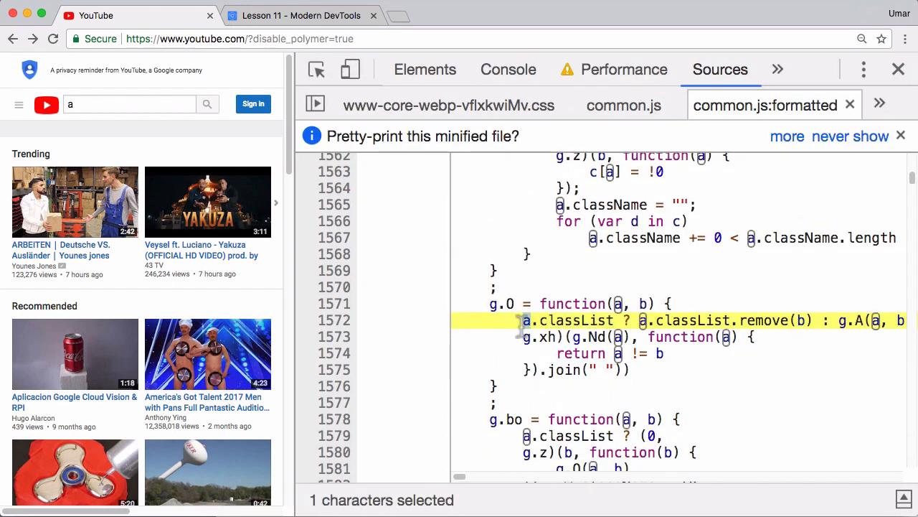
{"action": "left_click", "coordinate": [728, 320]}
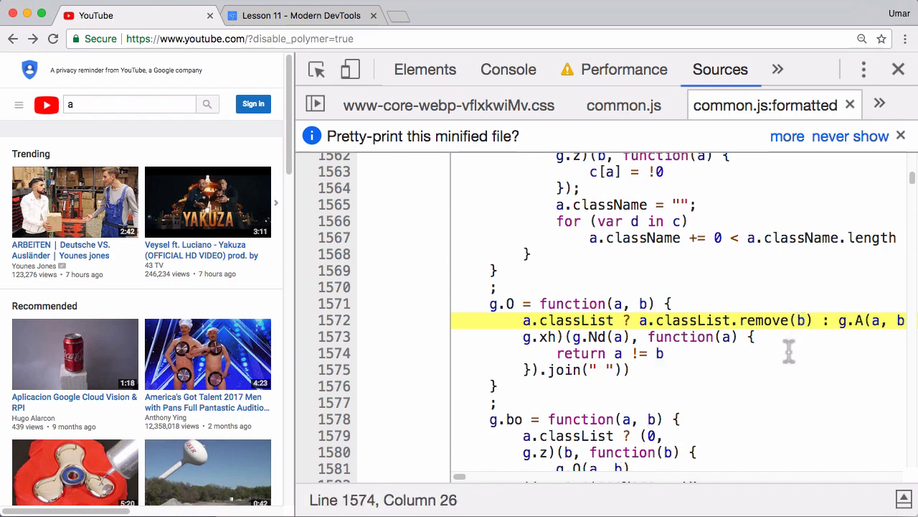
{"action": "mouse_move", "coordinate": [789, 352]}
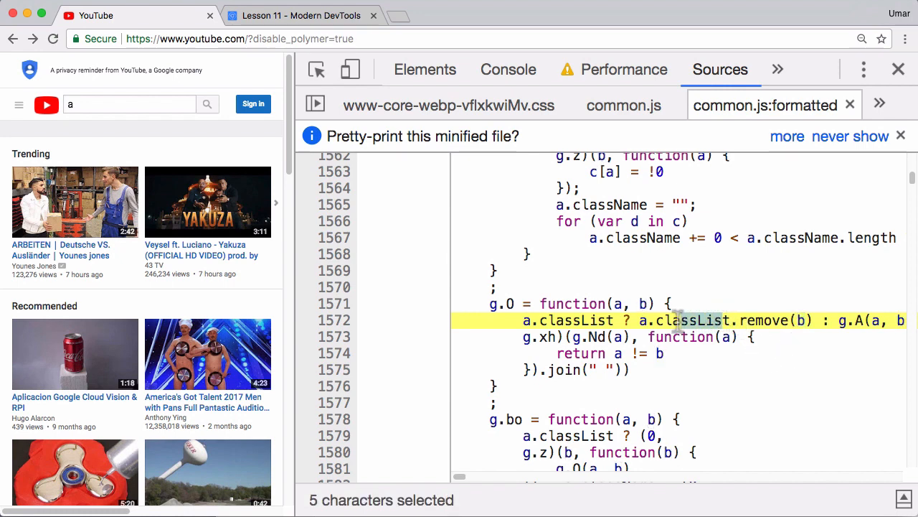
{"action": "left_click", "coordinate": [786, 320]}
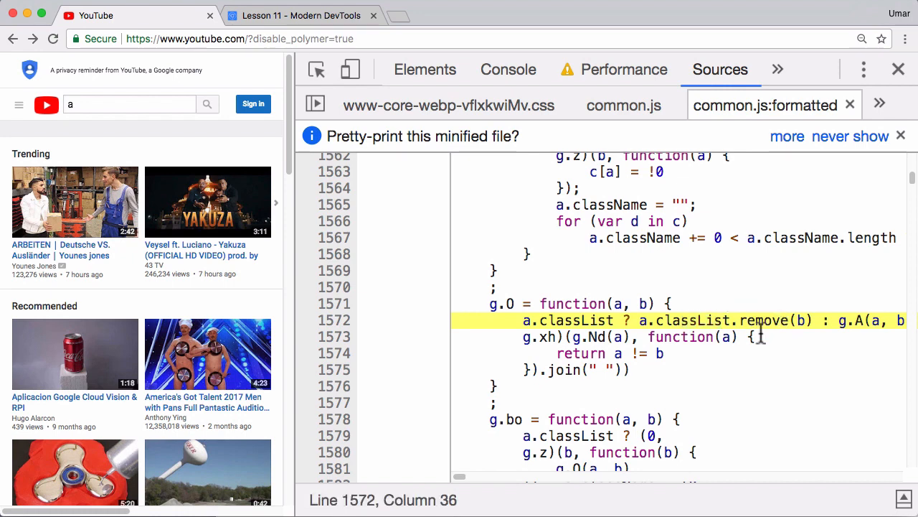
{"action": "left_click", "coordinate": [614, 69]}
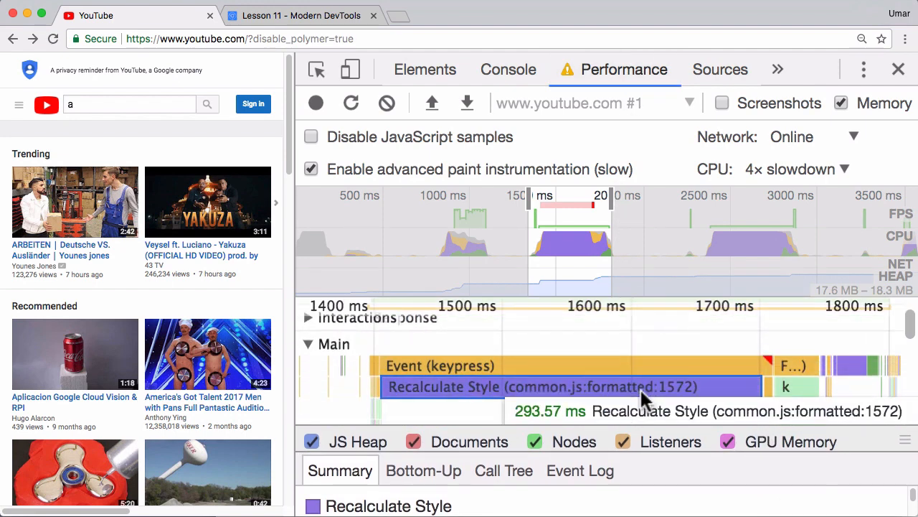
{"action": "mouse_move", "coordinate": [502, 391]}
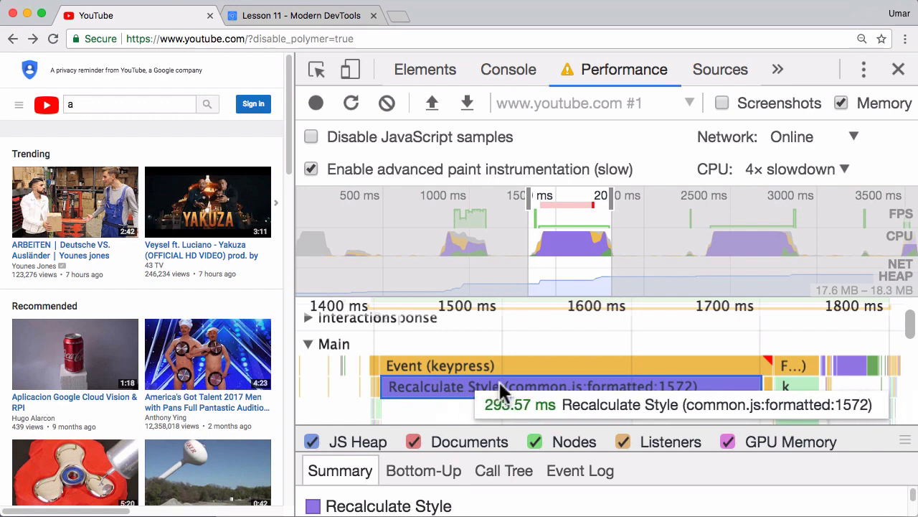
{"action": "mouse_move", "coordinate": [599, 396]}
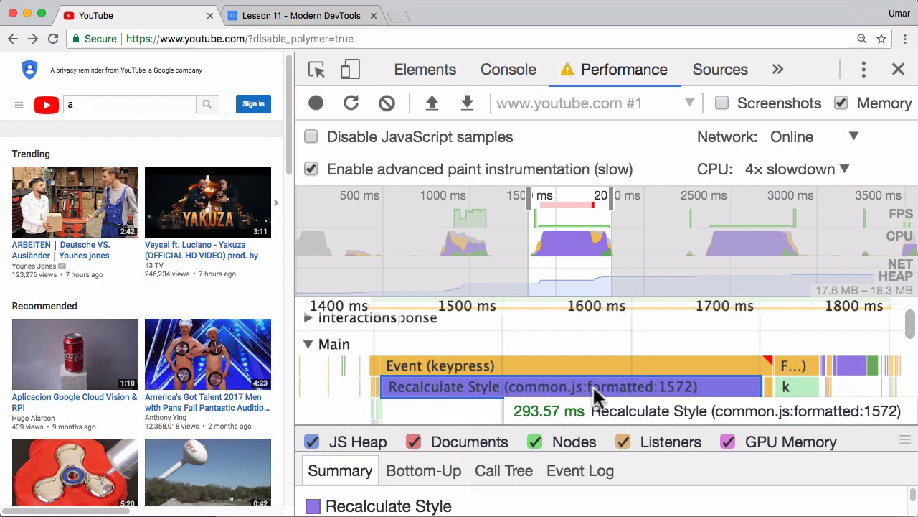
{"action": "mouse_move", "coordinate": [488, 402]}
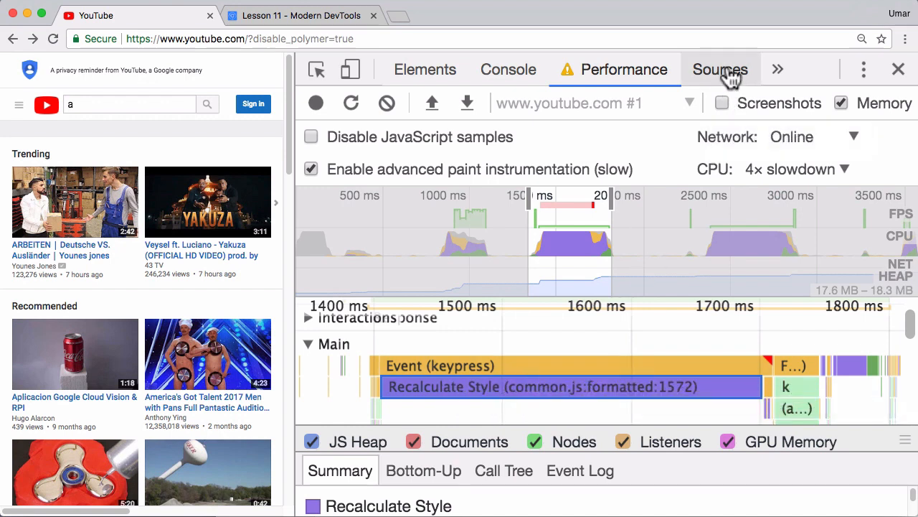
- Add a breakpoint on line 1572 of common.js:formatted from the gutter menu
{"action": "left_click", "coordinate": [720, 69]}
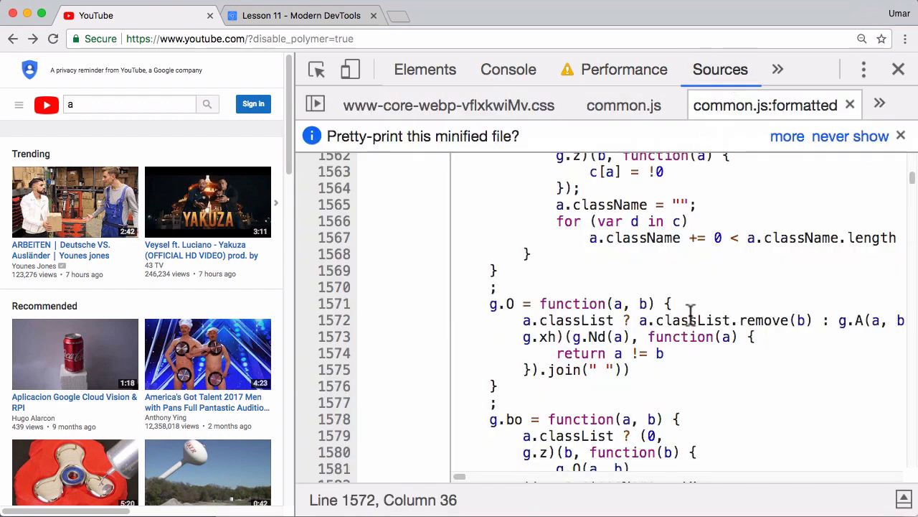
{"action": "right_click", "coordinate": [333, 319]}
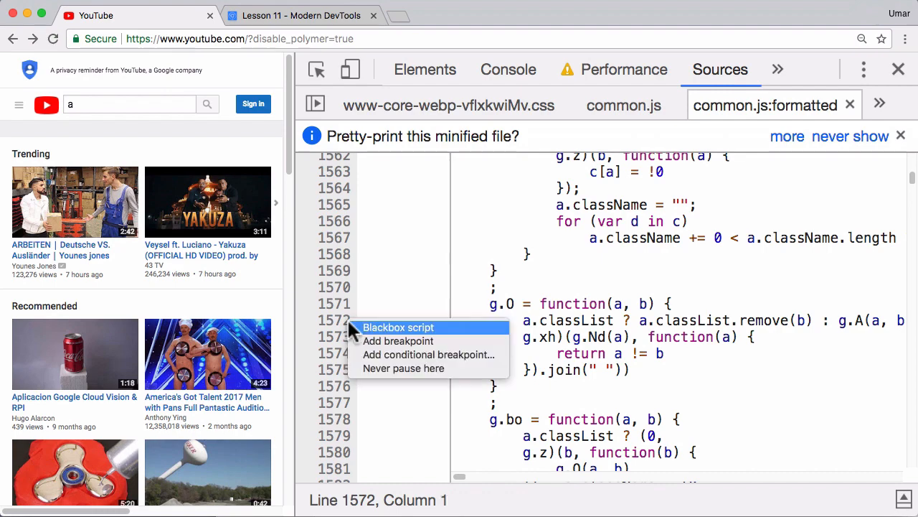
{"action": "mouse_move", "coordinate": [460, 353]}
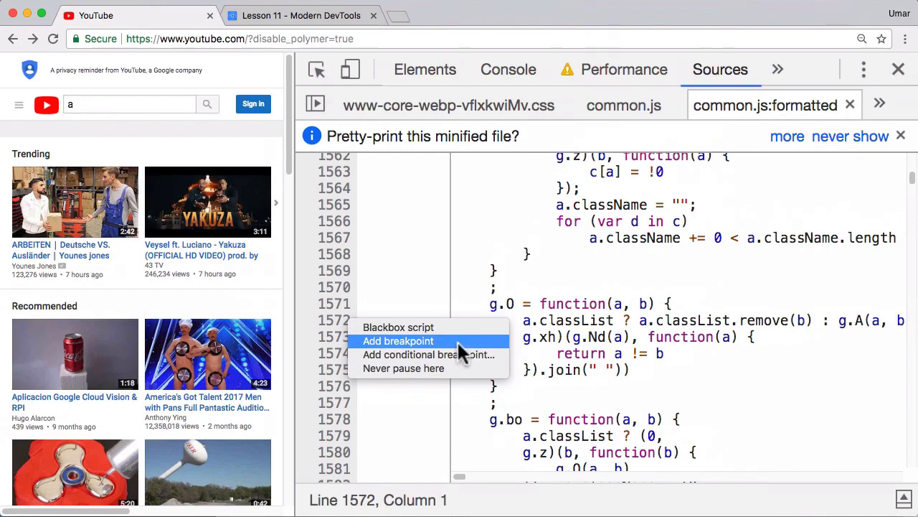
{"action": "left_click", "coordinate": [398, 341]}
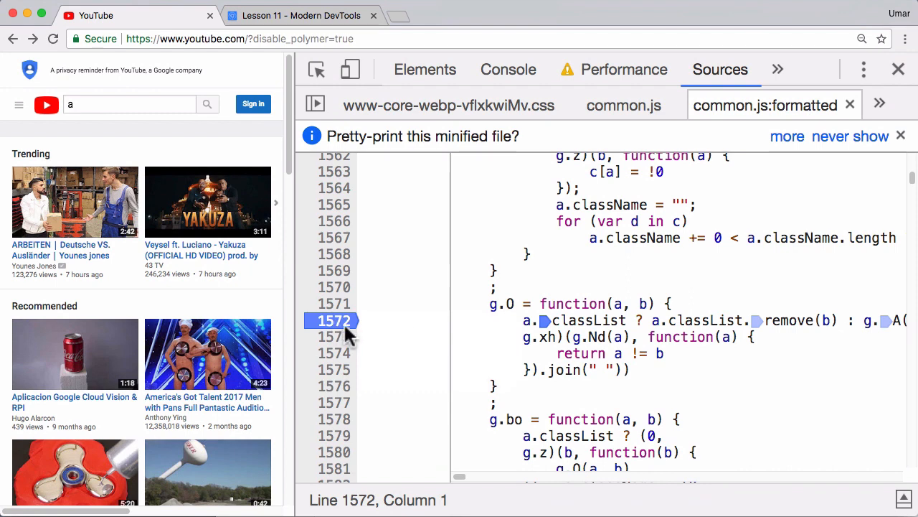
{"action": "mouse_move", "coordinate": [415, 314]}
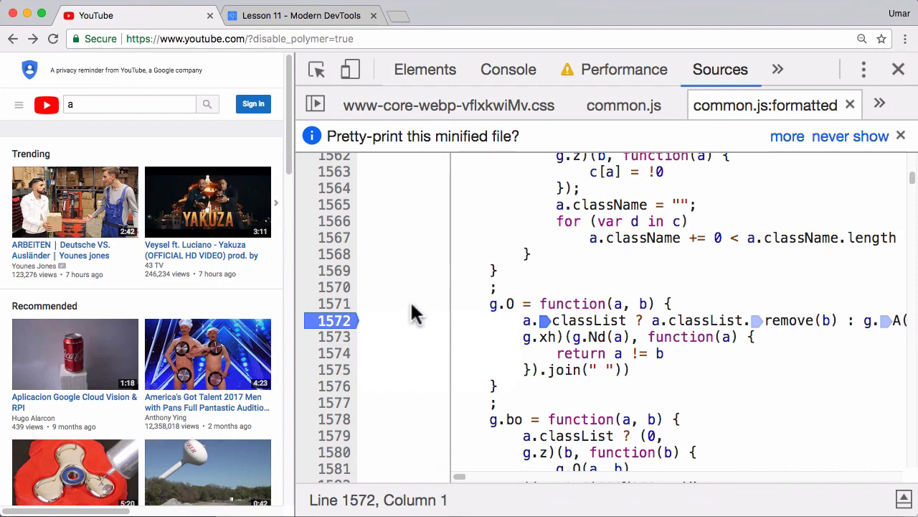
{"action": "mouse_move", "coordinate": [419, 280]}
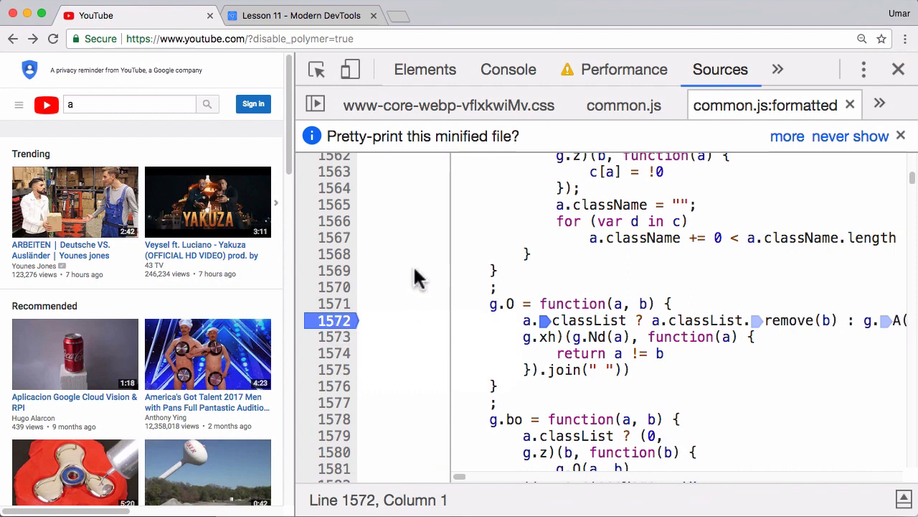
{"action": "mouse_move", "coordinate": [491, 283]}
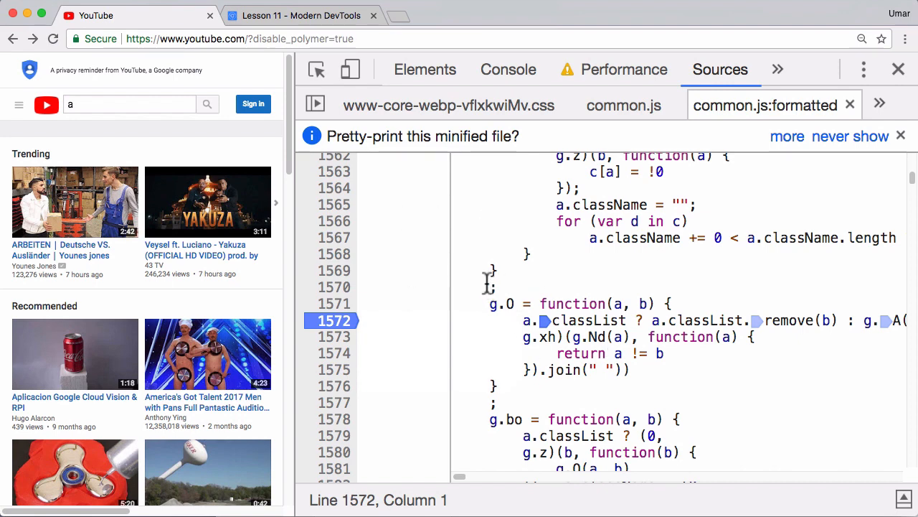
- Trigger the line 1572 breakpoint from the YouTube search box and inspect locals a and b
{"action": "left_click", "coordinate": [129, 104]}
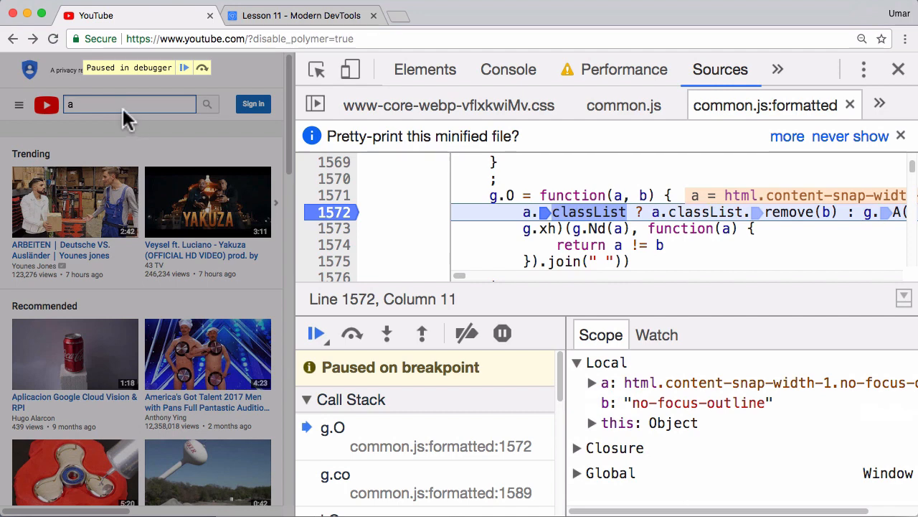
{"action": "mouse_move", "coordinate": [113, 120]}
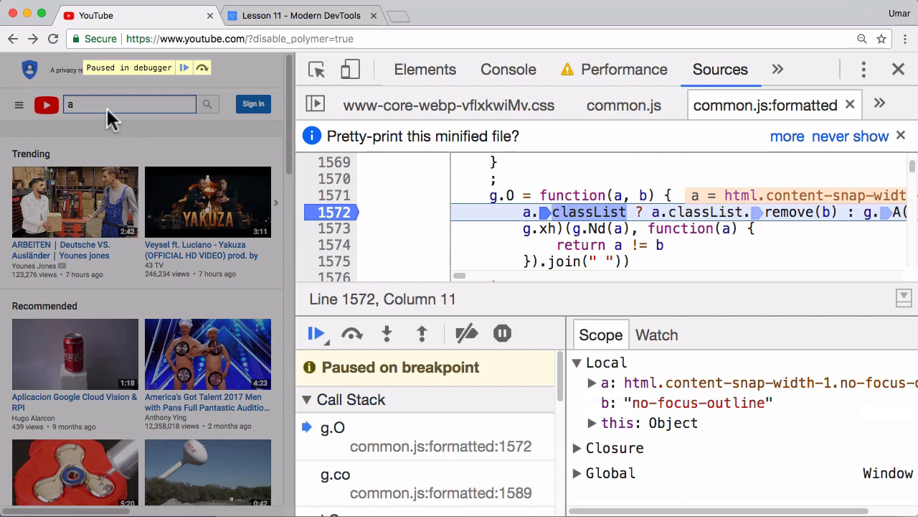
{"action": "mouse_move", "coordinate": [483, 240]}
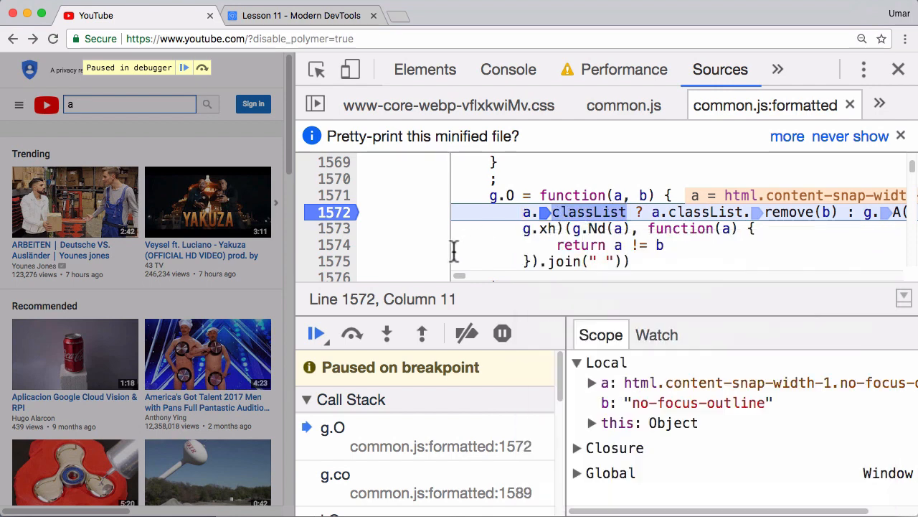
{"action": "mouse_move", "coordinate": [795, 318]}
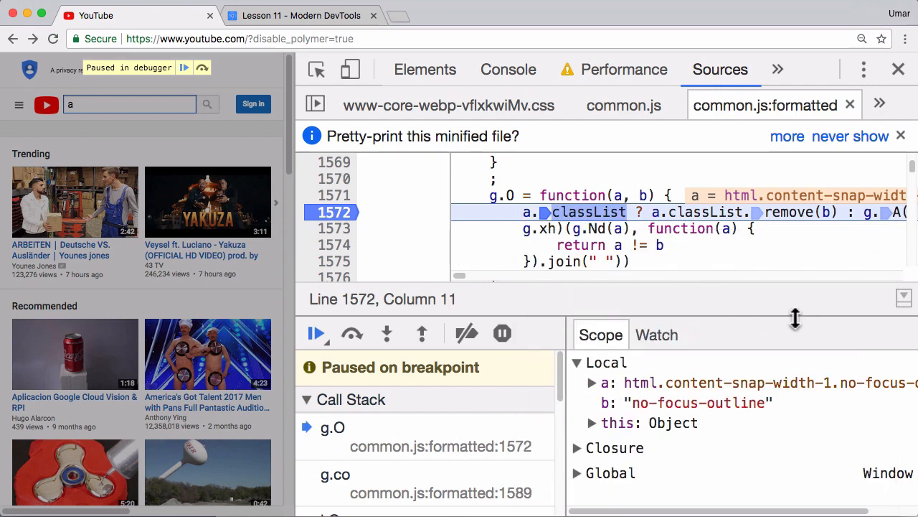
{"action": "mouse_move", "coordinate": [757, 321]}
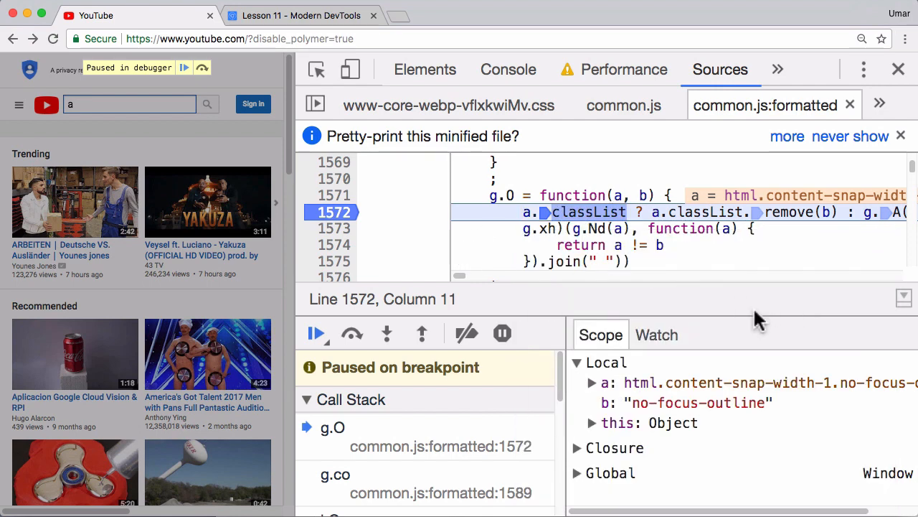
{"action": "mouse_move", "coordinate": [659, 244]}
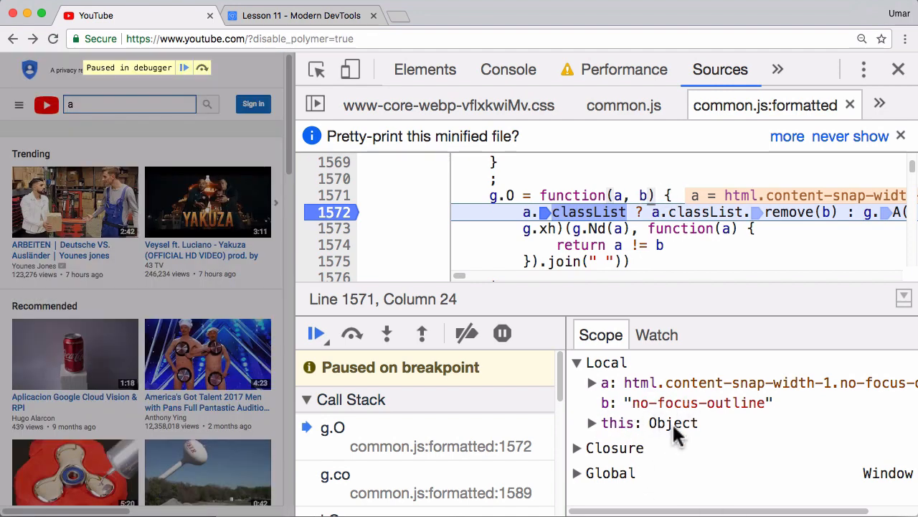
{"action": "mouse_move", "coordinate": [673, 422]}
{"action": "type", "text": "b"}
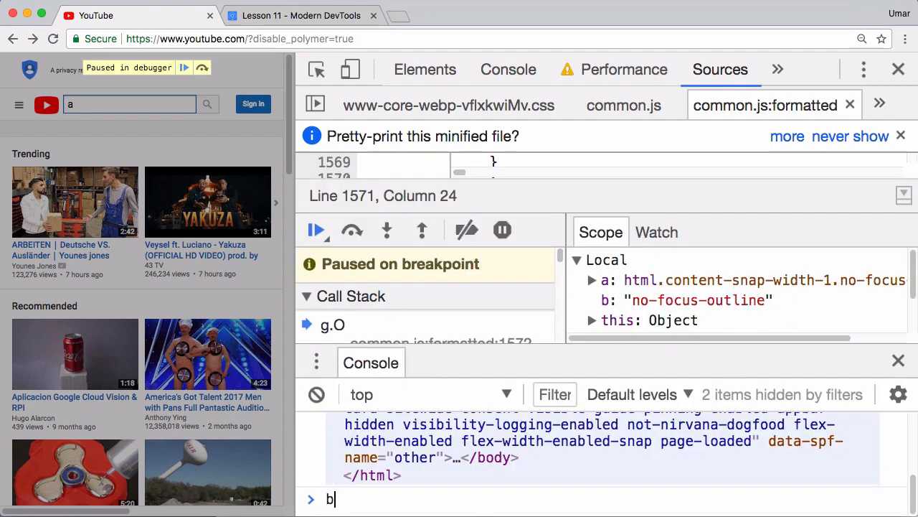
{"action": "key", "text": "Enter"}
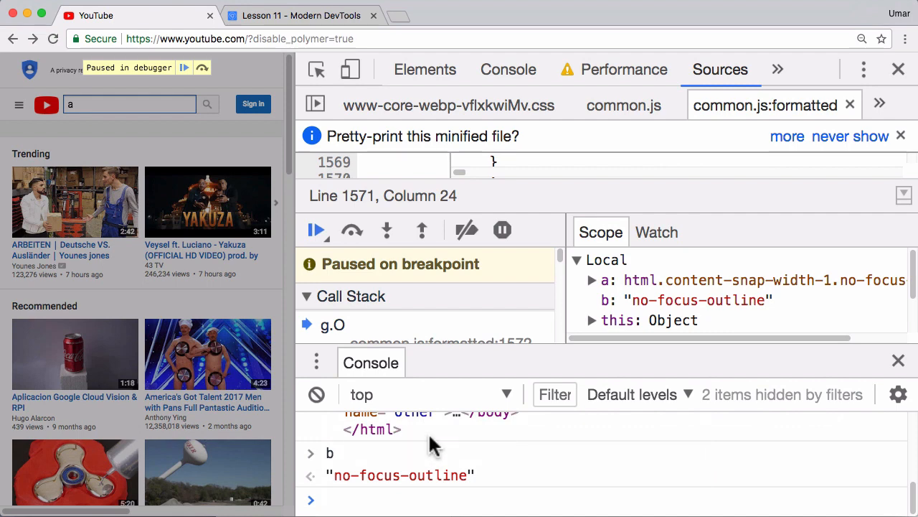
{"action": "left_click", "coordinate": [430, 496]}
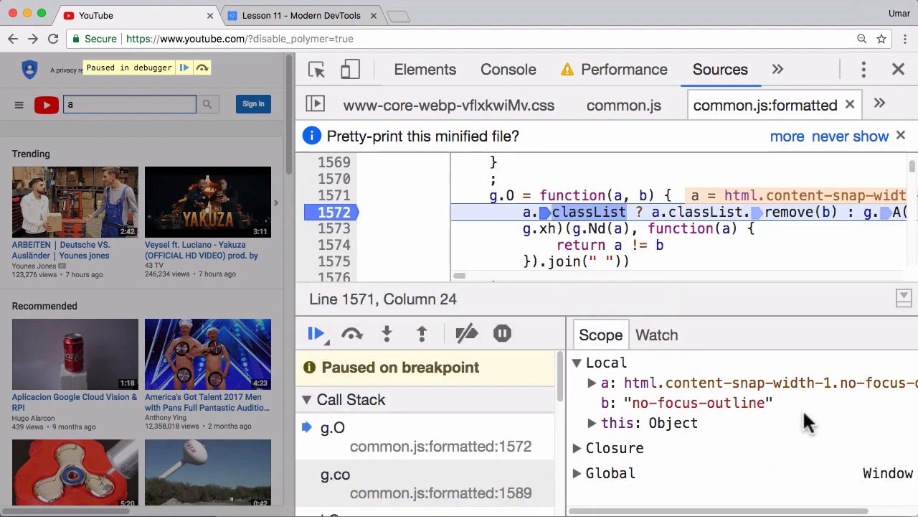
{"action": "mouse_move", "coordinate": [717, 502]}
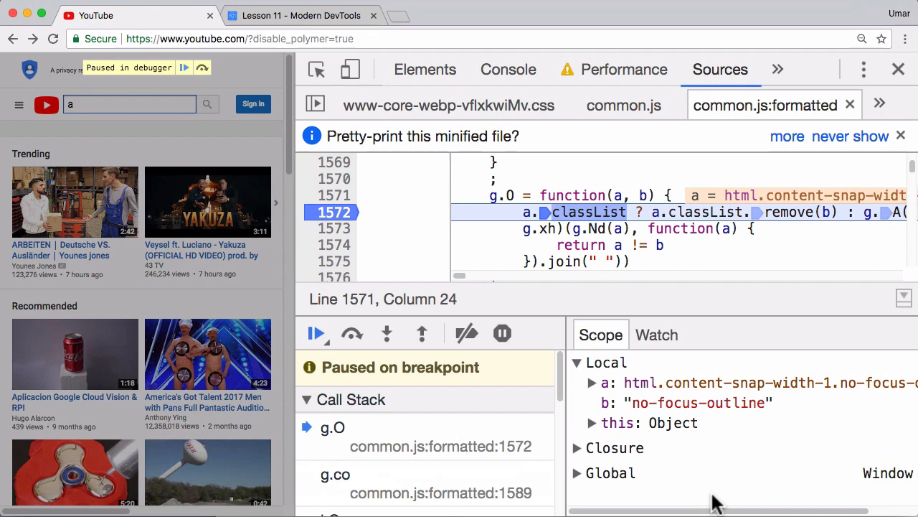
{"action": "mouse_move", "coordinate": [688, 456]}
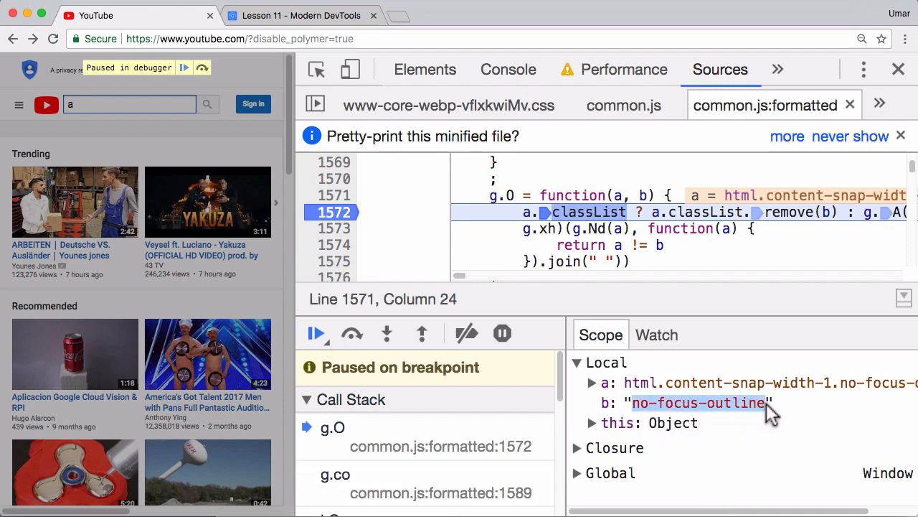
{"action": "mouse_move", "coordinate": [760, 430]}
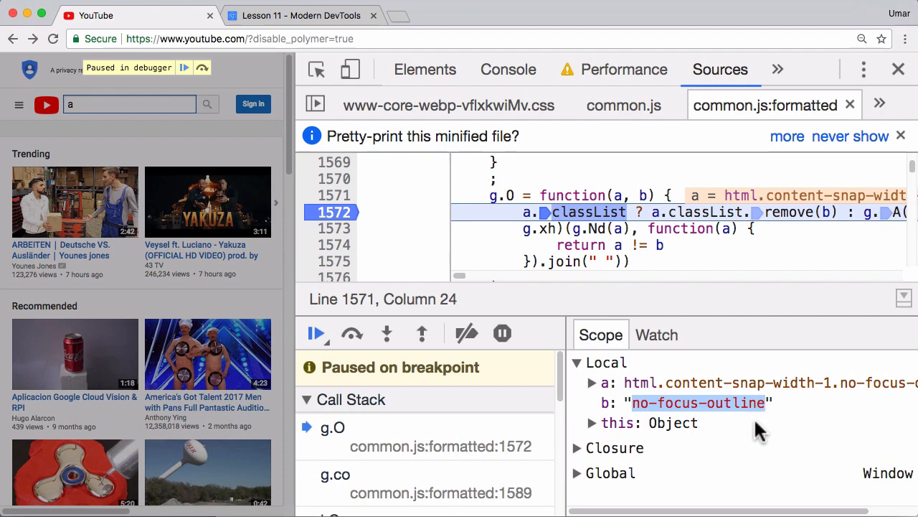
{"action": "mouse_move", "coordinate": [699, 212]}
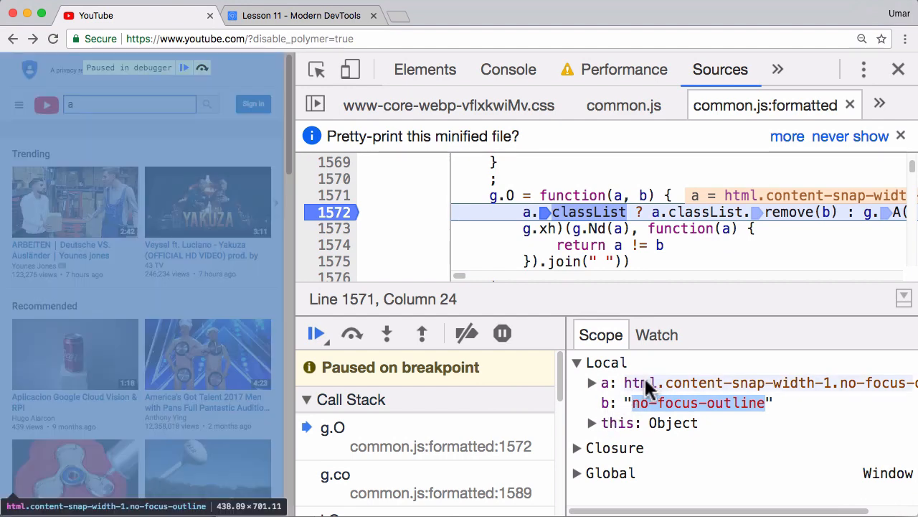
- Reveal the html element in Elements, showing classes content-snap-width-1 and no-focus-outline
{"action": "left_click", "coordinate": [425, 69]}
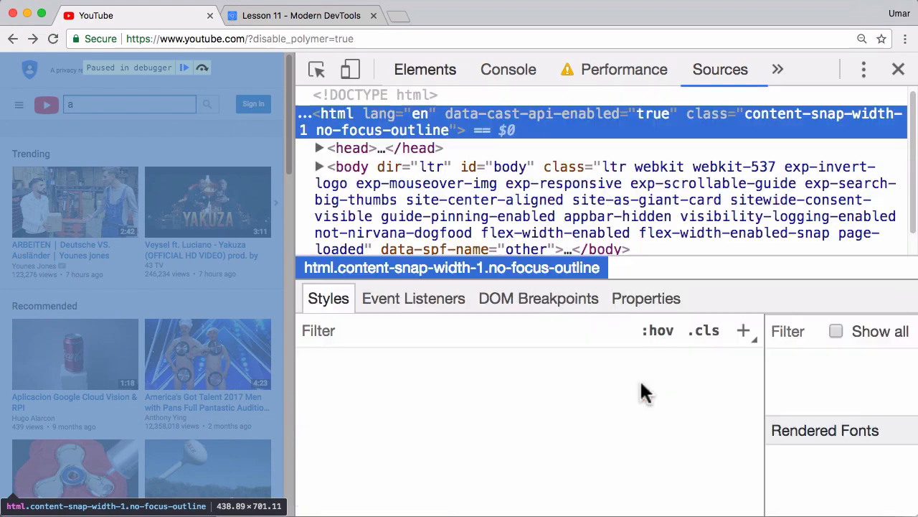
{"action": "left_click", "coordinate": [425, 69]}
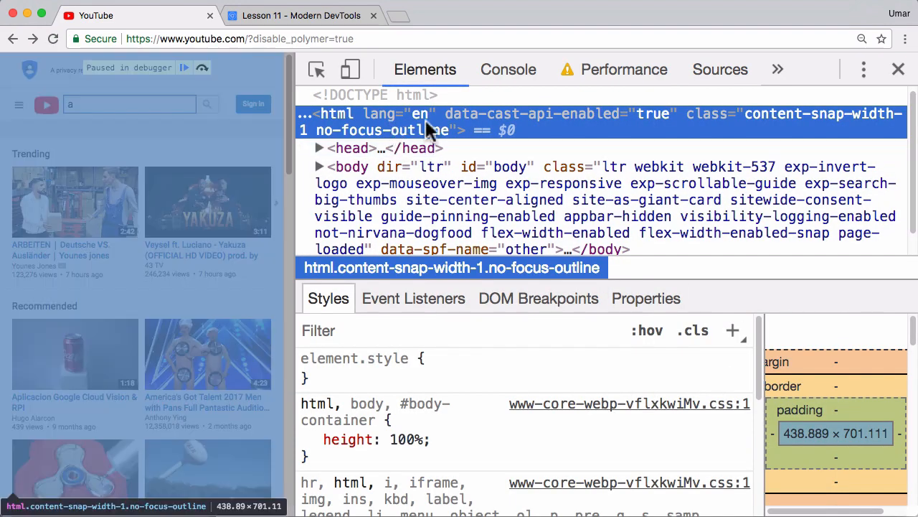
{"action": "mouse_move", "coordinate": [470, 129]}
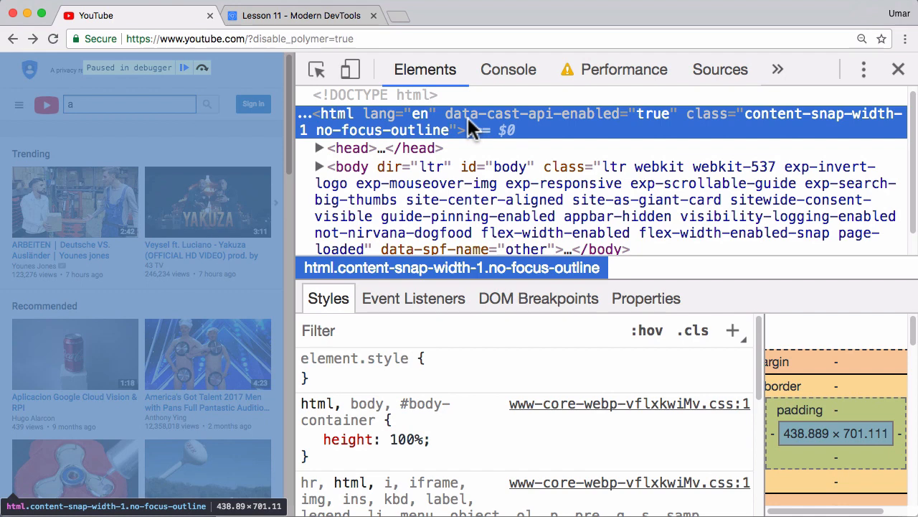
{"action": "mouse_move", "coordinate": [466, 132]}
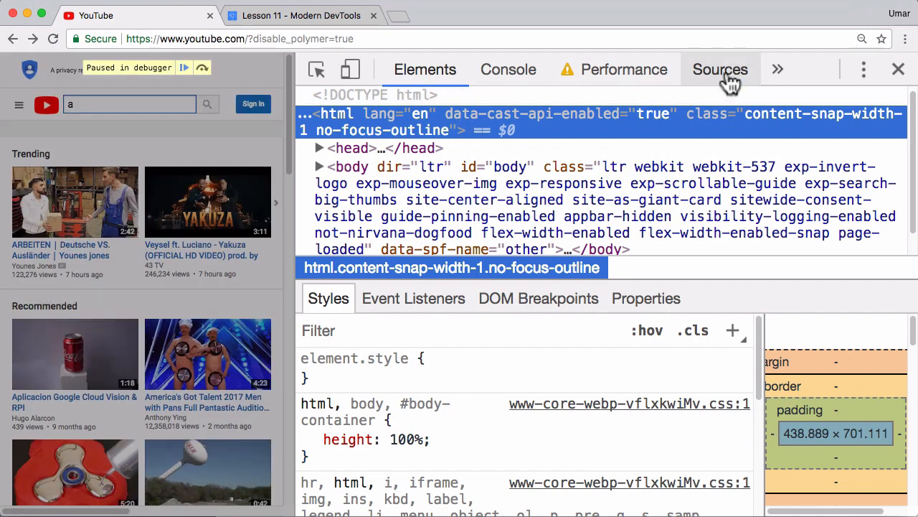
- Switch back to Sources at the paused line 1572 breakpoint in common.js:formatted
{"action": "left_click", "coordinate": [720, 69]}
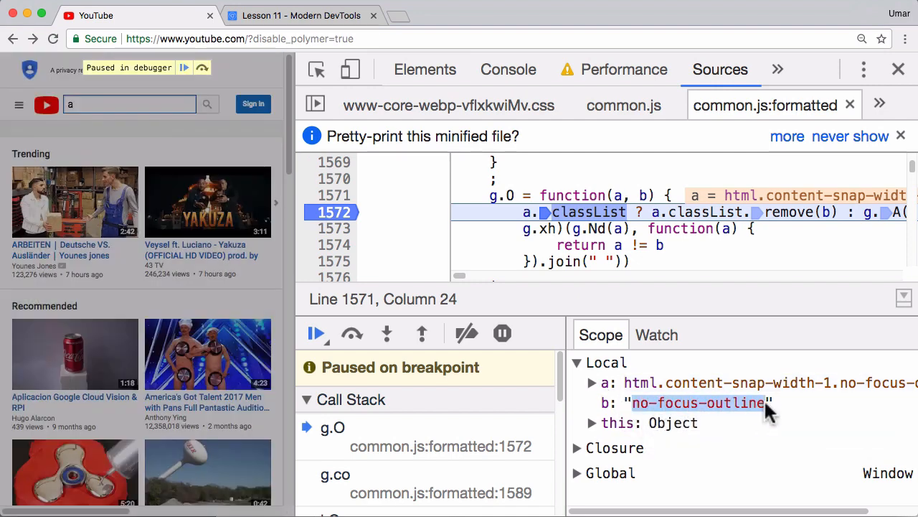
- Search all sources for 'no-focus-outline' and open the www-player-webp.css match
{"action": "right_click", "coordinate": [700, 402]}
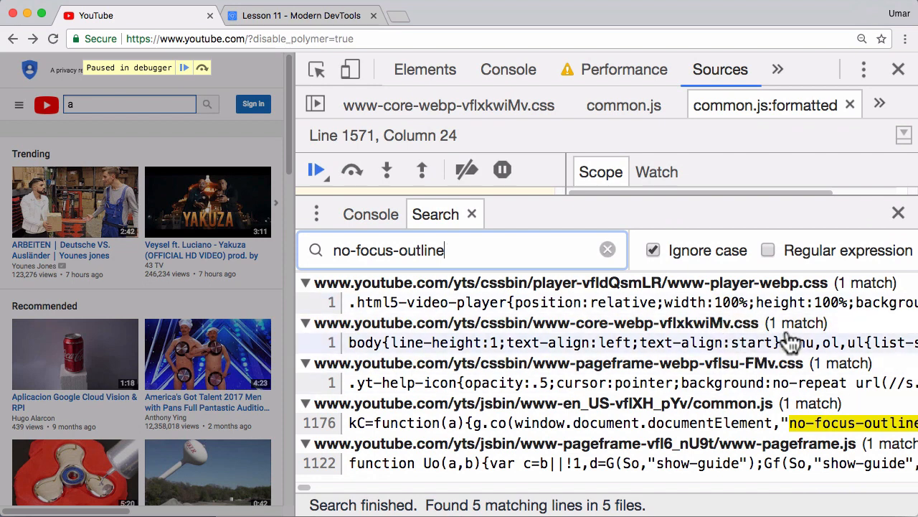
{"action": "mouse_move", "coordinate": [772, 292]}
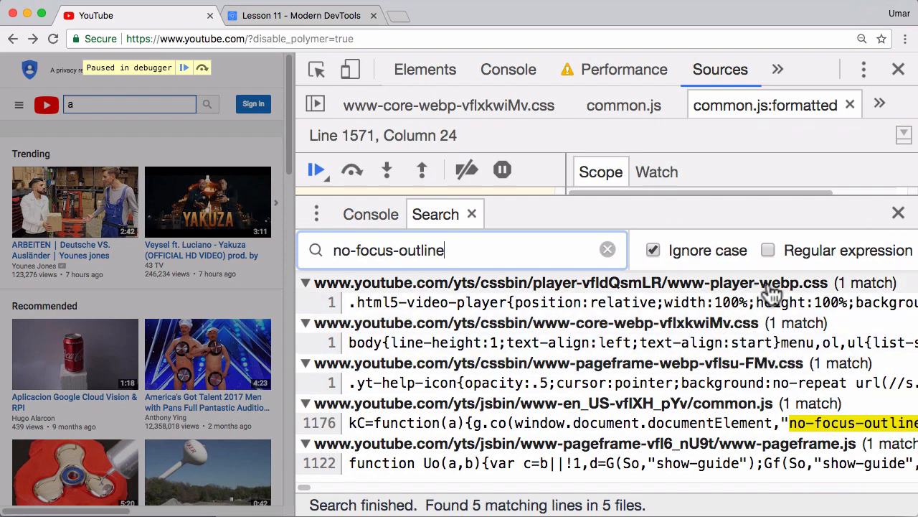
{"action": "mouse_move", "coordinate": [269, 269]}
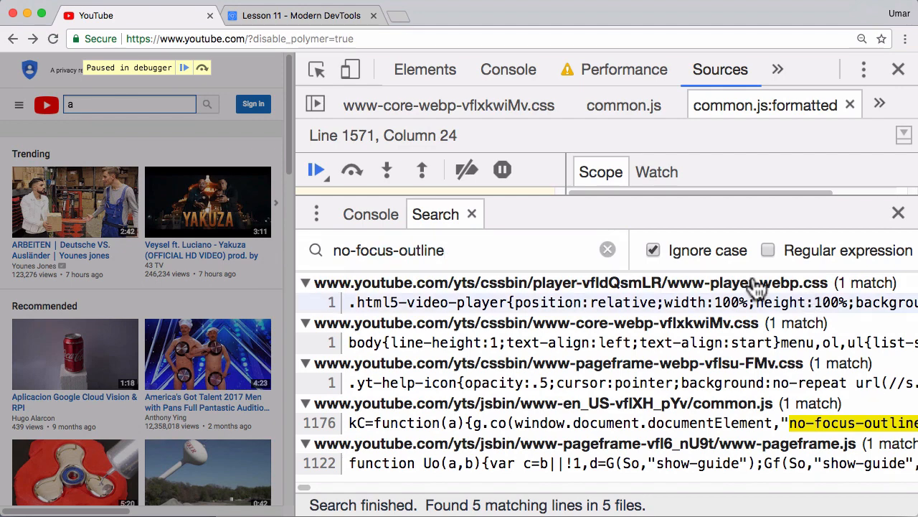
{"action": "left_click", "coordinate": [574, 302]}
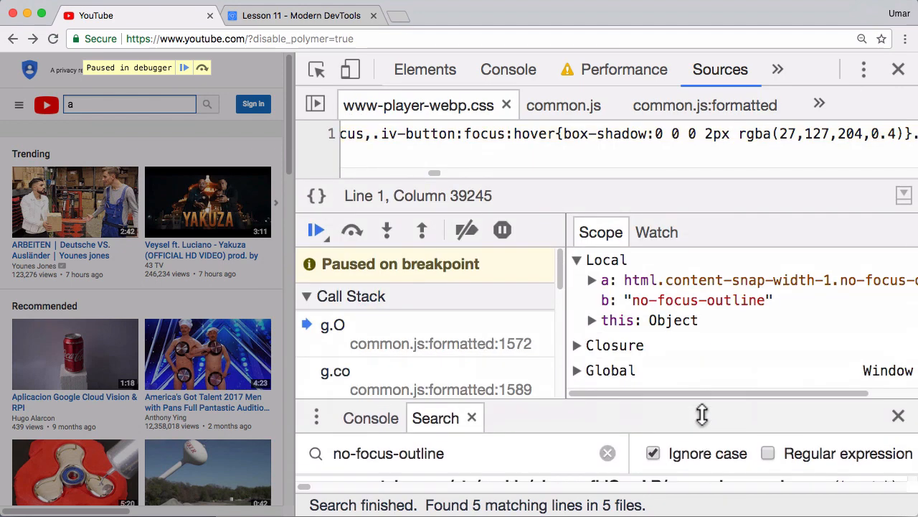
{"action": "mouse_move", "coordinate": [317, 230]}
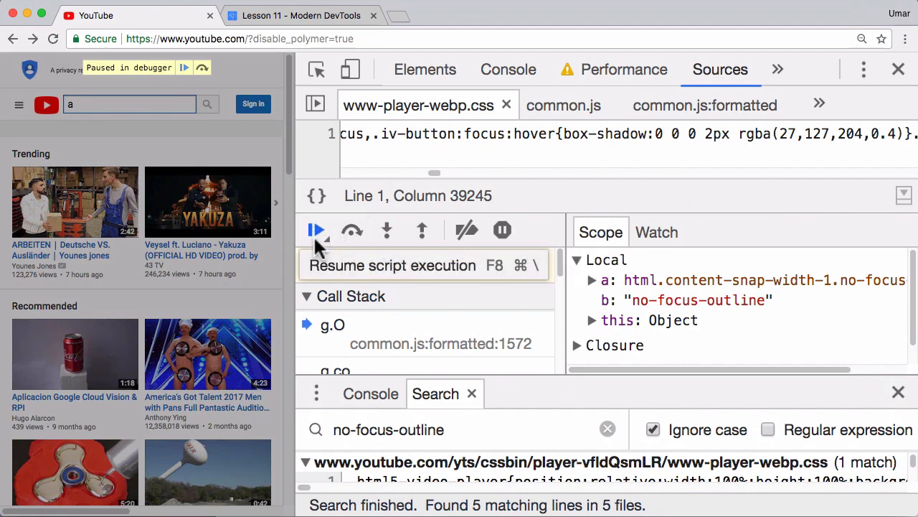
- Resume execution, pretty-print www-player-webp.css, and select the .no-focus-outline selector
{"action": "left_click", "coordinate": [316, 230]}
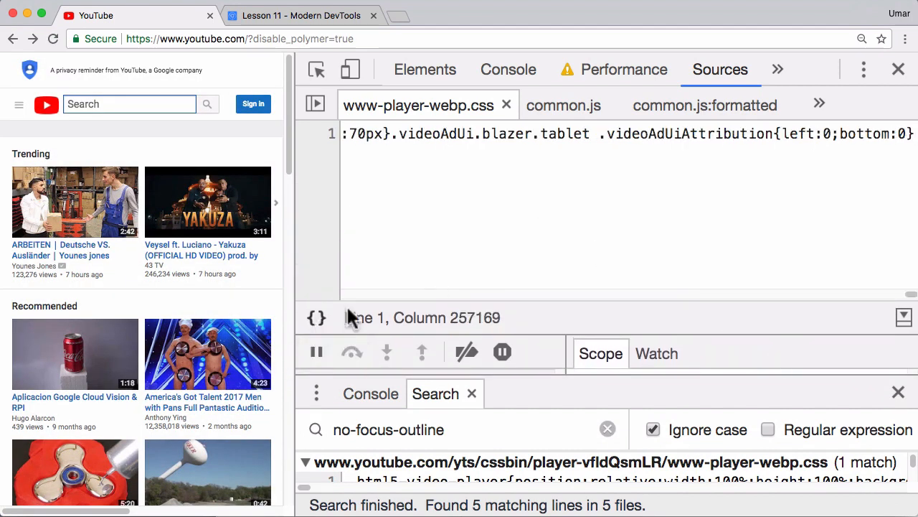
{"action": "left_click", "coordinate": [315, 318]}
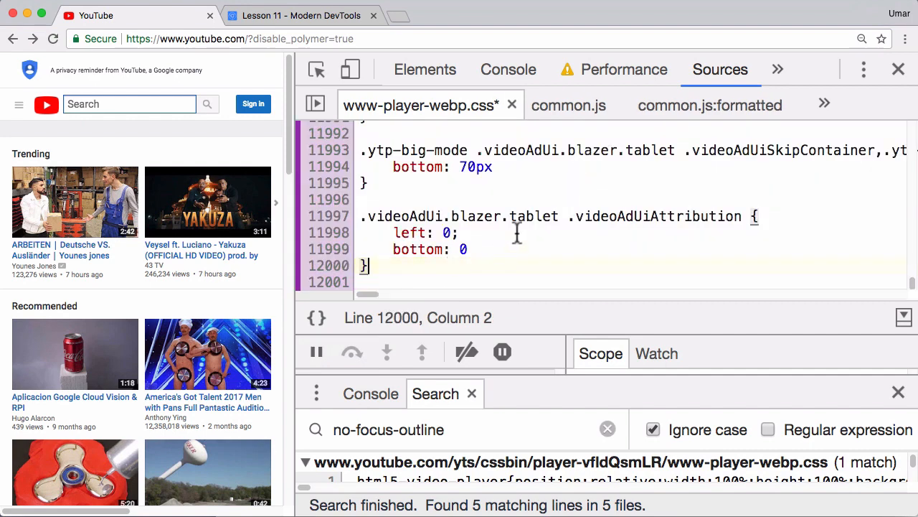
{"action": "scroll", "scroll_direction": "up", "scroll_amount": 3}
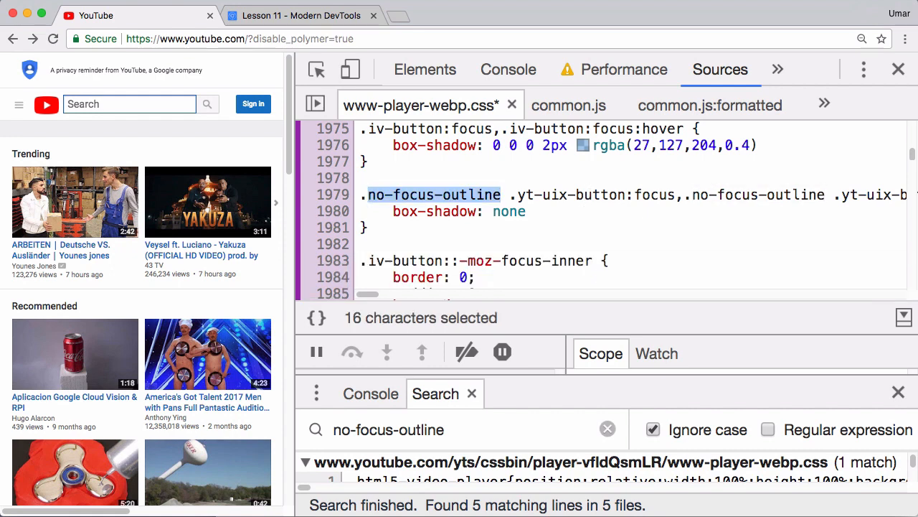
{"action": "left_click", "coordinate": [361, 178]}
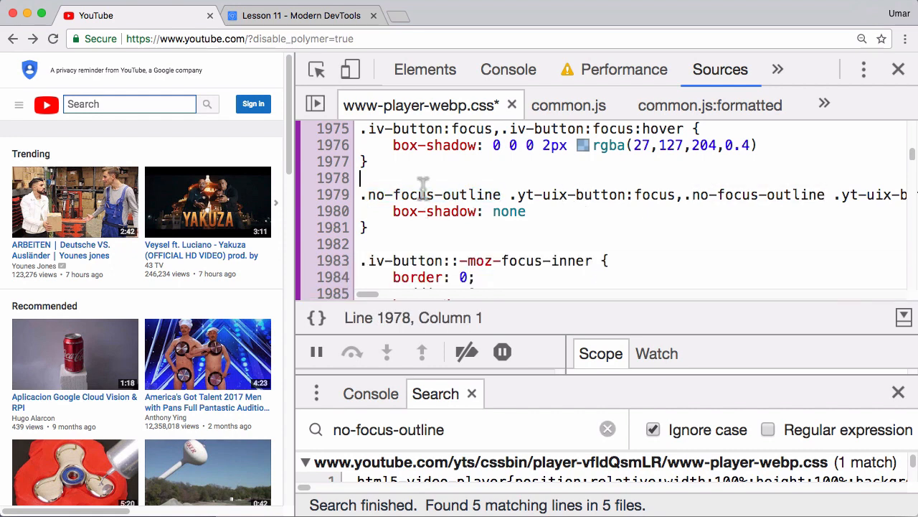
{"action": "double_click", "coordinate": [430, 195]}
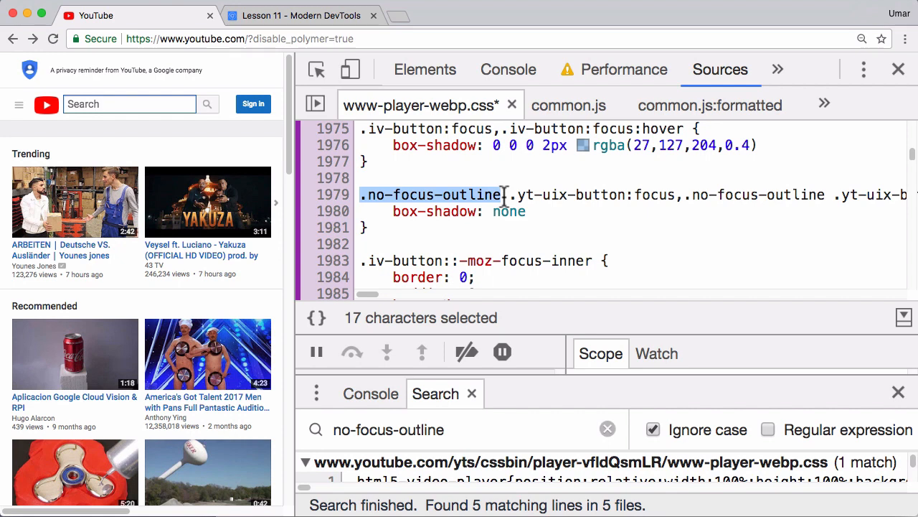
{"action": "mouse_move", "coordinate": [535, 215]}
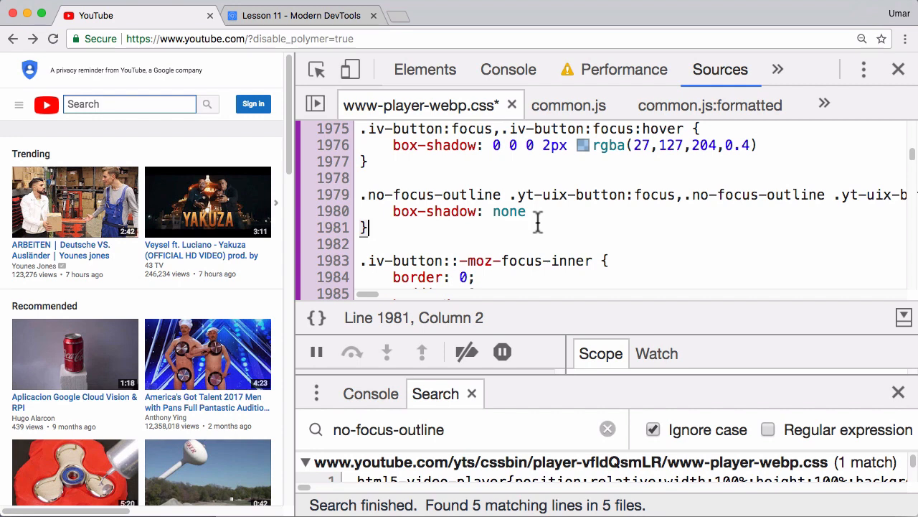
{"action": "mouse_move", "coordinate": [548, 213]}
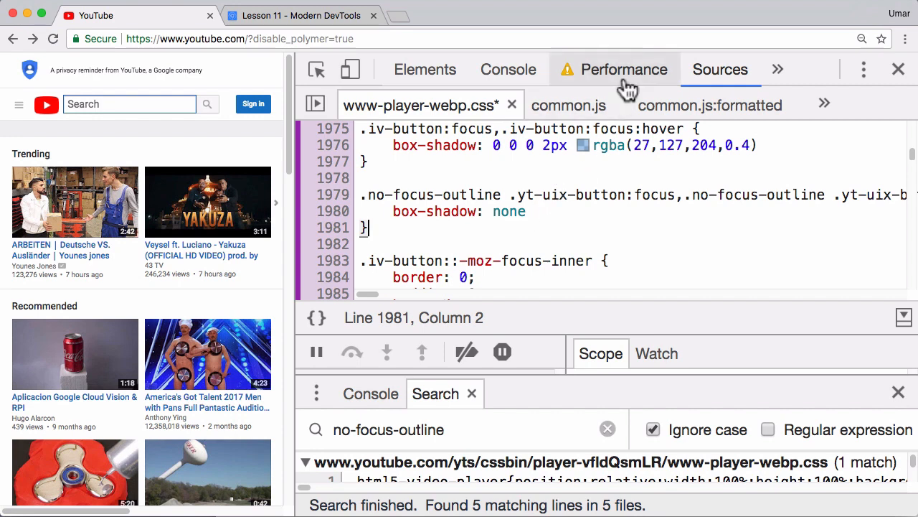
- Return to the 293.57 ms Recalculate Style summary affecting 3667 elements
{"action": "left_click", "coordinate": [624, 69]}
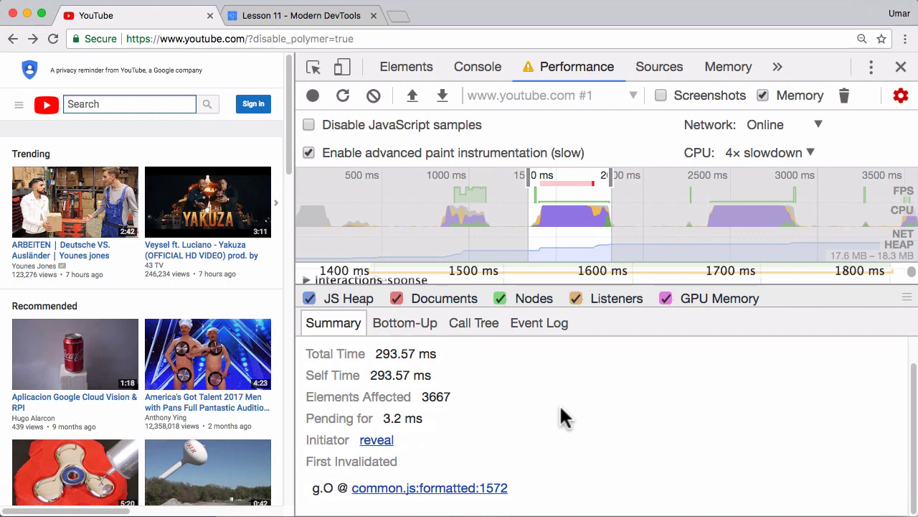
- Inspect the html element's classes and the class-toggling function in Sources
{"action": "left_click", "coordinate": [405, 66]}
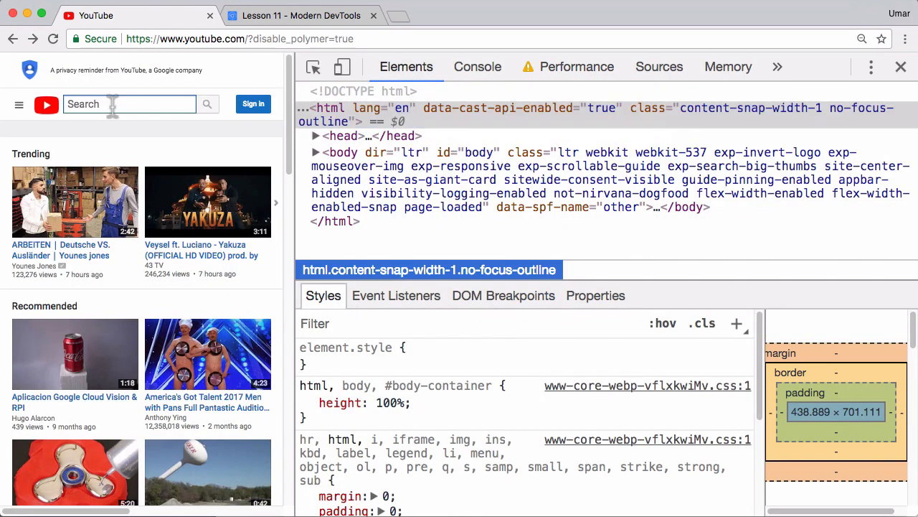
{"action": "left_click", "coordinate": [660, 67]}
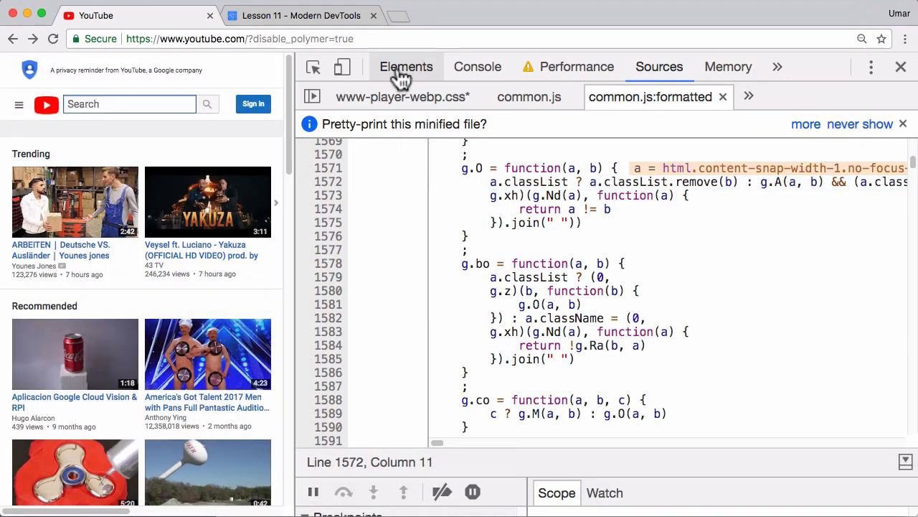
{"action": "left_click", "coordinate": [406, 66]}
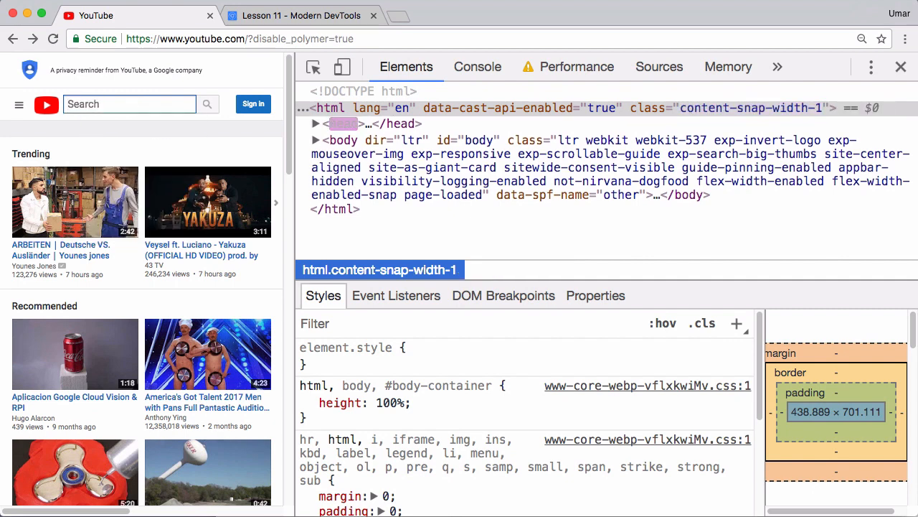
- Type in YouTube's search box to watch html's no-focus-outline class toggle
{"action": "left_click", "coordinate": [129, 104]}
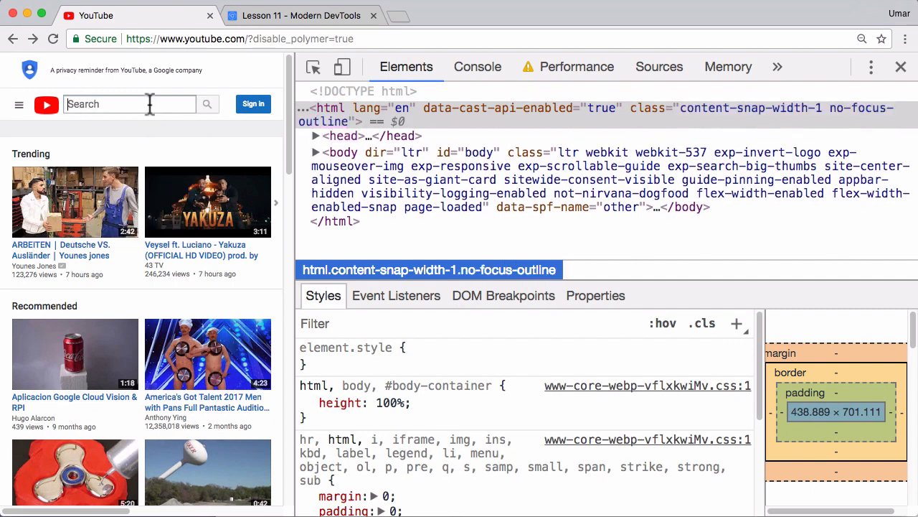
{"action": "type", "text": "a"}
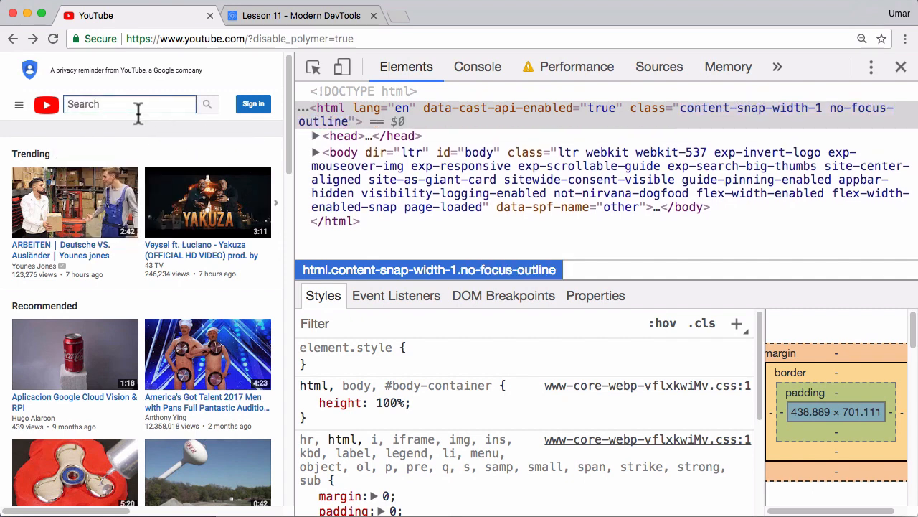
{"action": "type", "text": "a"}
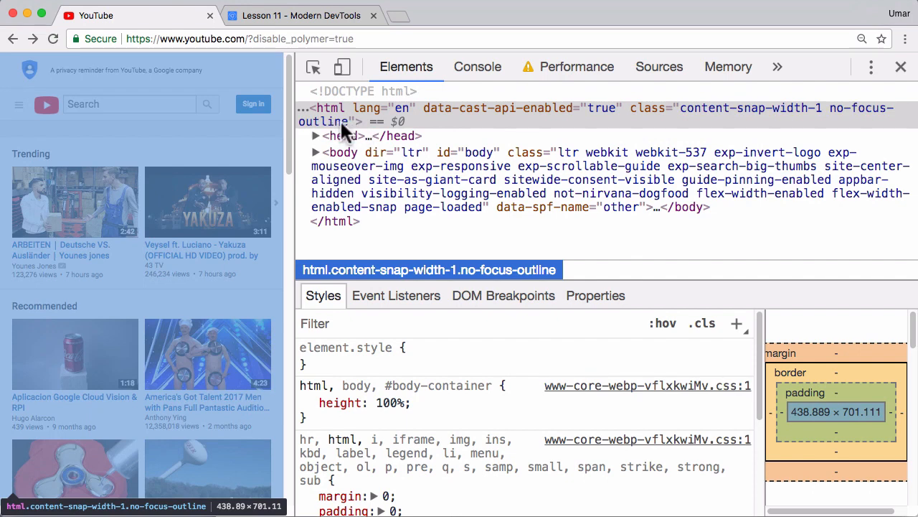
{"action": "mouse_move", "coordinate": [222, 133]}
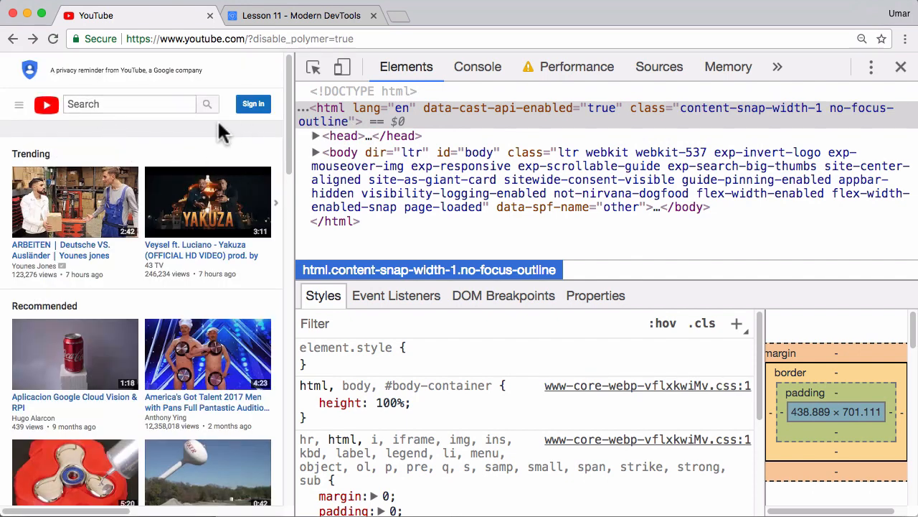
- Select the Recalculate Style event and highlight its 3667 elements-affected figure
{"action": "left_click", "coordinate": [577, 67]}
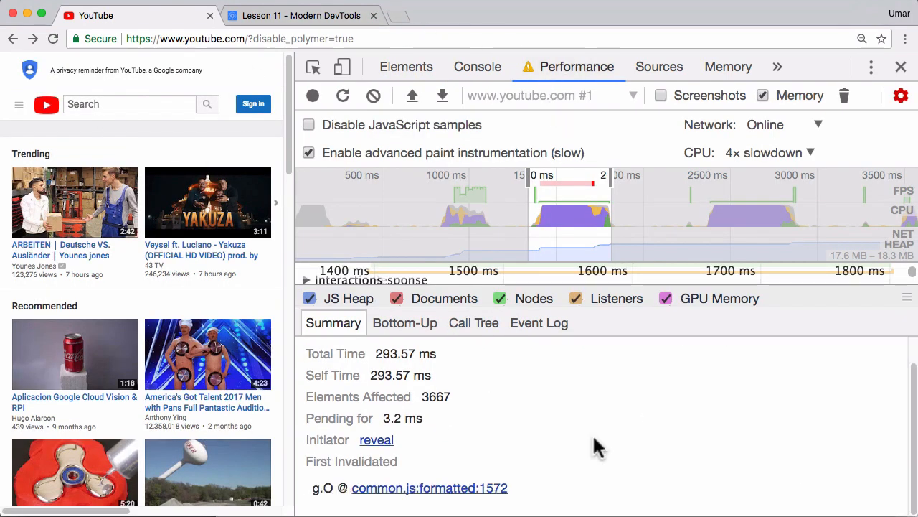
{"action": "left_click", "coordinate": [571, 211]}
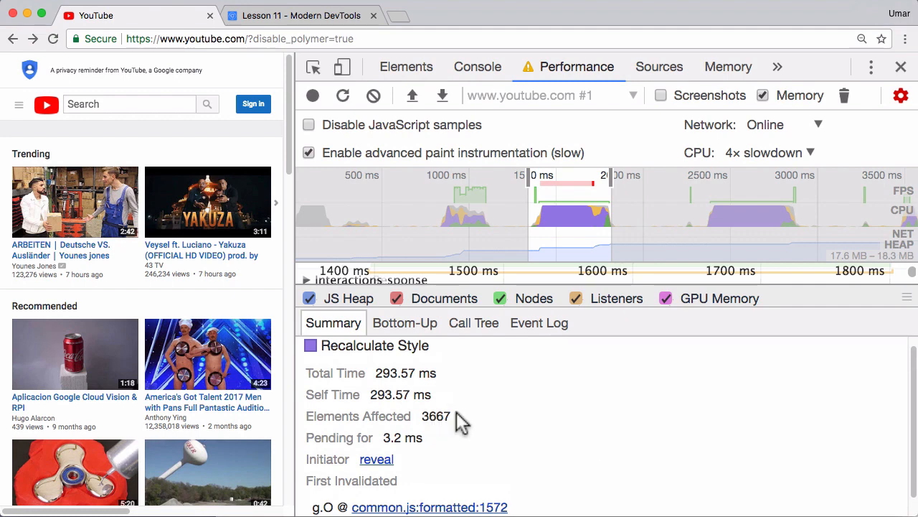
{"action": "double_click", "coordinate": [434, 416]}
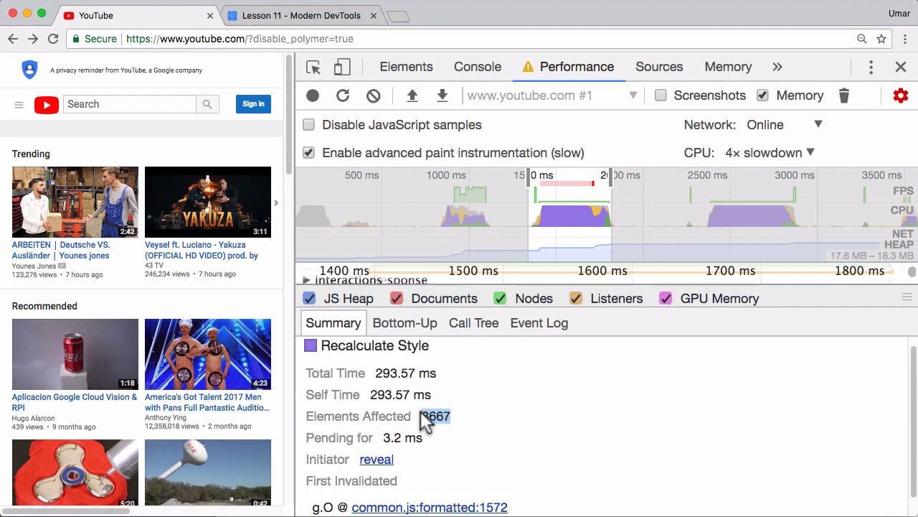
{"action": "mouse_move", "coordinate": [424, 427]}
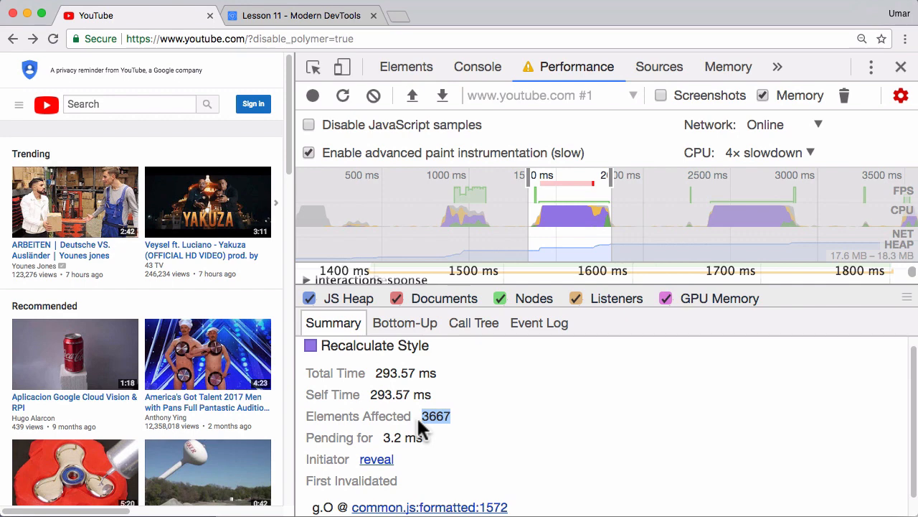
{"action": "mouse_move", "coordinate": [466, 418]}
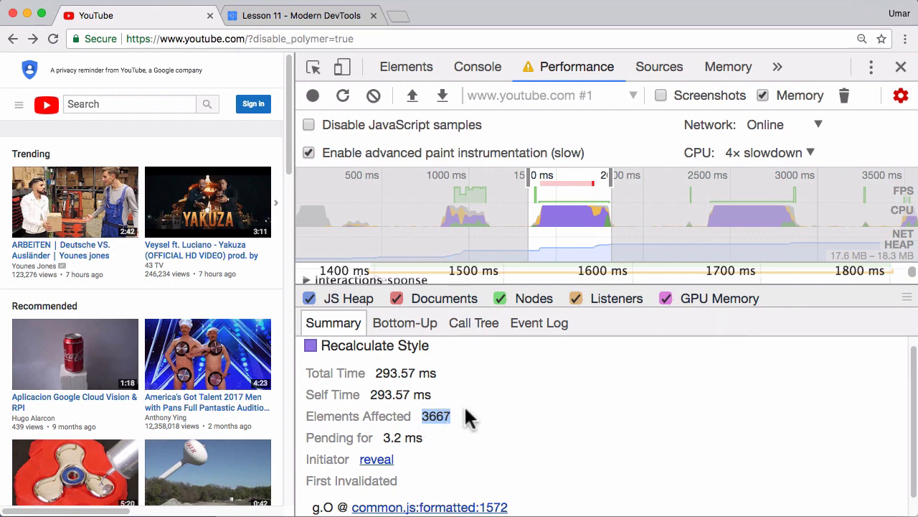
{"action": "mouse_move", "coordinate": [839, 328]}
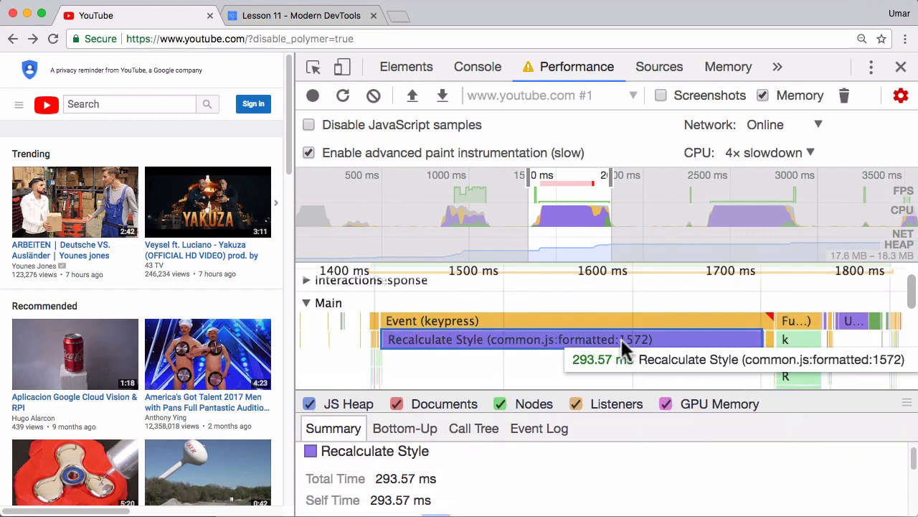
- Scroll the Lesson 11 notes to the 'Zoom into one of the large blocks or peaks' step
{"action": "left_click", "coordinate": [300, 15]}
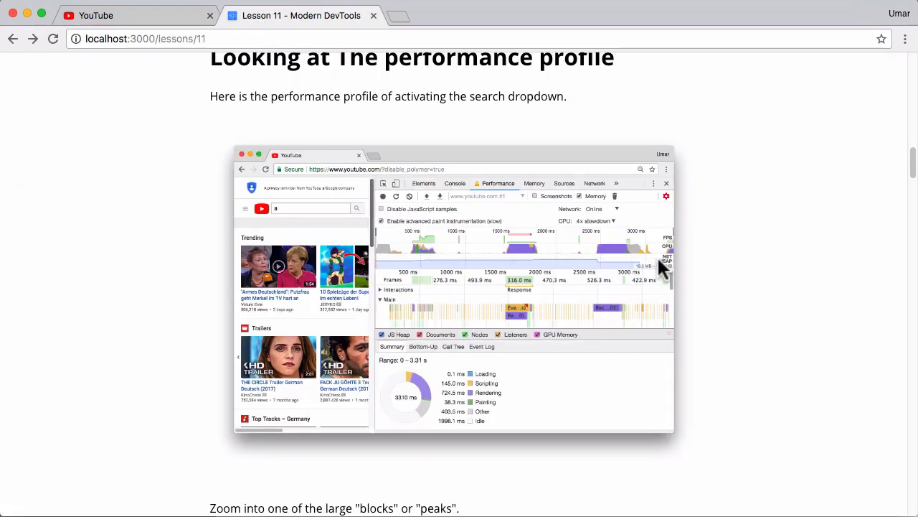
{"action": "scroll", "scroll_direction": "down", "scroll_amount": 3}
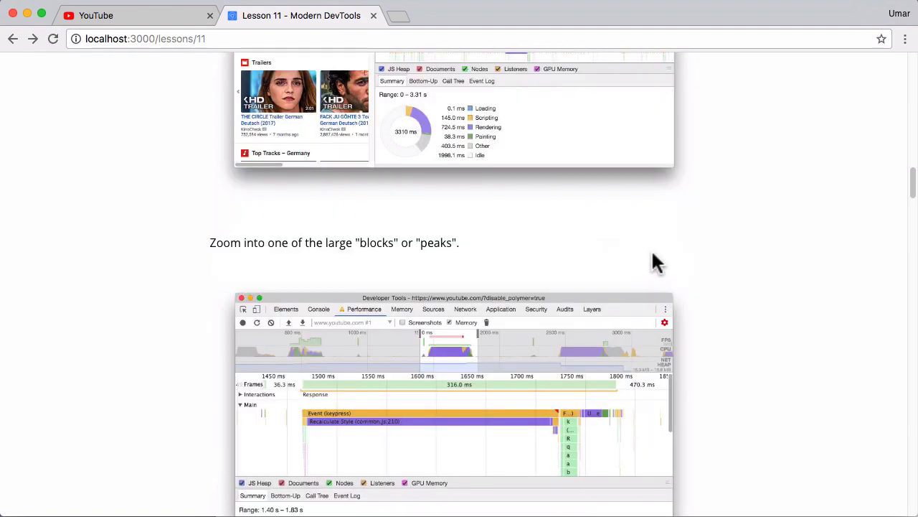
{"action": "scroll", "scroll_direction": "down", "scroll_amount": 3}
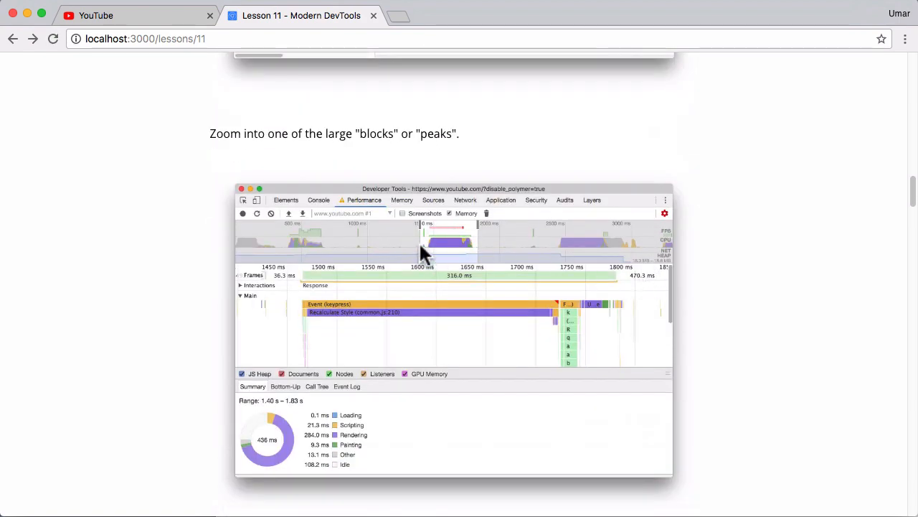
{"action": "mouse_move", "coordinate": [474, 258]}
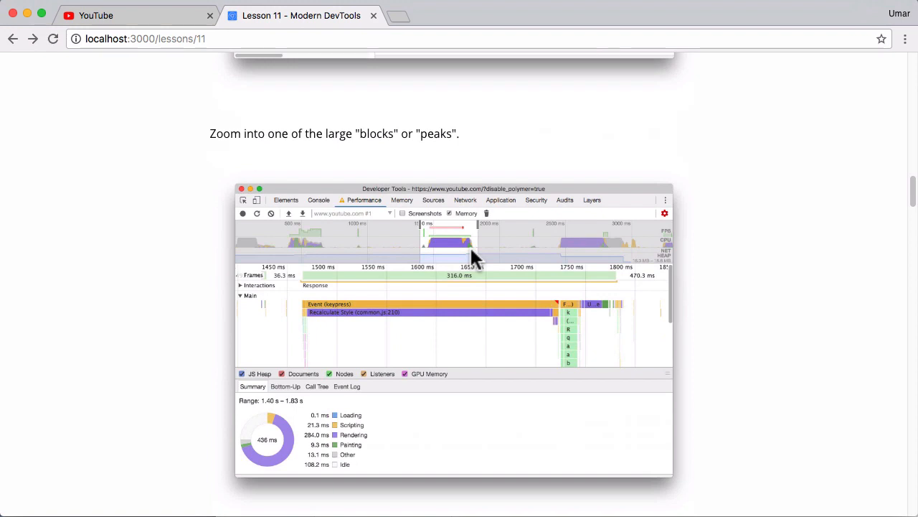
{"action": "mouse_move", "coordinate": [417, 230]}
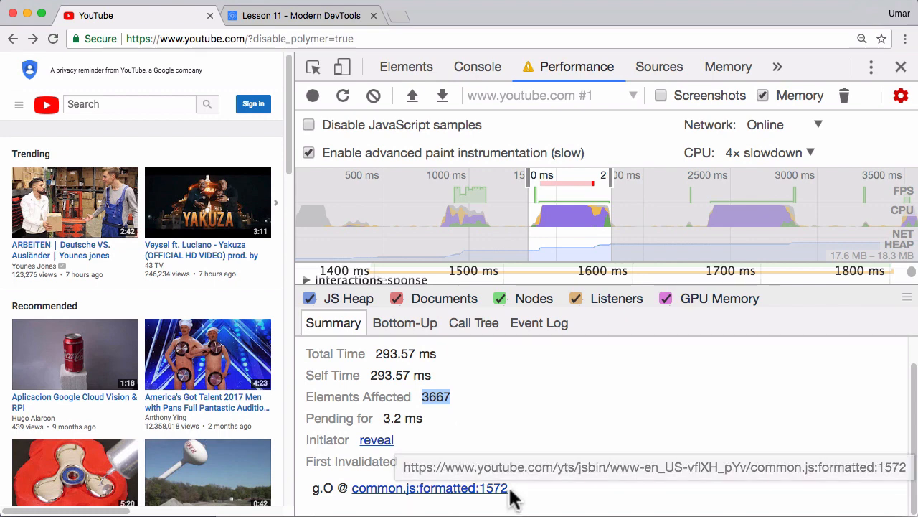
{"action": "mouse_move", "coordinate": [556, 488]}
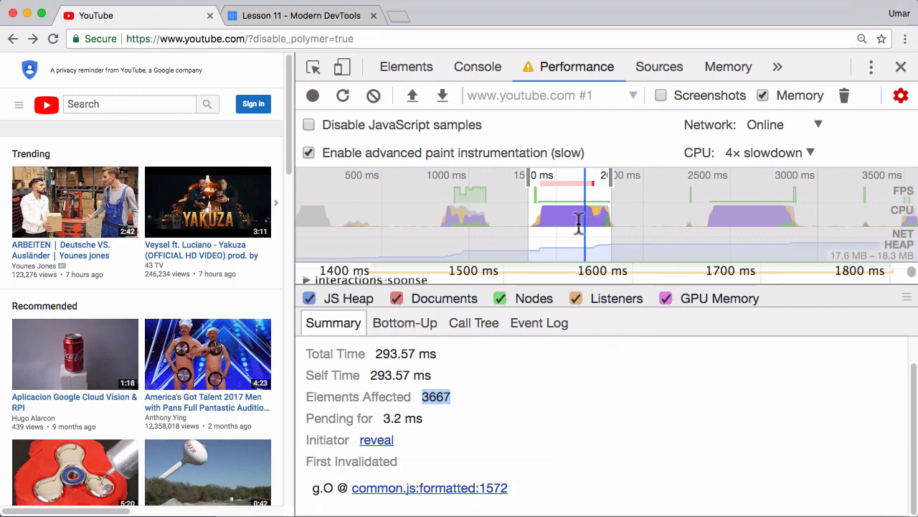
- Return to the Lesson 11 notes showing the 316 ms, 3 FPS slow frame
{"action": "left_click", "coordinate": [301, 15]}
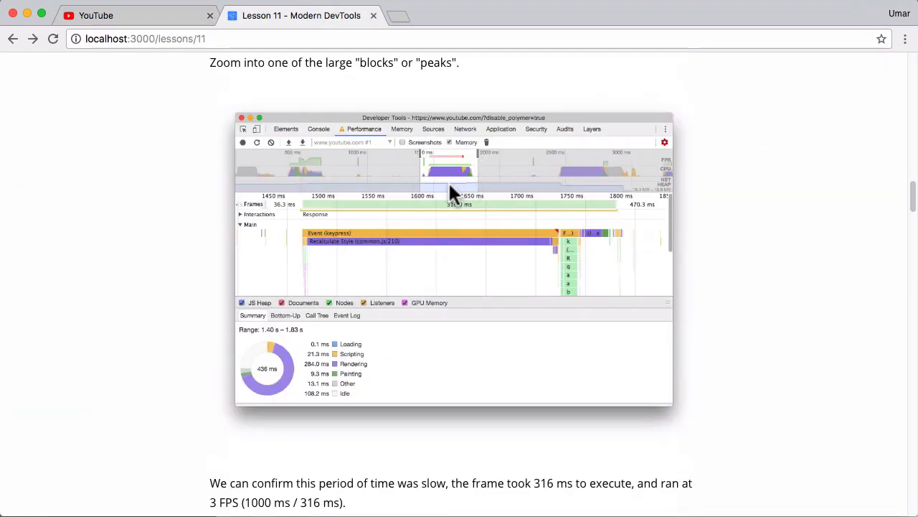
- Scroll the notes down to the 'Paused on breakpoint' Scope pane showing variables a and b
{"action": "scroll", "scroll_direction": "down", "scroll_amount": 3}
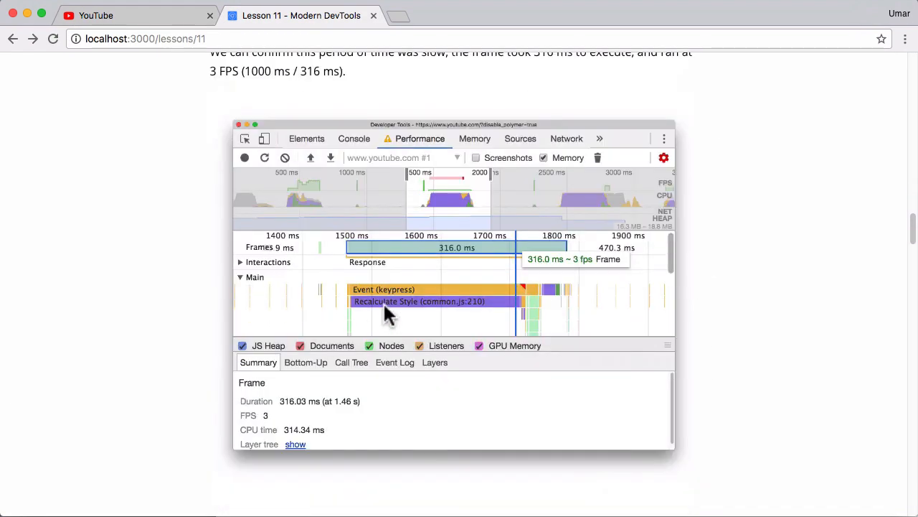
{"action": "mouse_move", "coordinate": [301, 409]}
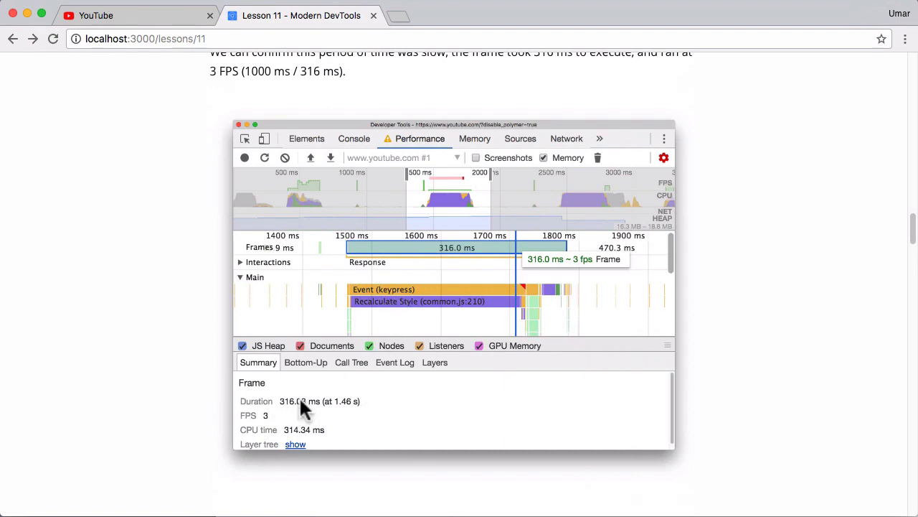
{"action": "scroll", "scroll_direction": "down", "scroll_amount": 3}
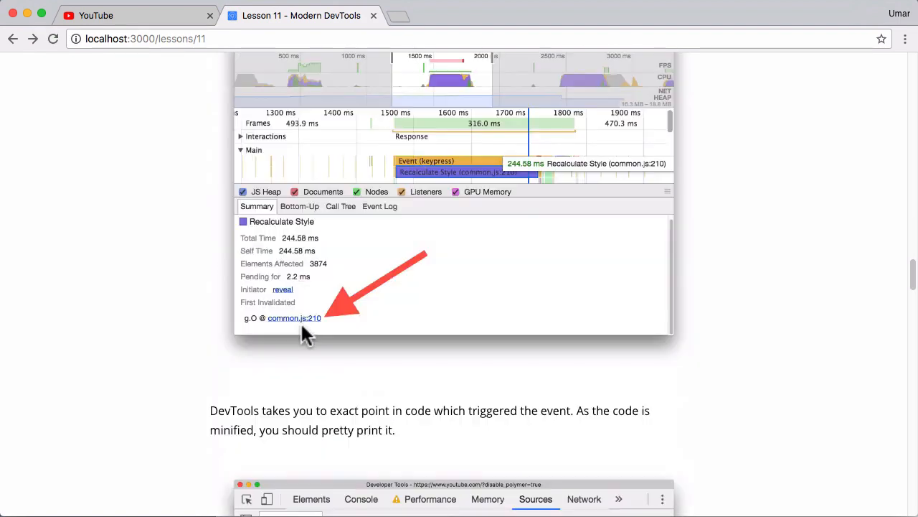
{"action": "mouse_move", "coordinate": [320, 323]}
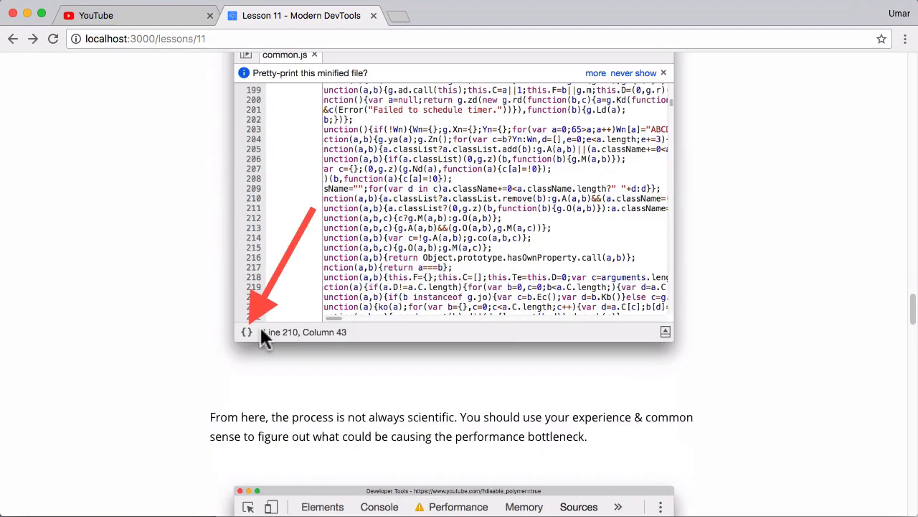
{"action": "mouse_move", "coordinate": [280, 359]}
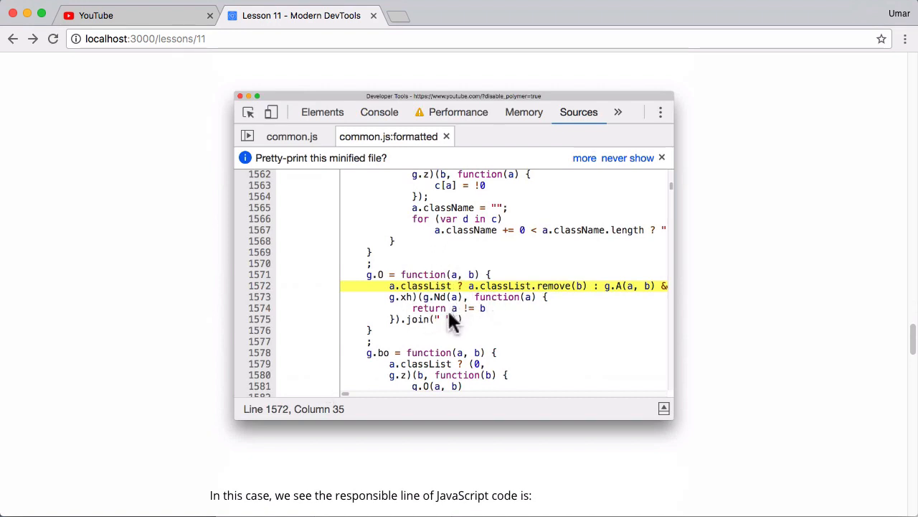
{"action": "mouse_move", "coordinate": [449, 305]}
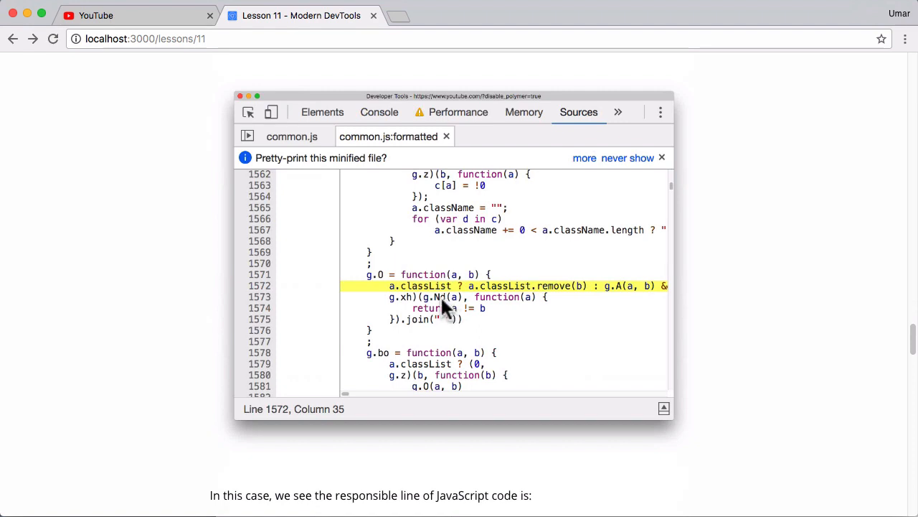
{"action": "mouse_move", "coordinate": [442, 298]}
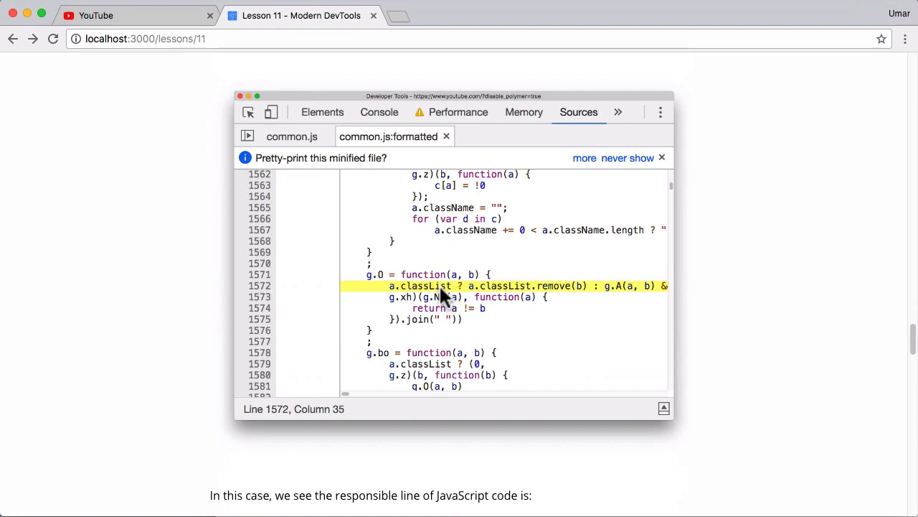
{"action": "mouse_move", "coordinate": [444, 305]}
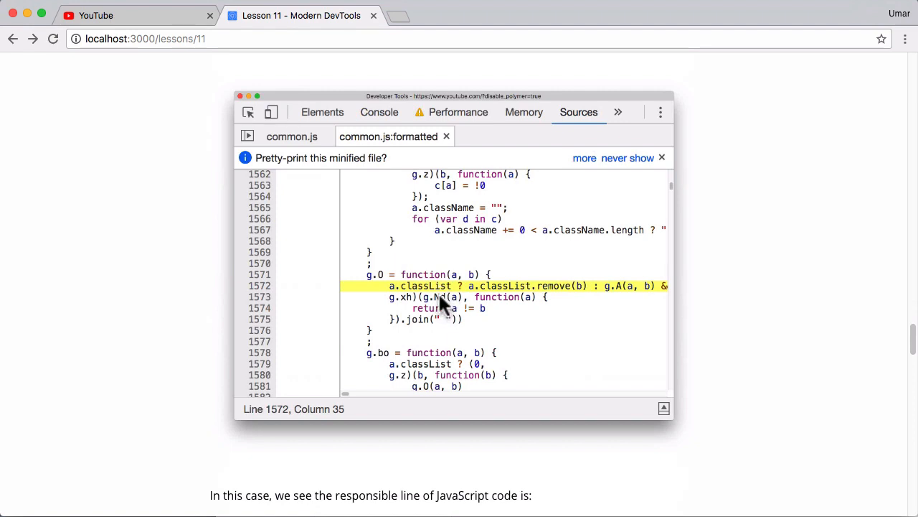
{"action": "mouse_move", "coordinate": [599, 298]}
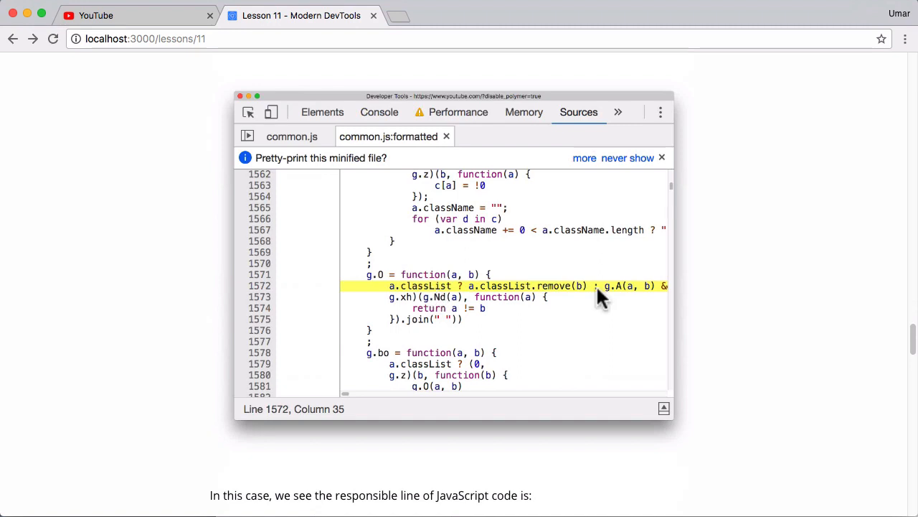
{"action": "mouse_move", "coordinate": [574, 296]}
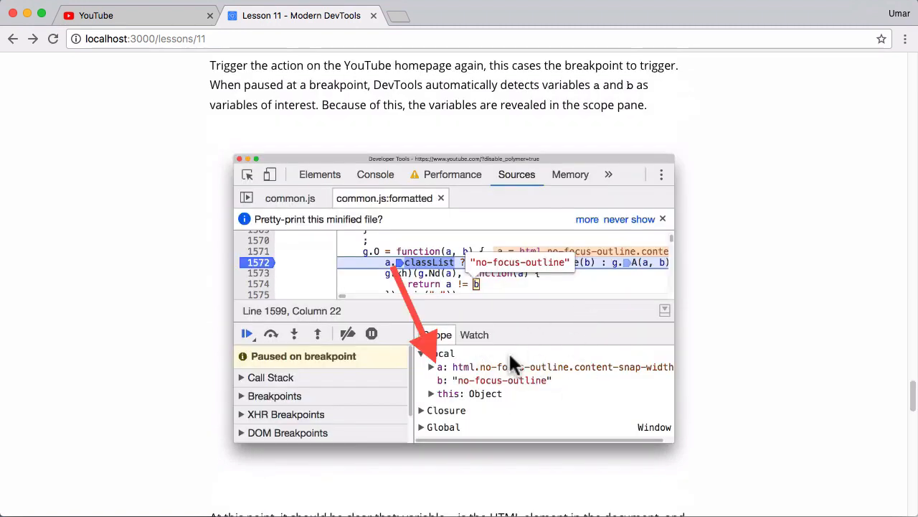
{"action": "mouse_move", "coordinate": [546, 391]}
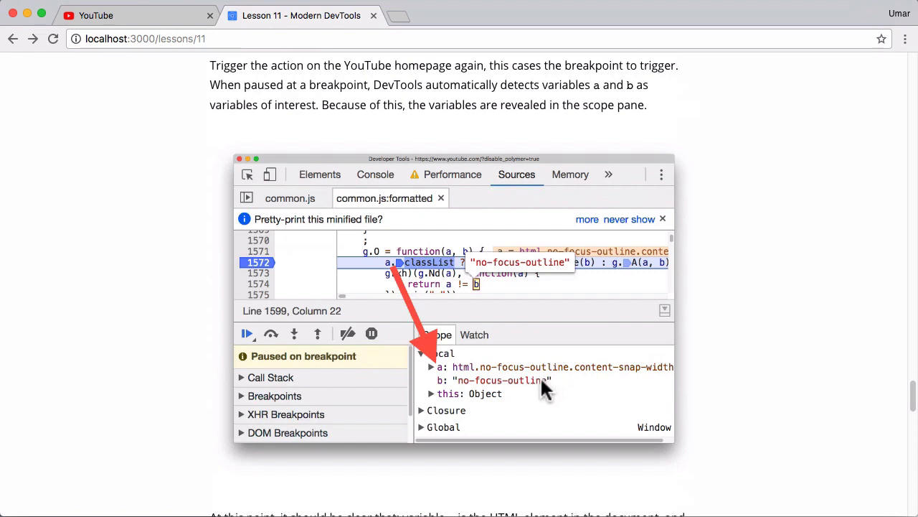
{"action": "mouse_move", "coordinate": [474, 394]}
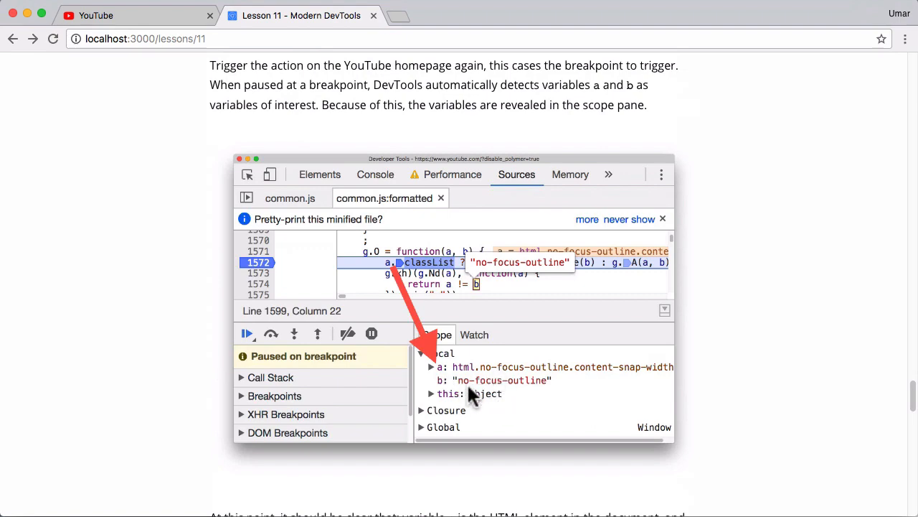
{"action": "mouse_move", "coordinate": [506, 287]}
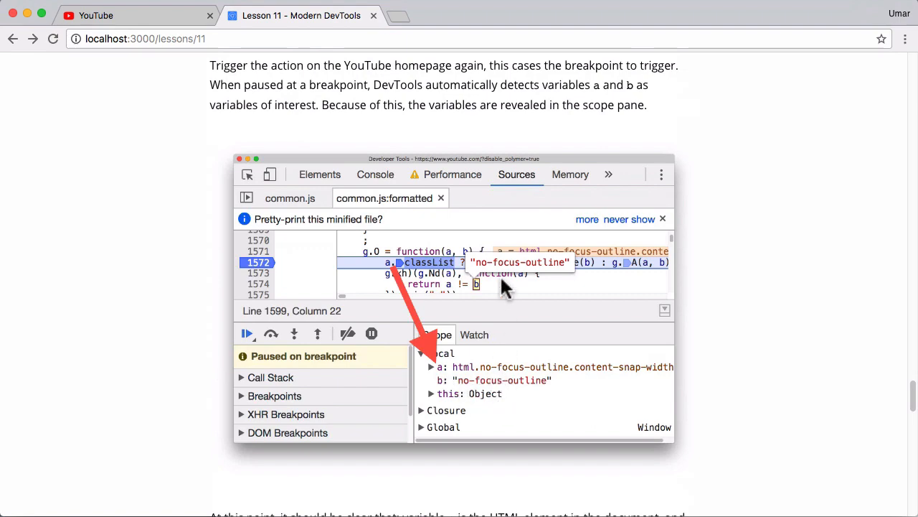
- Scroll past the project-wide search to the Conclusion's 3874 Elements Affected screenshot
{"action": "scroll", "scroll_direction": "down", "scroll_amount": 3}
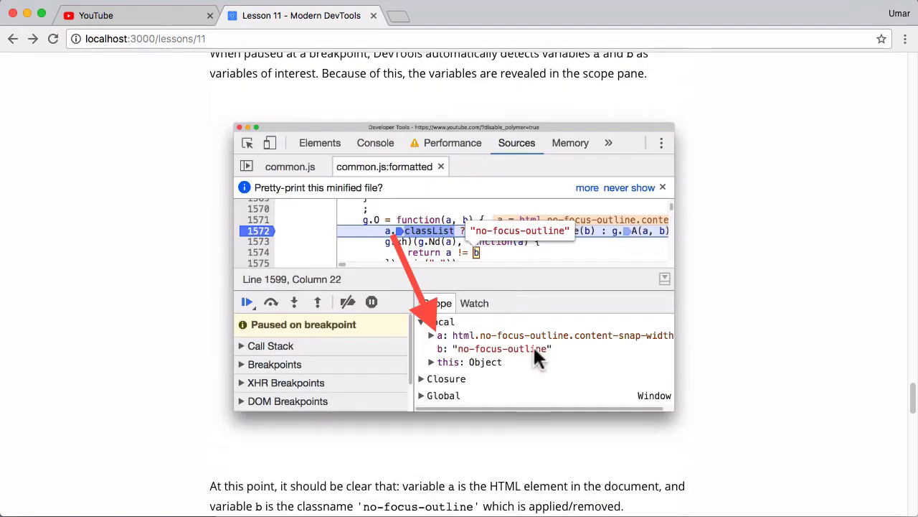
{"action": "scroll", "scroll_direction": "down", "scroll_amount": 3}
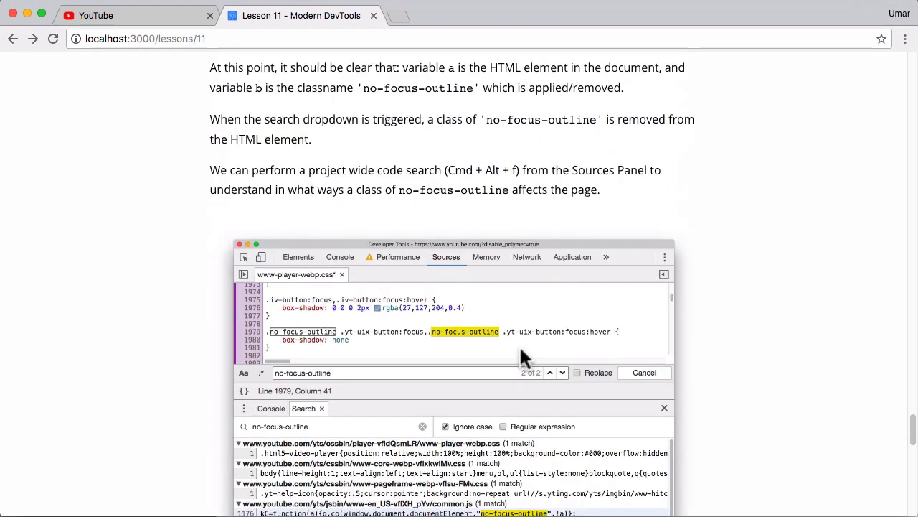
{"action": "scroll", "scroll_direction": "up", "scroll_amount": 3}
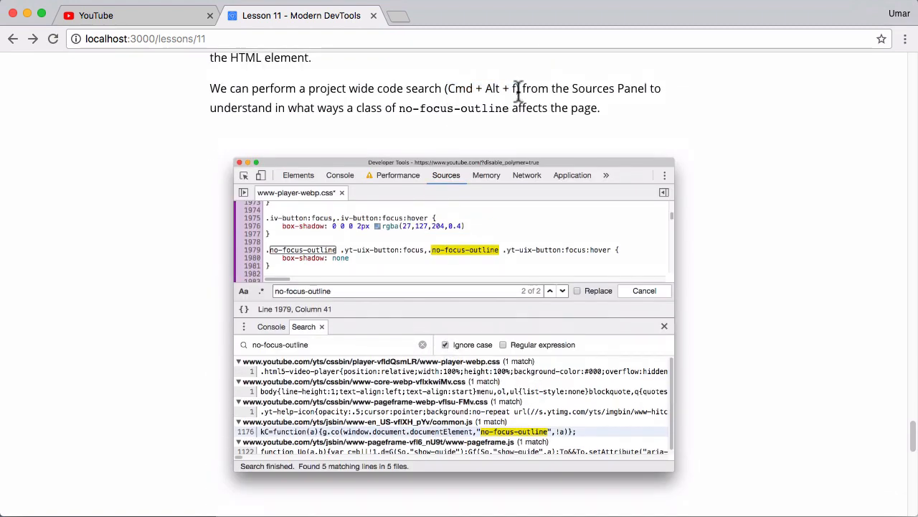
{"action": "scroll", "scroll_direction": "down", "scroll_amount": 3}
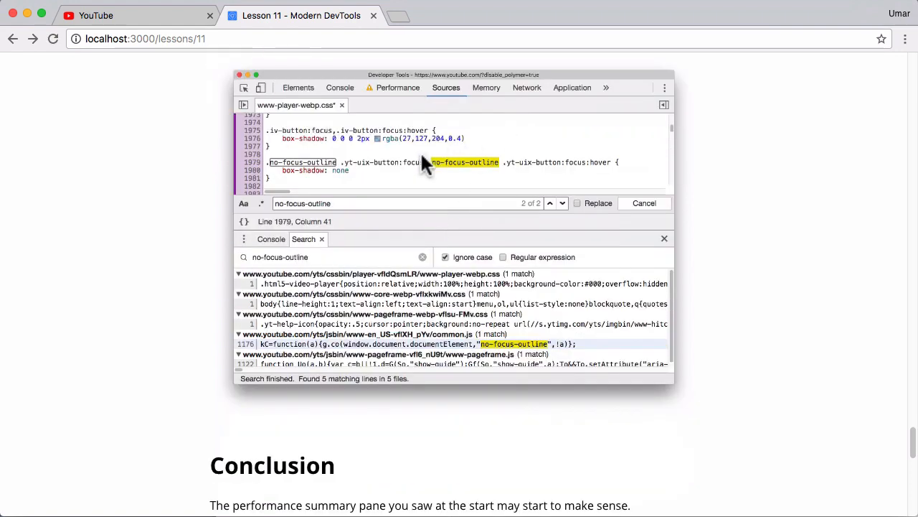
{"action": "mouse_move", "coordinate": [416, 175]}
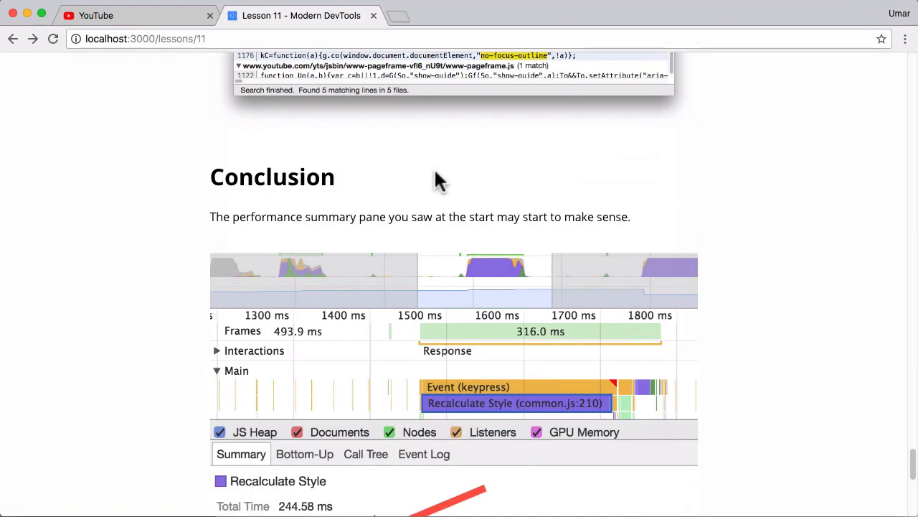
{"action": "scroll", "scroll_direction": "down", "scroll_amount": 3}
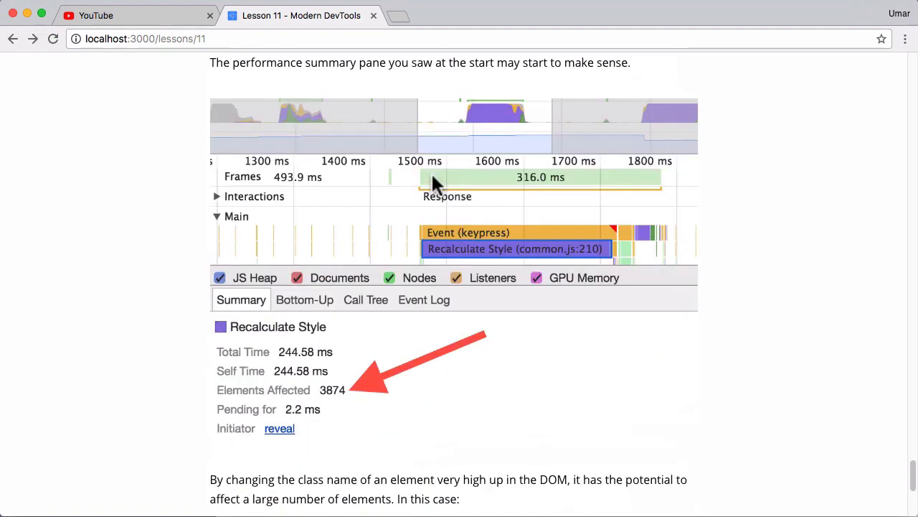
{"action": "mouse_move", "coordinate": [434, 185]}
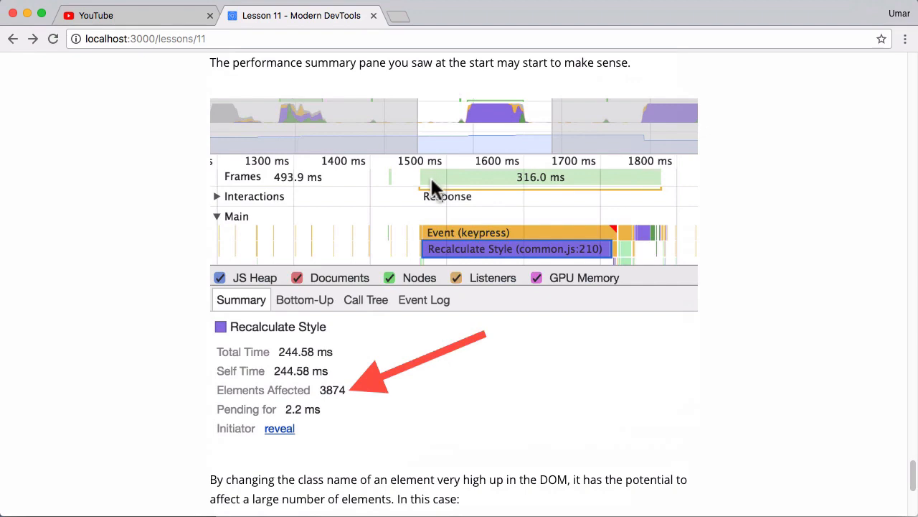
{"action": "mouse_move", "coordinate": [305, 66]}
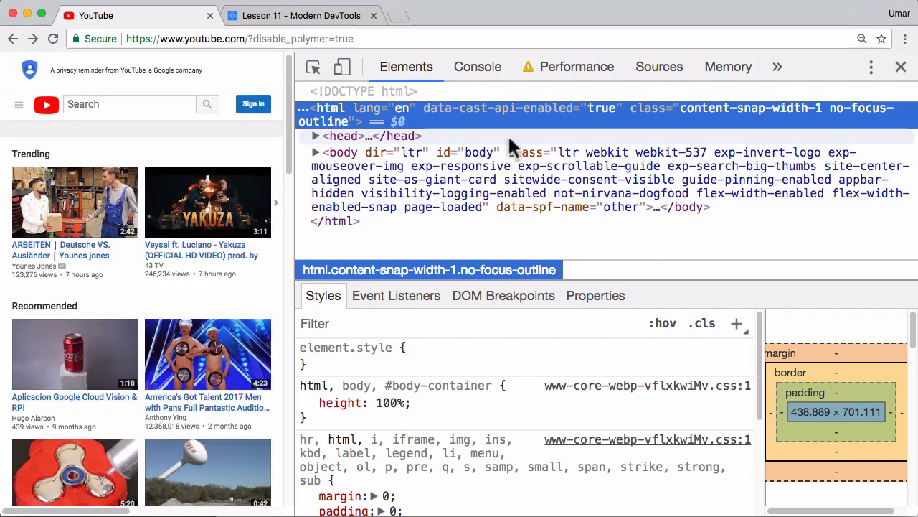
- Highlight the first workaround bullet: find a closer shared parent than html
{"action": "left_click", "coordinate": [576, 66]}
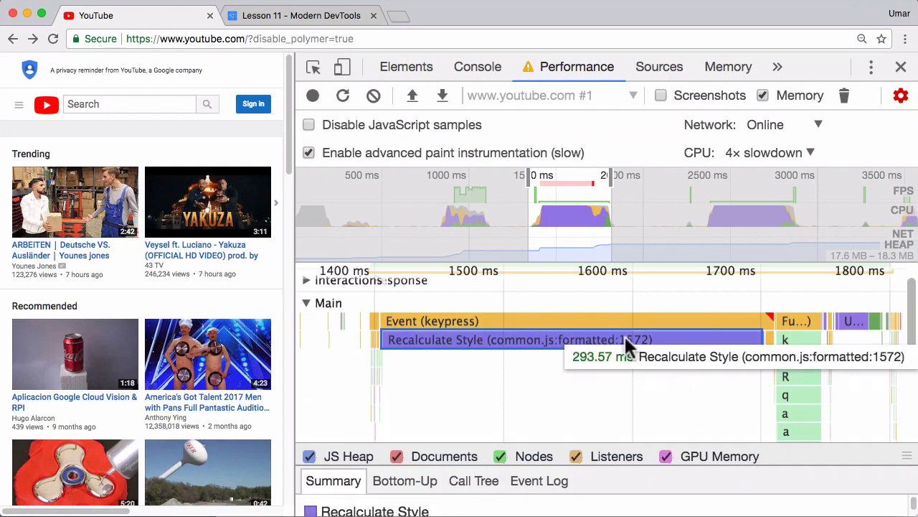
{"action": "left_click", "coordinate": [301, 15]}
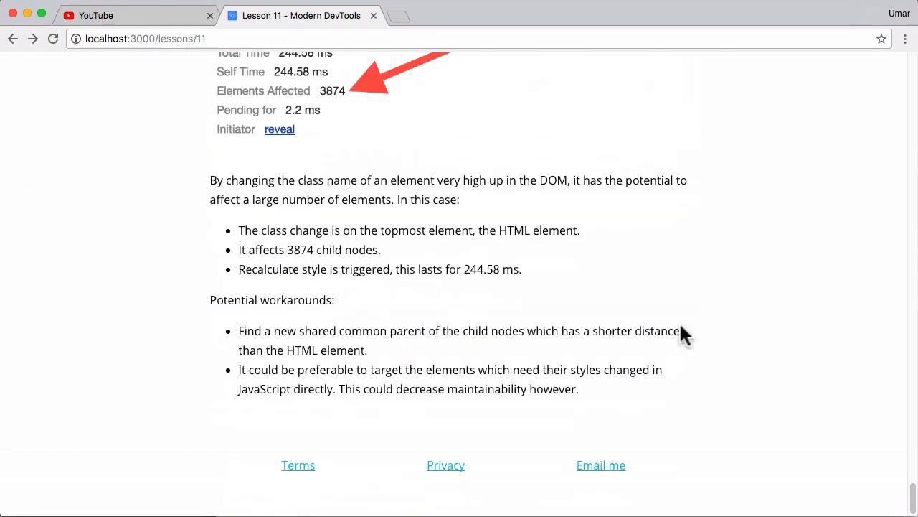
{"action": "mouse_move", "coordinate": [310, 297]}
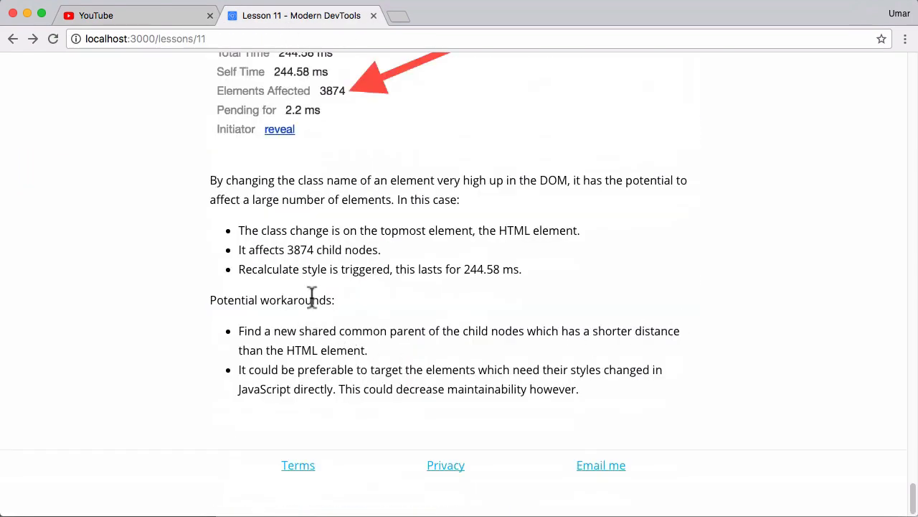
{"action": "double_click", "coordinate": [271, 300]}
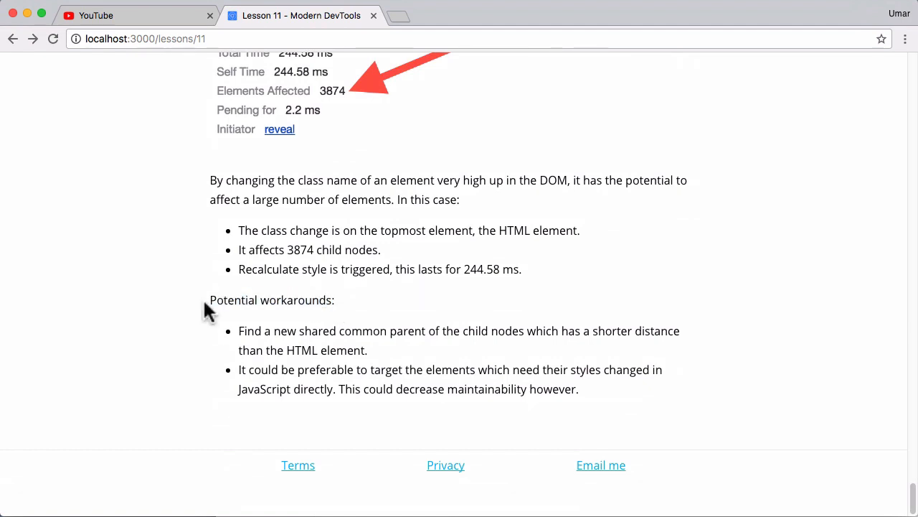
{"action": "left_click_drag", "start_coordinate": [238, 330], "coordinate": [368, 350]}
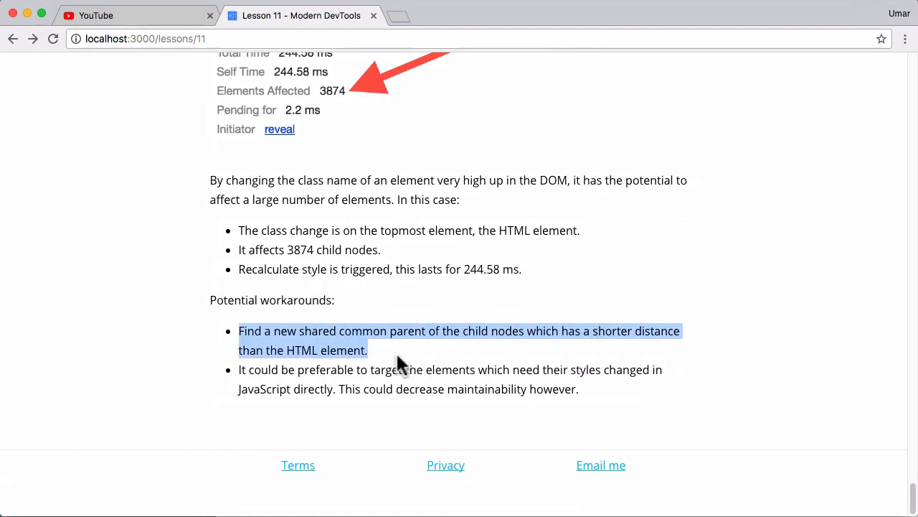
{"action": "mouse_move", "coordinate": [423, 358]}
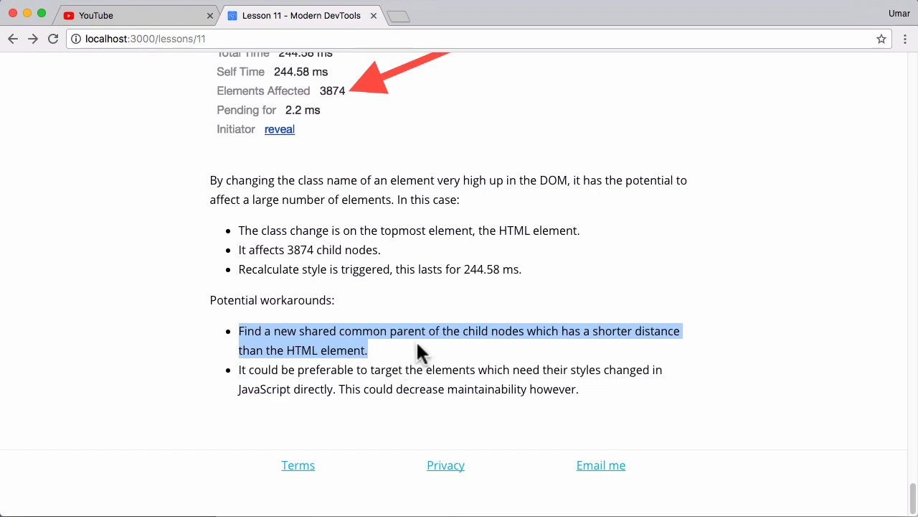
- Select div#body-container in YouTube's Elements tree as a nearer common parent than html
{"action": "left_click", "coordinate": [136, 15]}
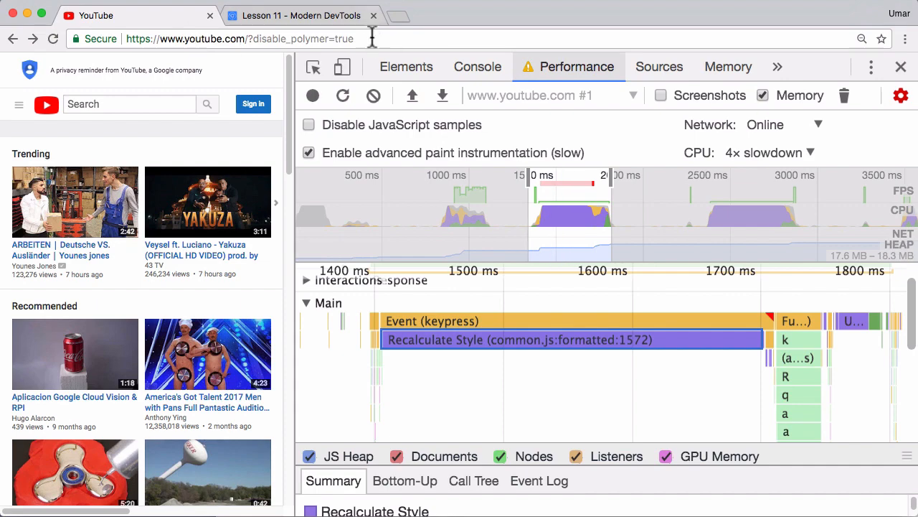
{"action": "left_click", "coordinate": [406, 66]}
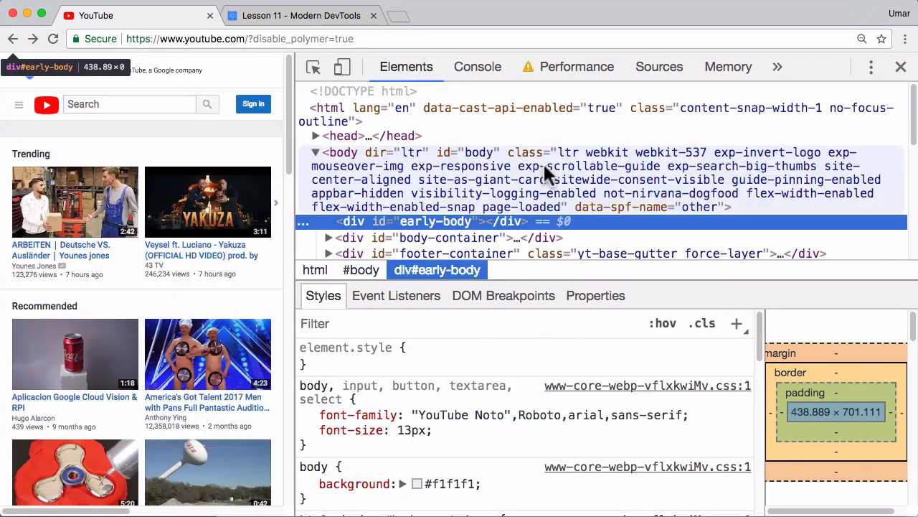
{"action": "left_click", "coordinate": [449, 238]}
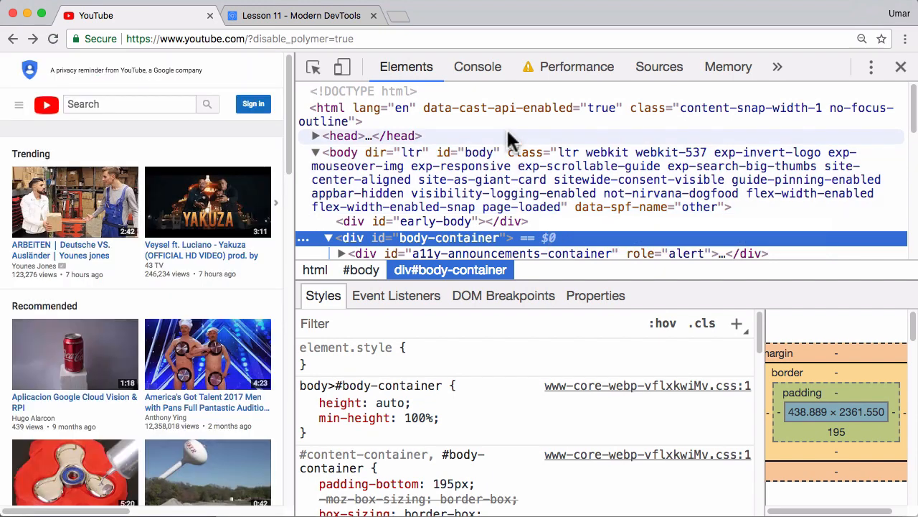
{"action": "mouse_move", "coordinate": [511, 115]}
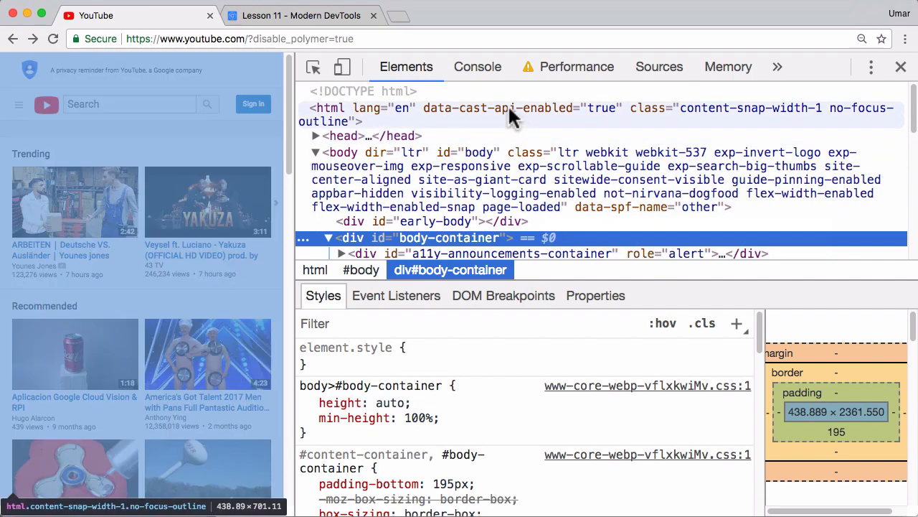
{"action": "left_click", "coordinate": [302, 15]}
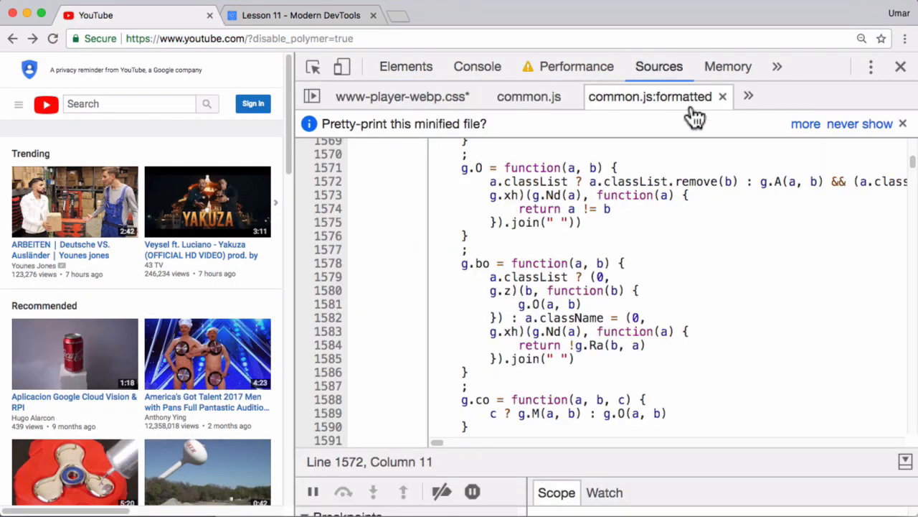
- Highlight the no-focus-outline rule's box-shadow: none declaration in www-player-webp.css
{"action": "left_click", "coordinate": [401, 97]}
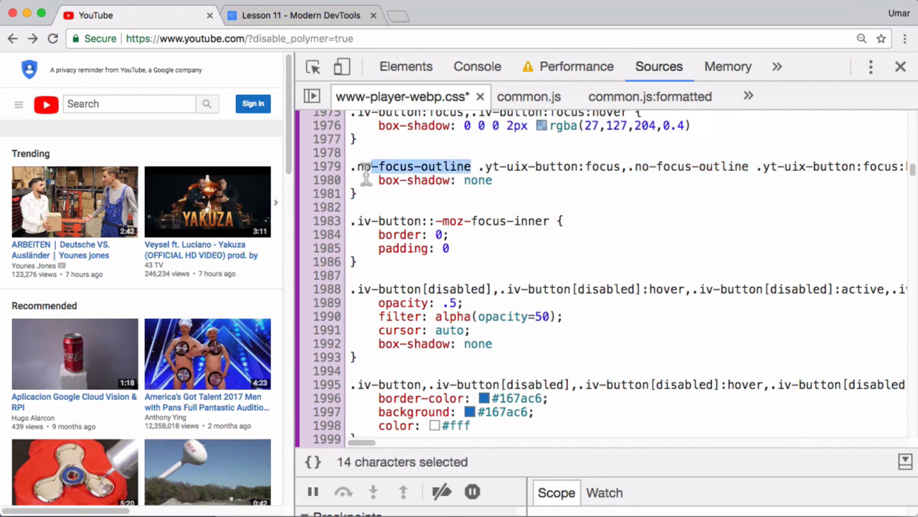
{"action": "scroll", "scroll_direction": "right", "scroll_amount": 3}
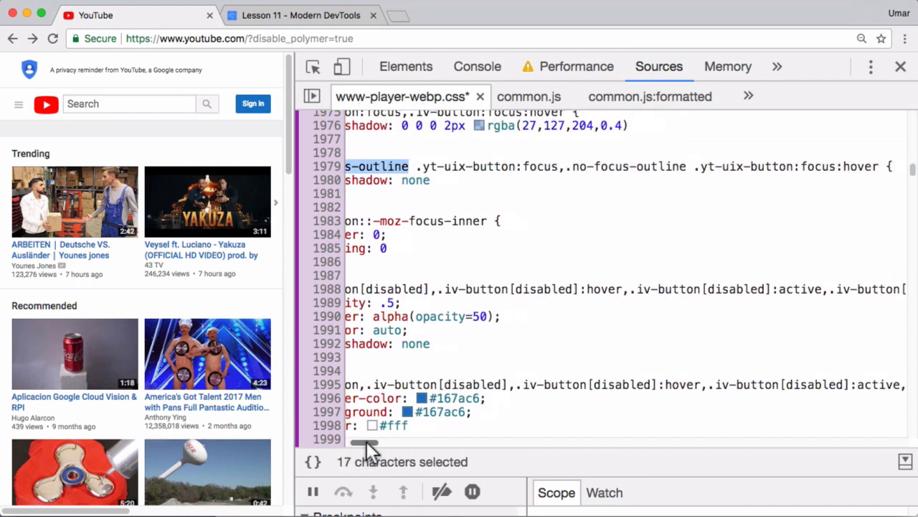
{"action": "scroll", "scroll_direction": "right", "scroll_amount": 3}
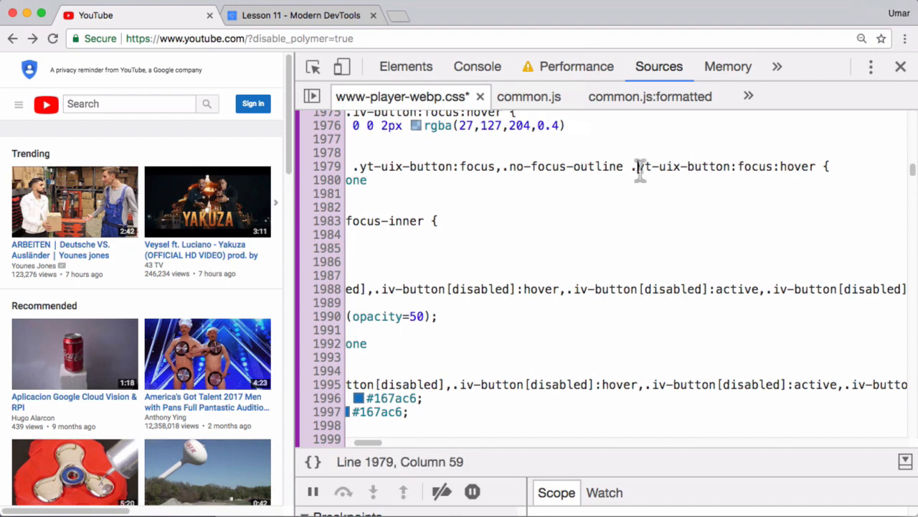
{"action": "double_click", "coordinate": [681, 167]}
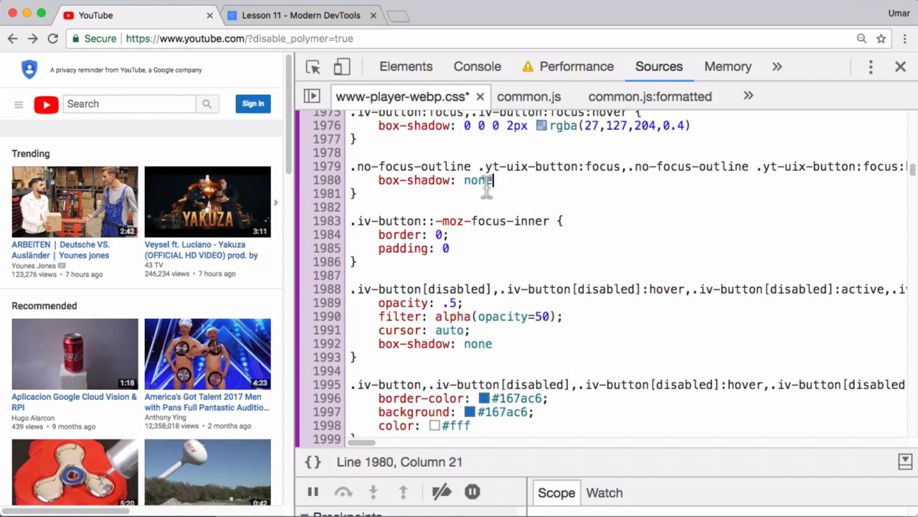
{"action": "left_click", "coordinate": [758, 165]}
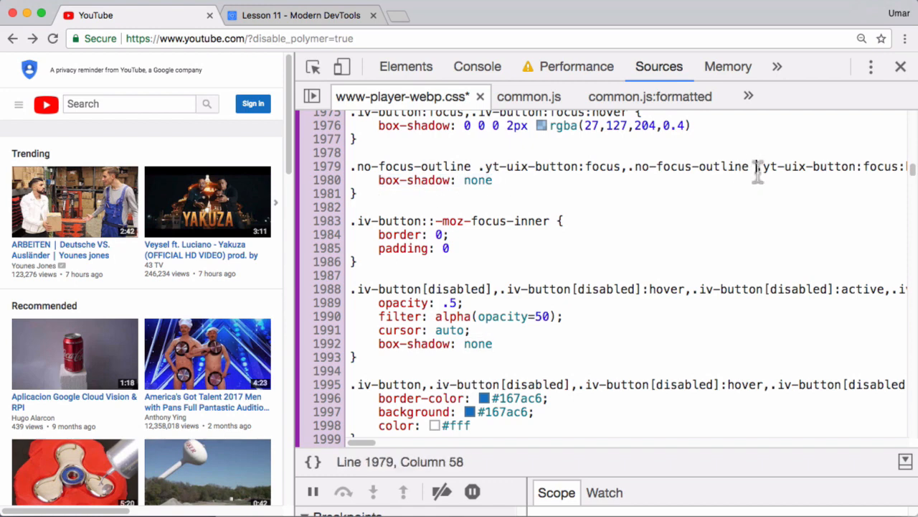
{"action": "left_click_drag", "start_coordinate": [757, 166], "coordinate": [892, 166]}
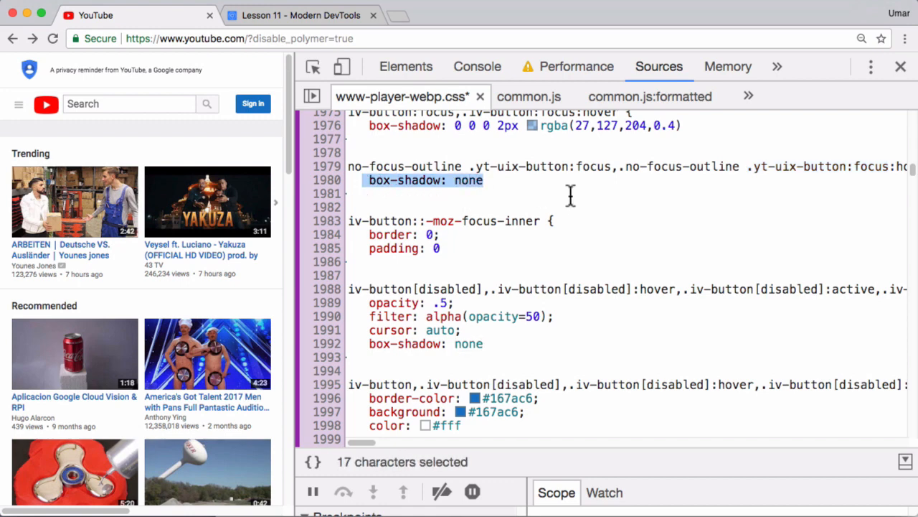
{"action": "mouse_move", "coordinate": [548, 165]}
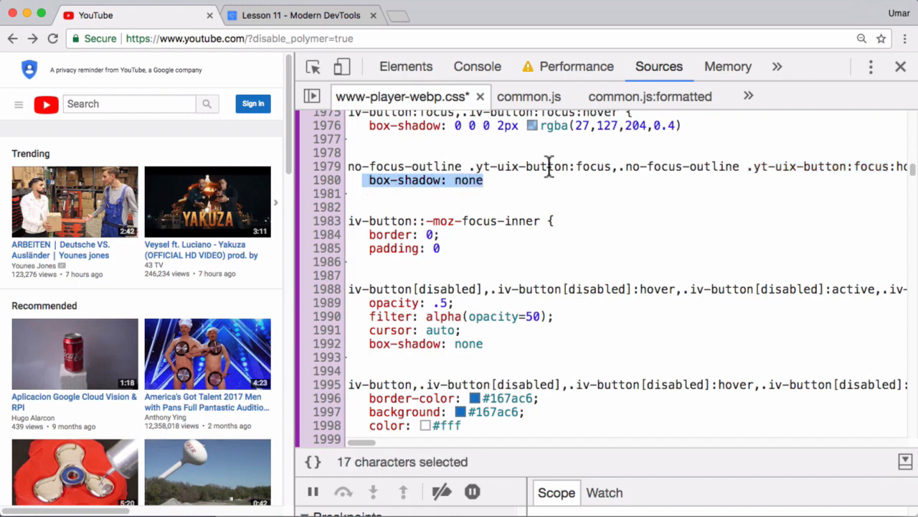
{"action": "left_click", "coordinate": [302, 14]}
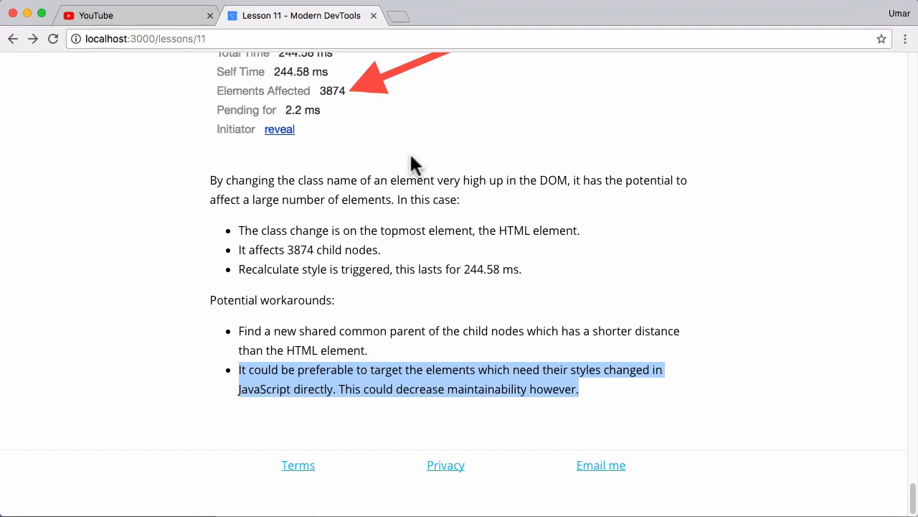
{"action": "mouse_move", "coordinate": [653, 366]}
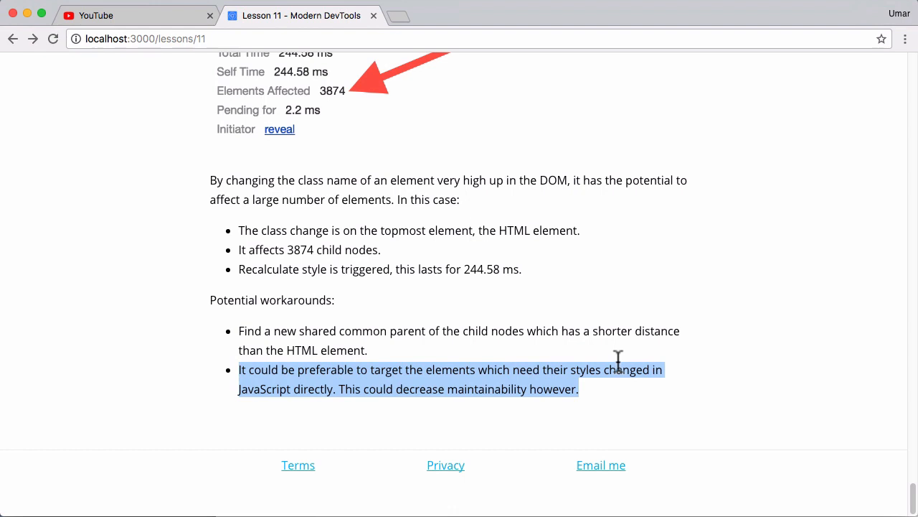
- Clear the highlight on the second workaround in the Lesson 11 notes
{"action": "left_click", "coordinate": [606, 379]}
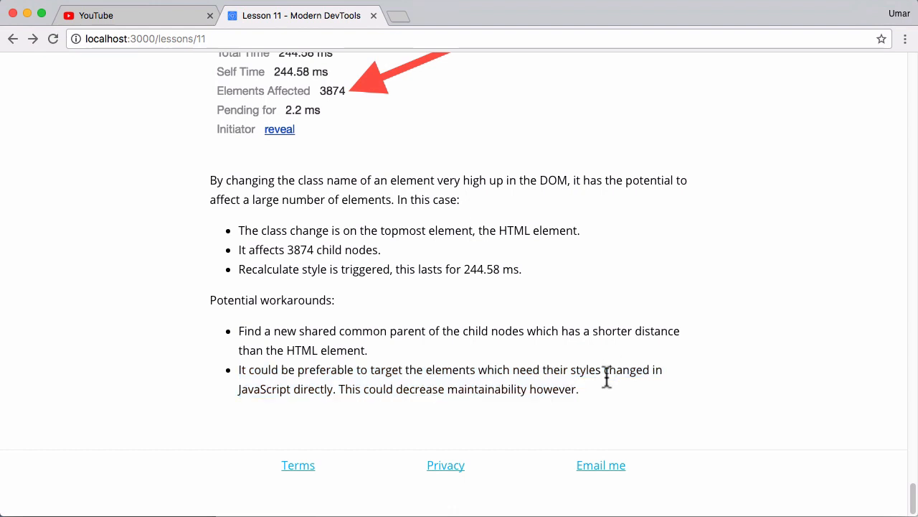
{"action": "mouse_move", "coordinate": [815, 441]}
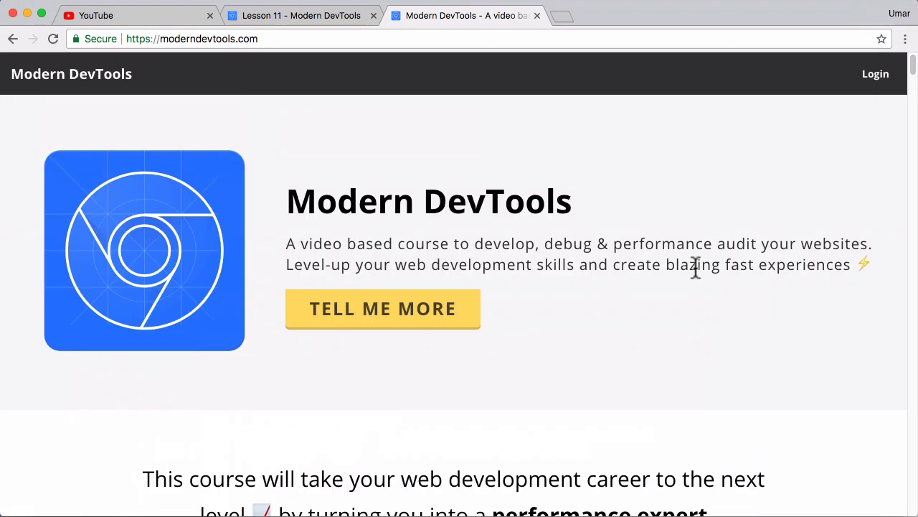
- Highlight the 'Modern DevTools' title, glance at Lesson 11, and return to the homepage
{"action": "double_click", "coordinate": [428, 201]}
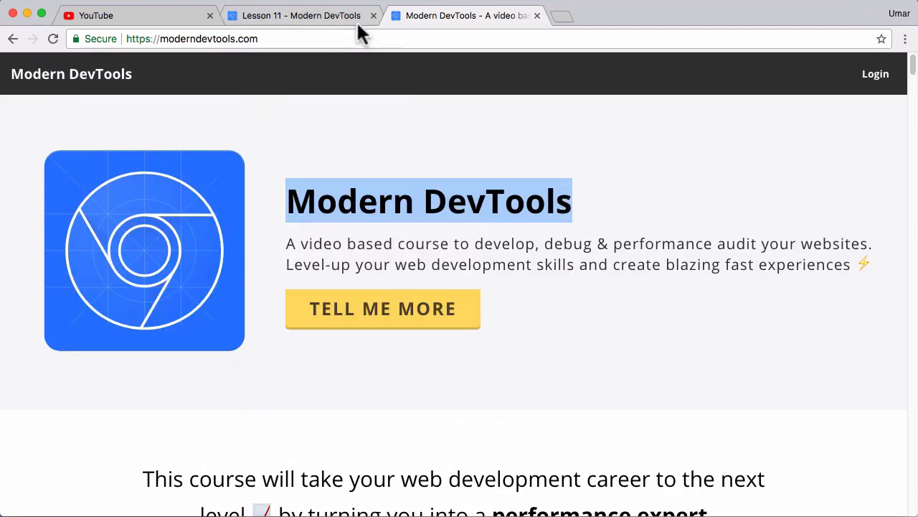
{"action": "left_click", "coordinate": [301, 15]}
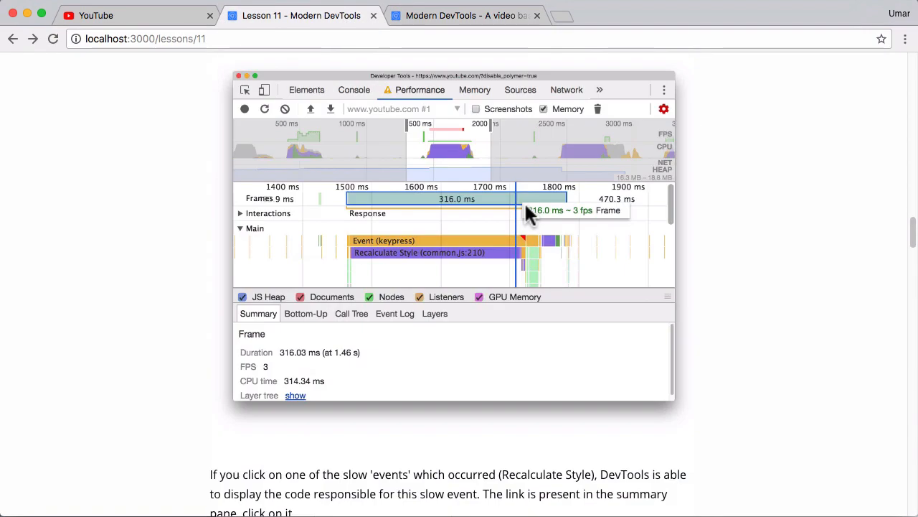
{"action": "left_click", "coordinate": [465, 15]}
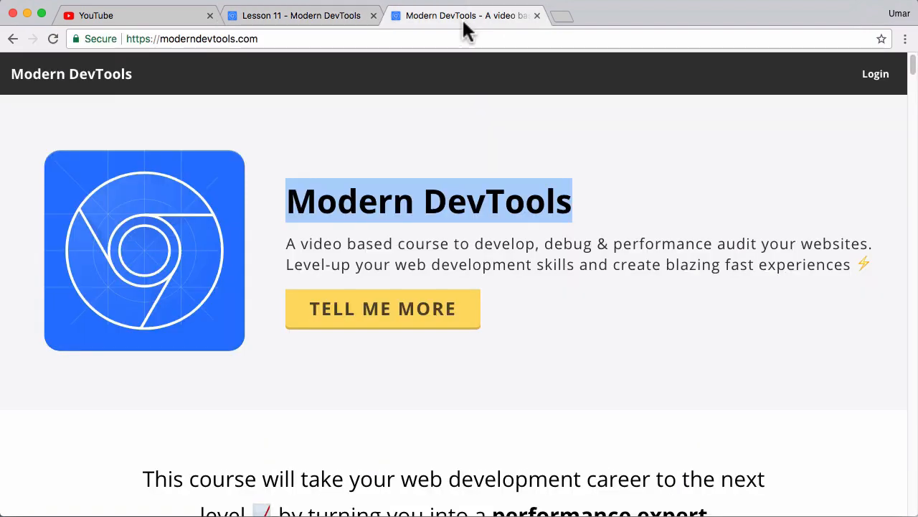